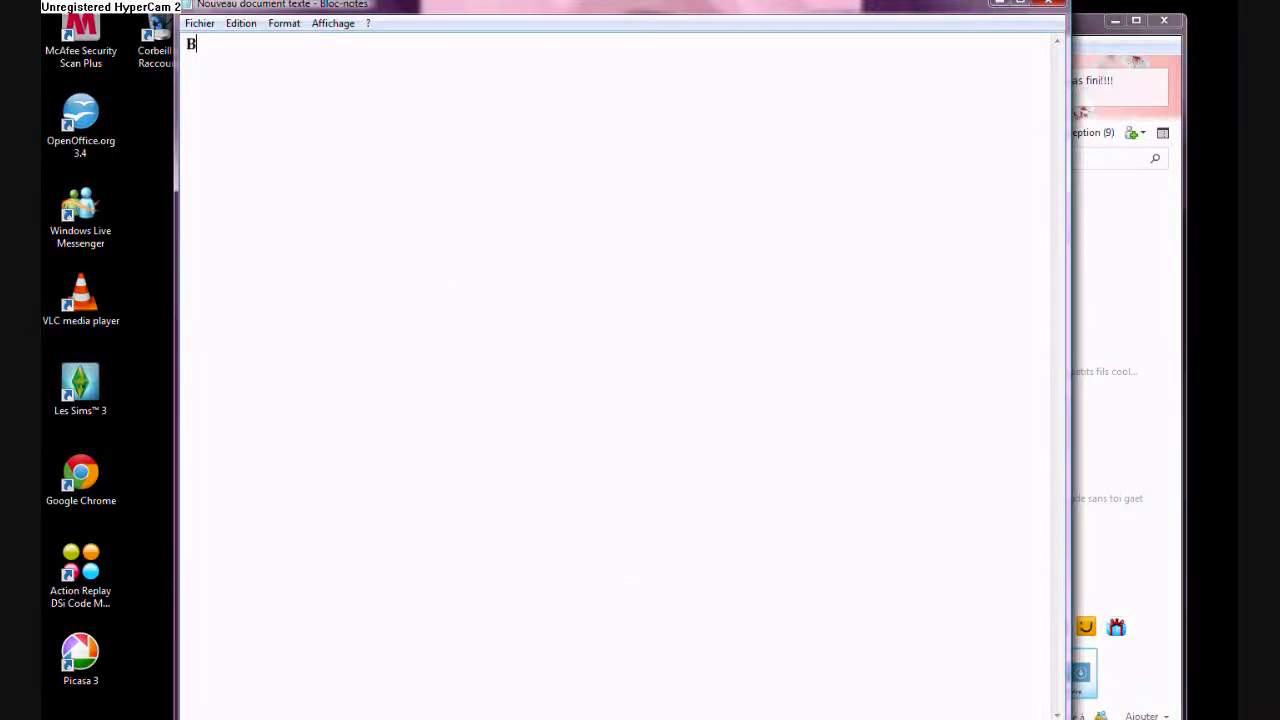
Step: Write the greeting 'Bonjour a tous' and that today a new Habbo server will be presented
text(onjour)
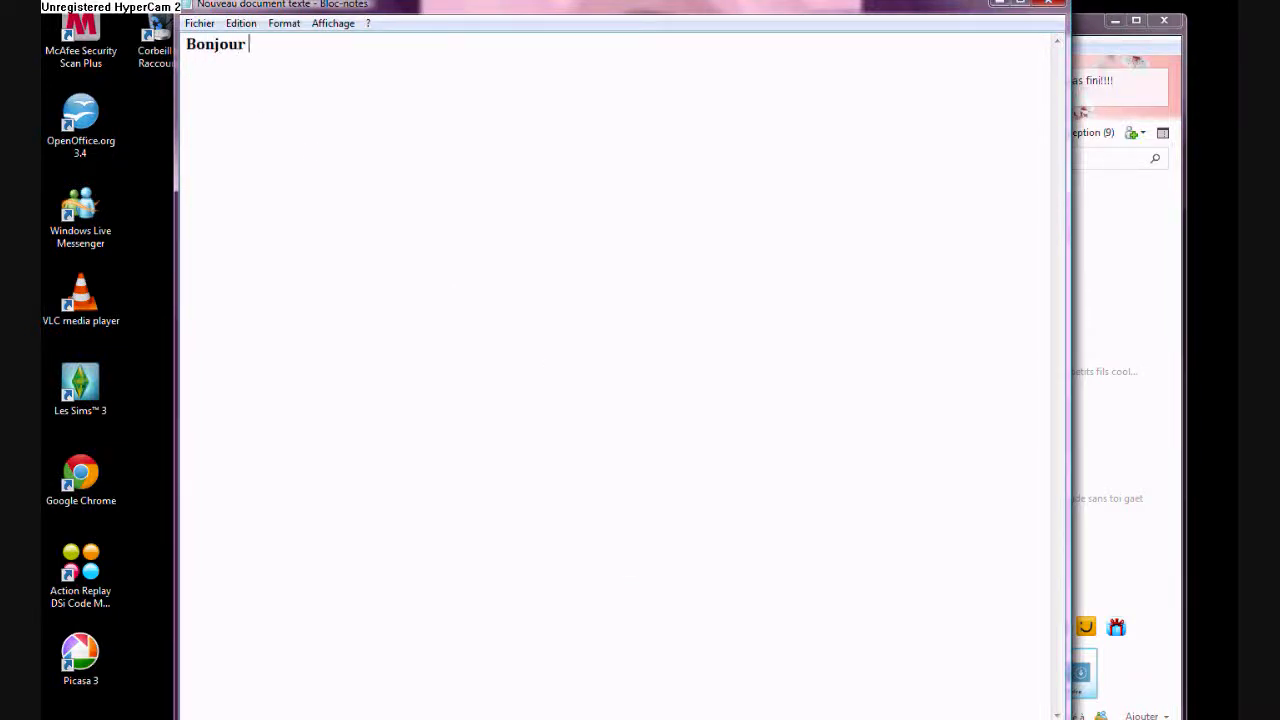
text(a tous)
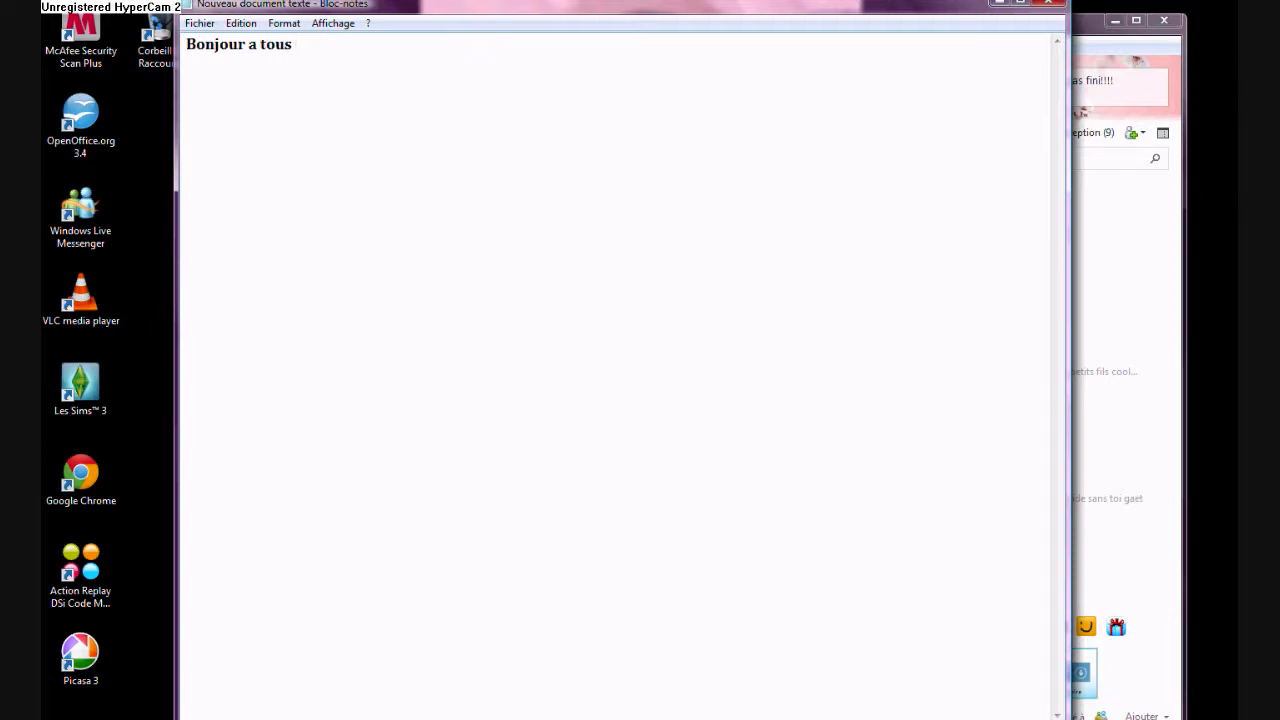
text(Aj)
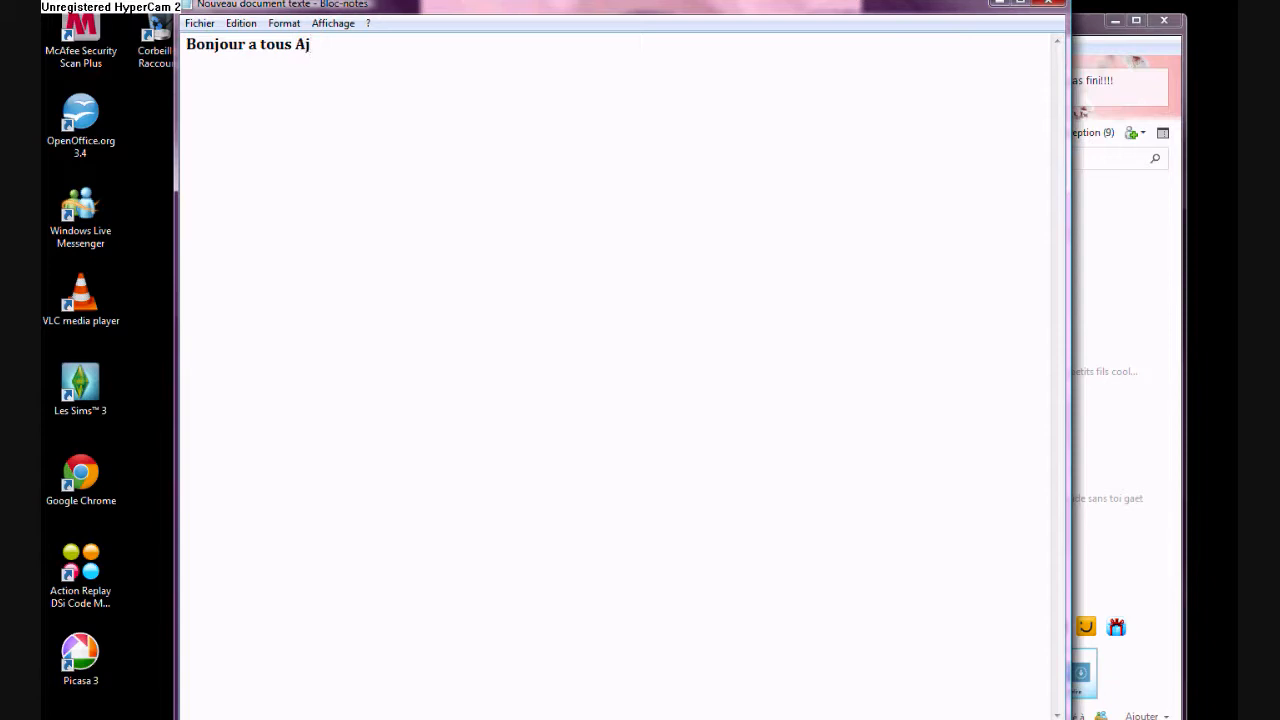
text(ujou)
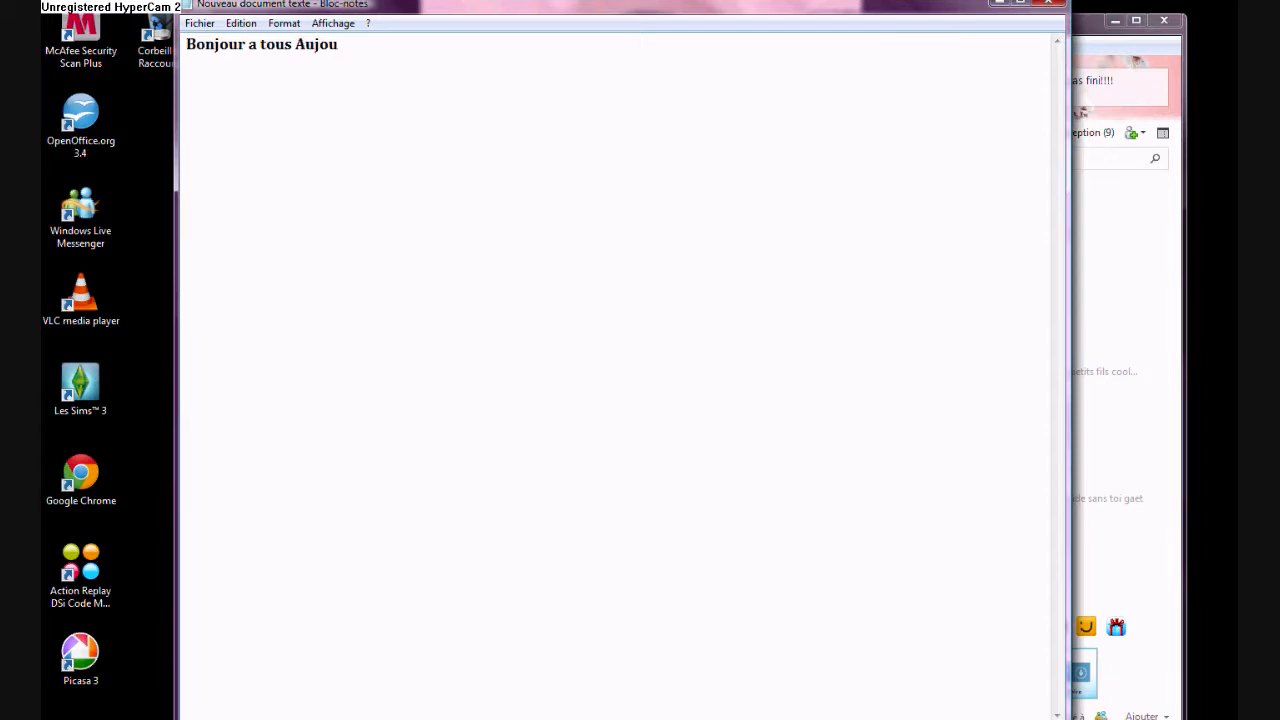
text(rd')
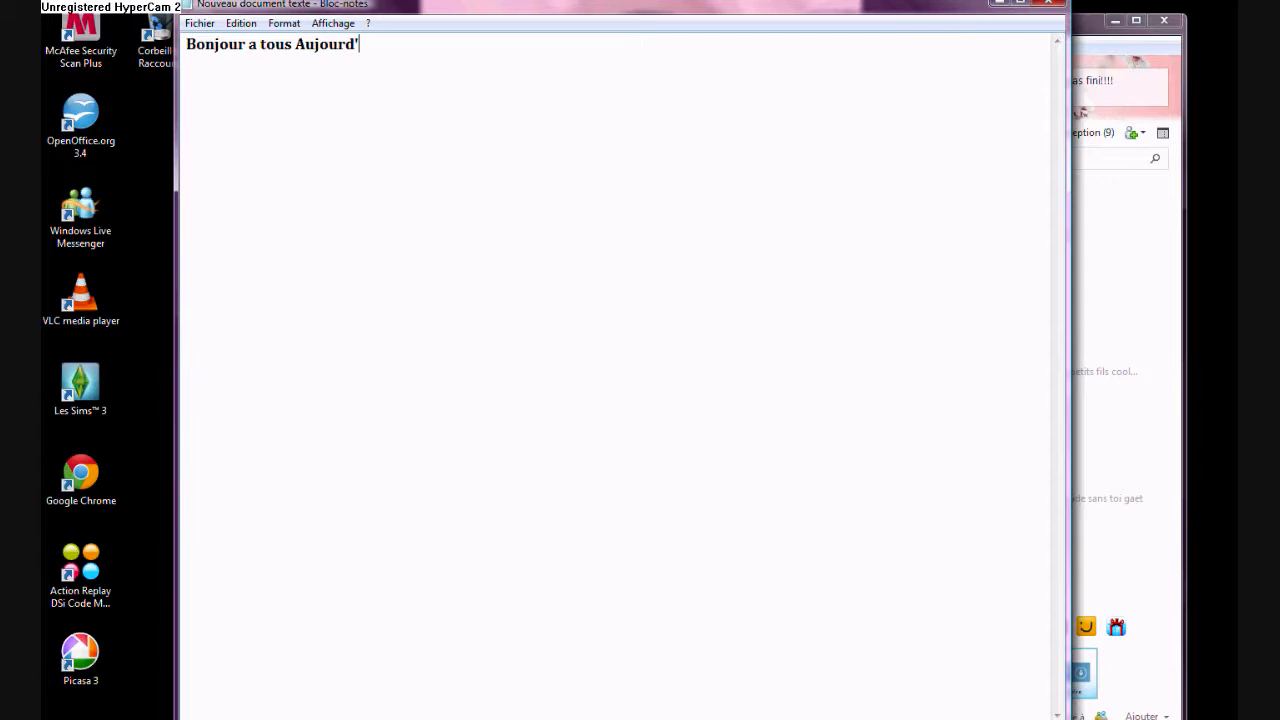
text(hui je va)
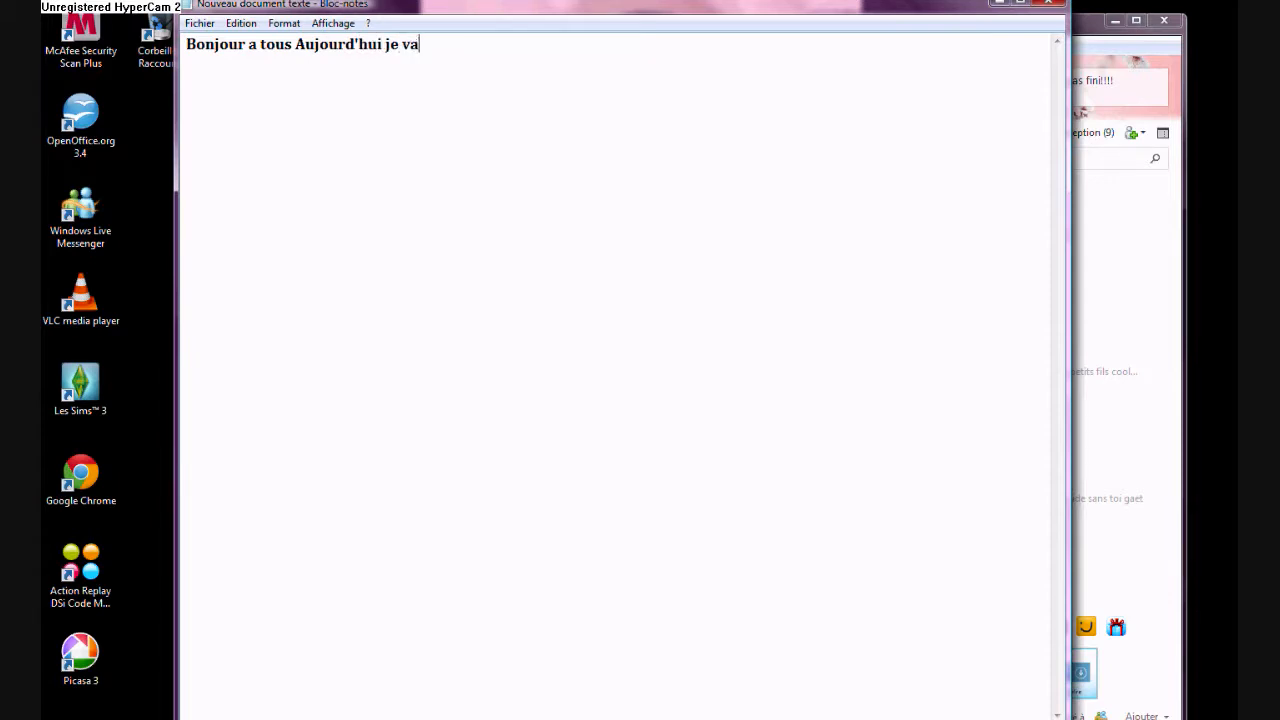
text(is)
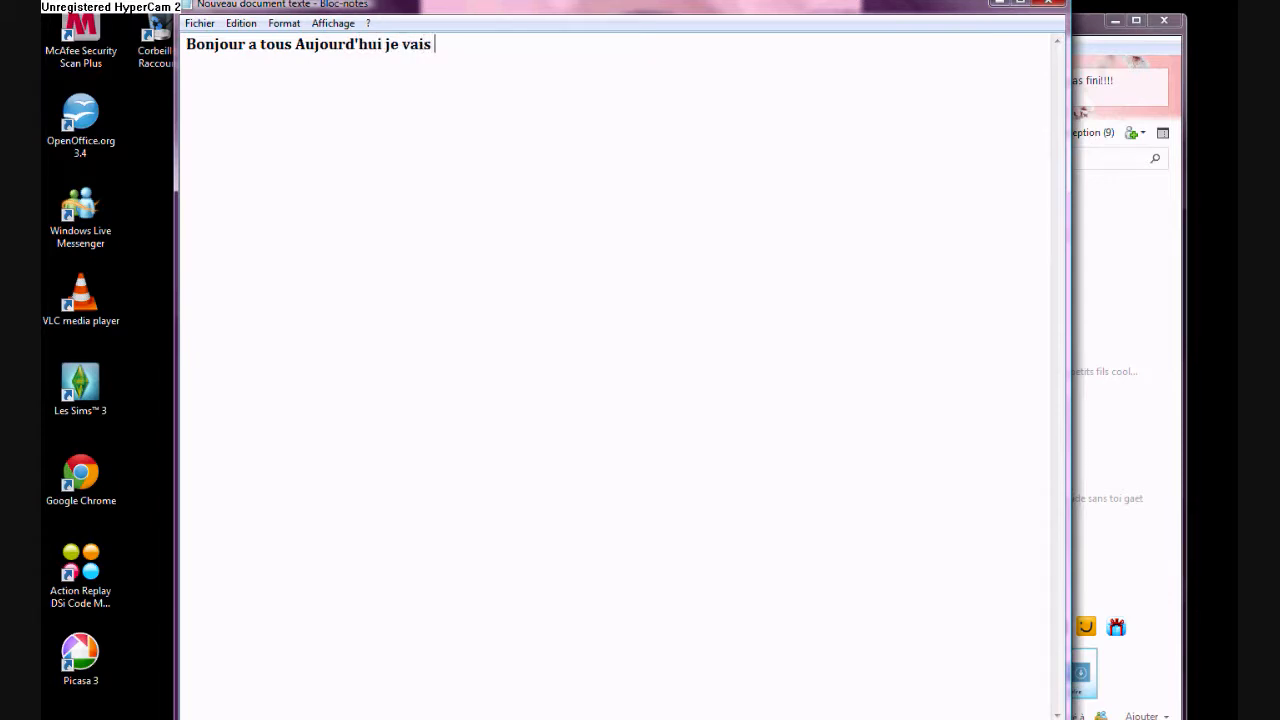
text(vou)
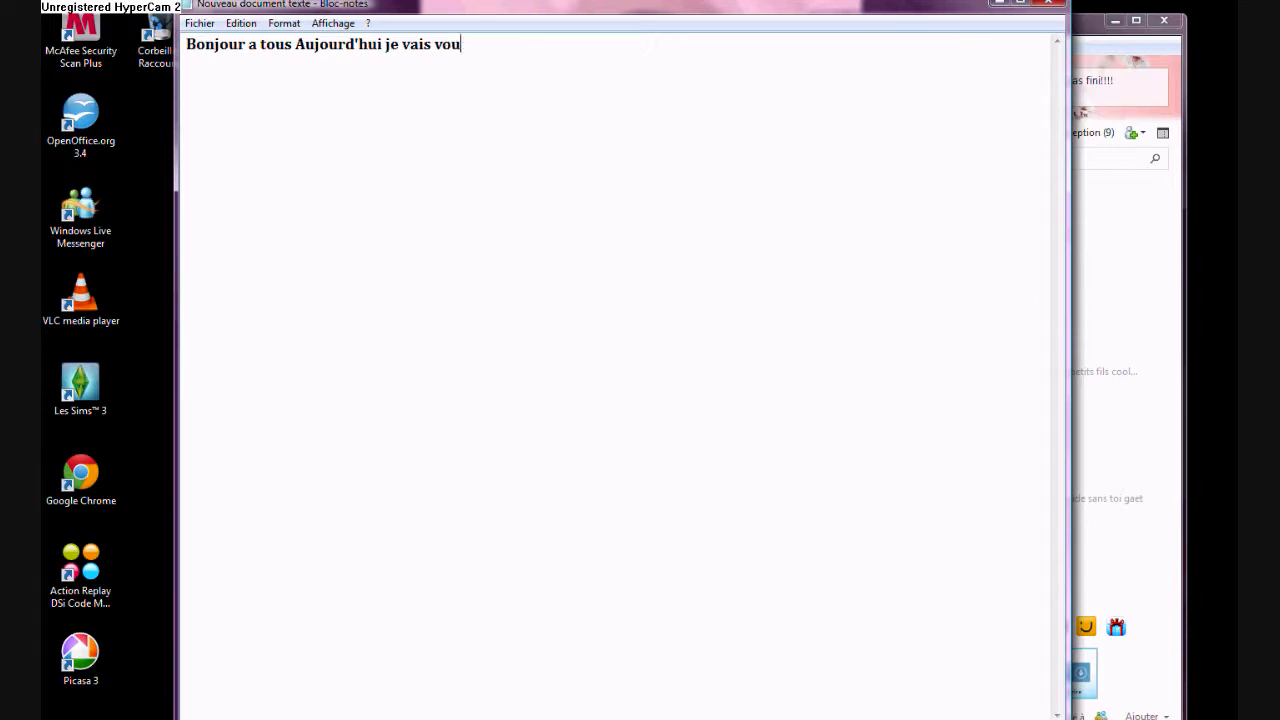
text(s prés)
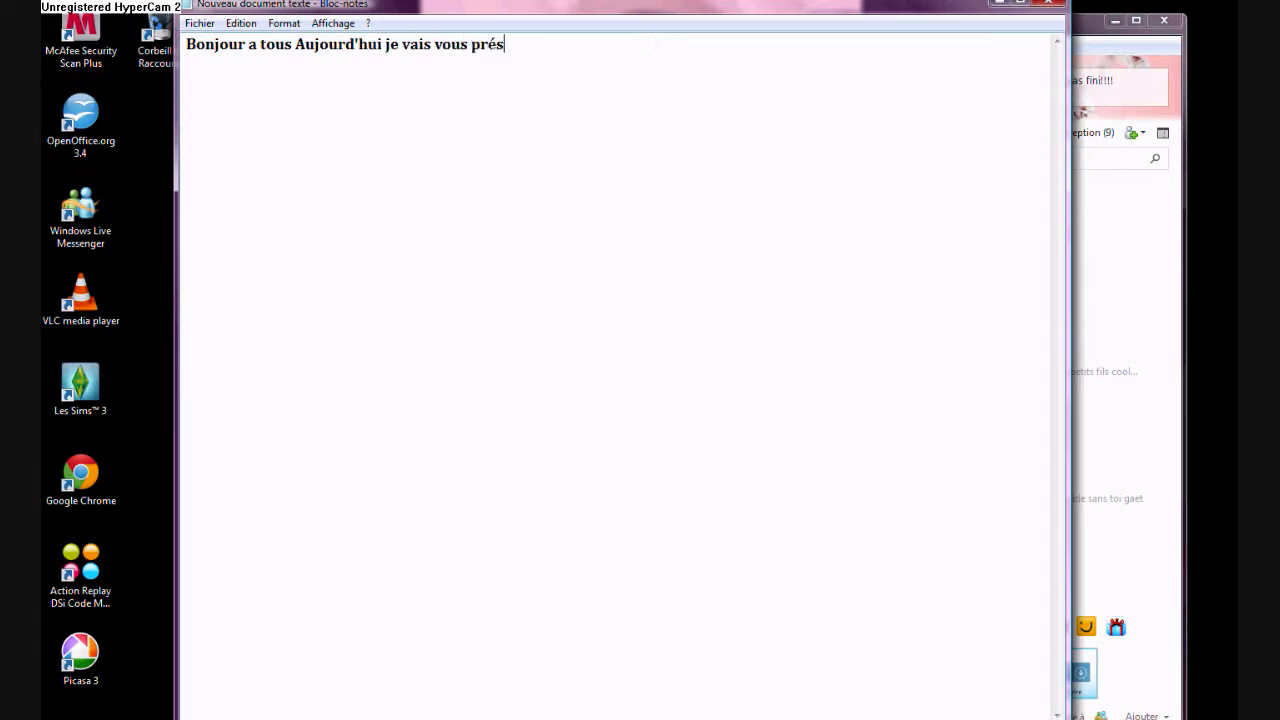
text(entez)
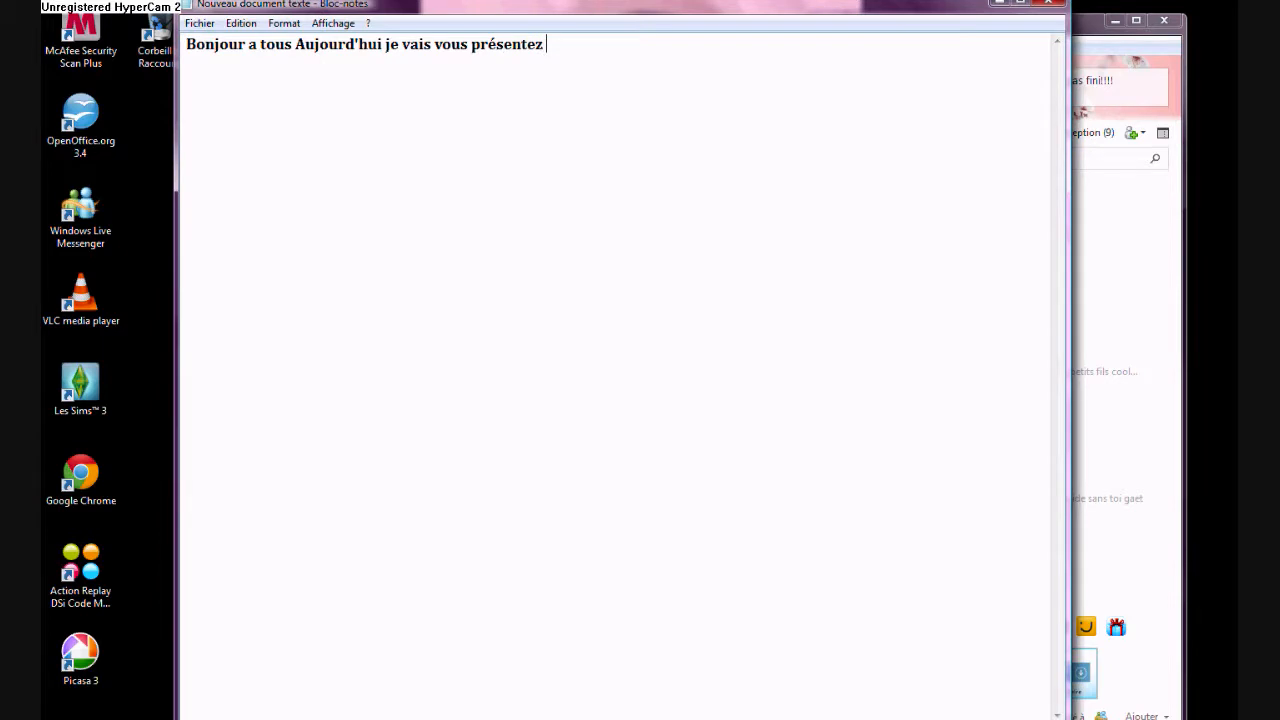
text(un Ser)
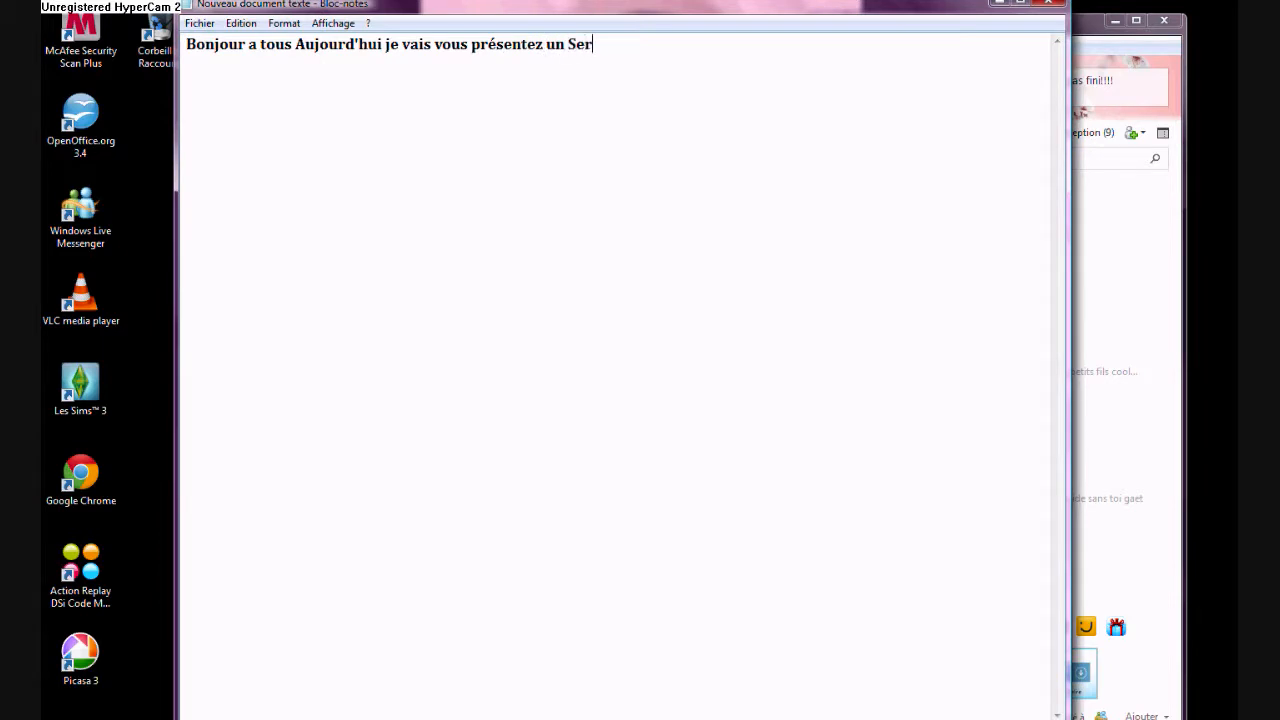
text(veur)
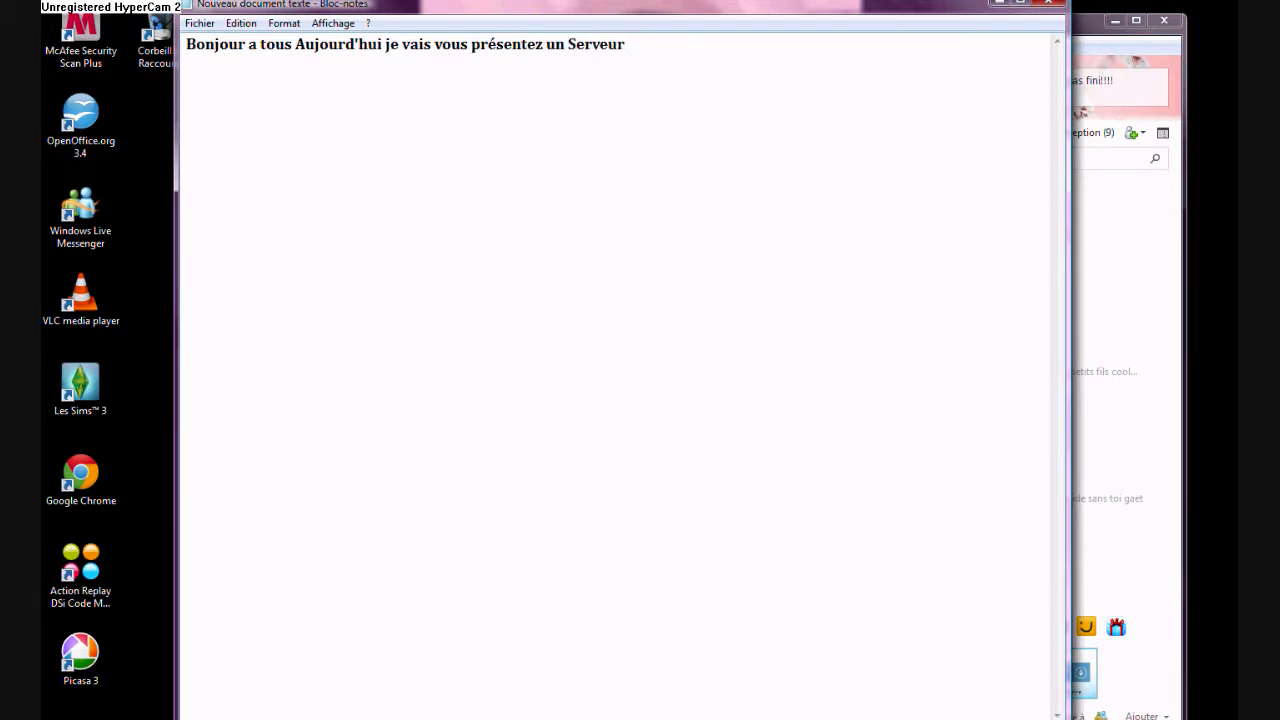
text(Habbo)
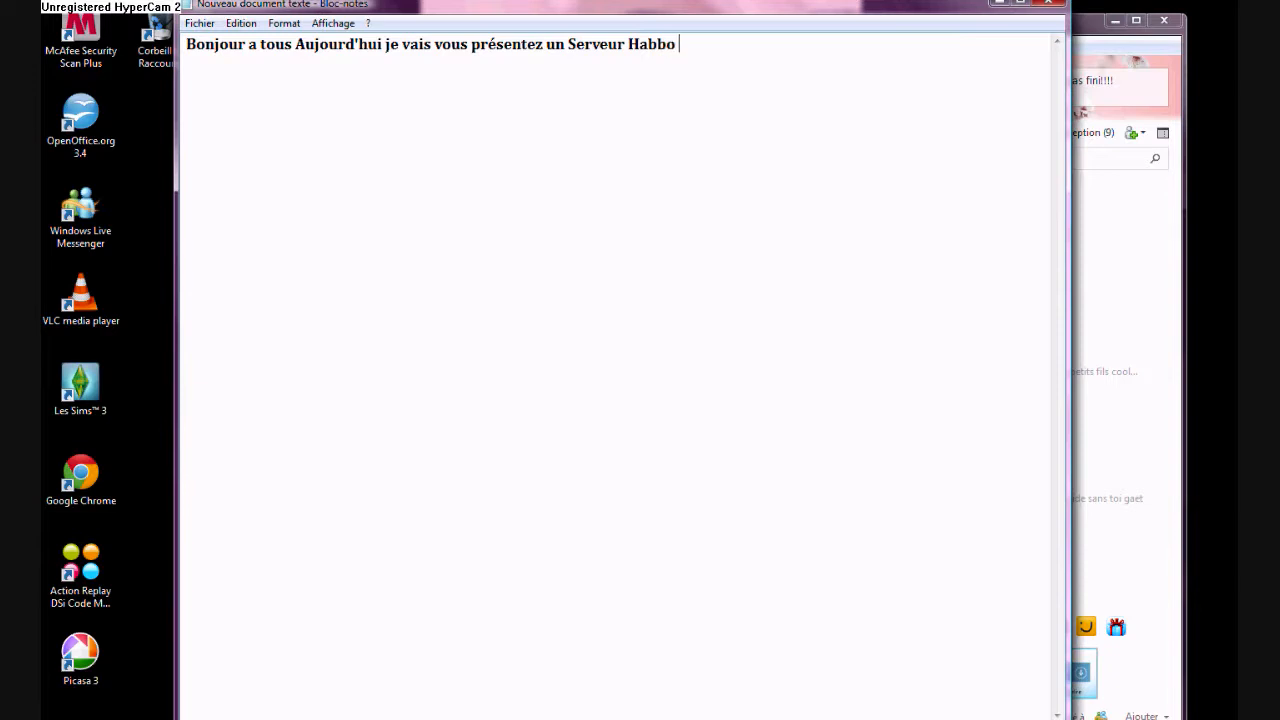
text(un No)
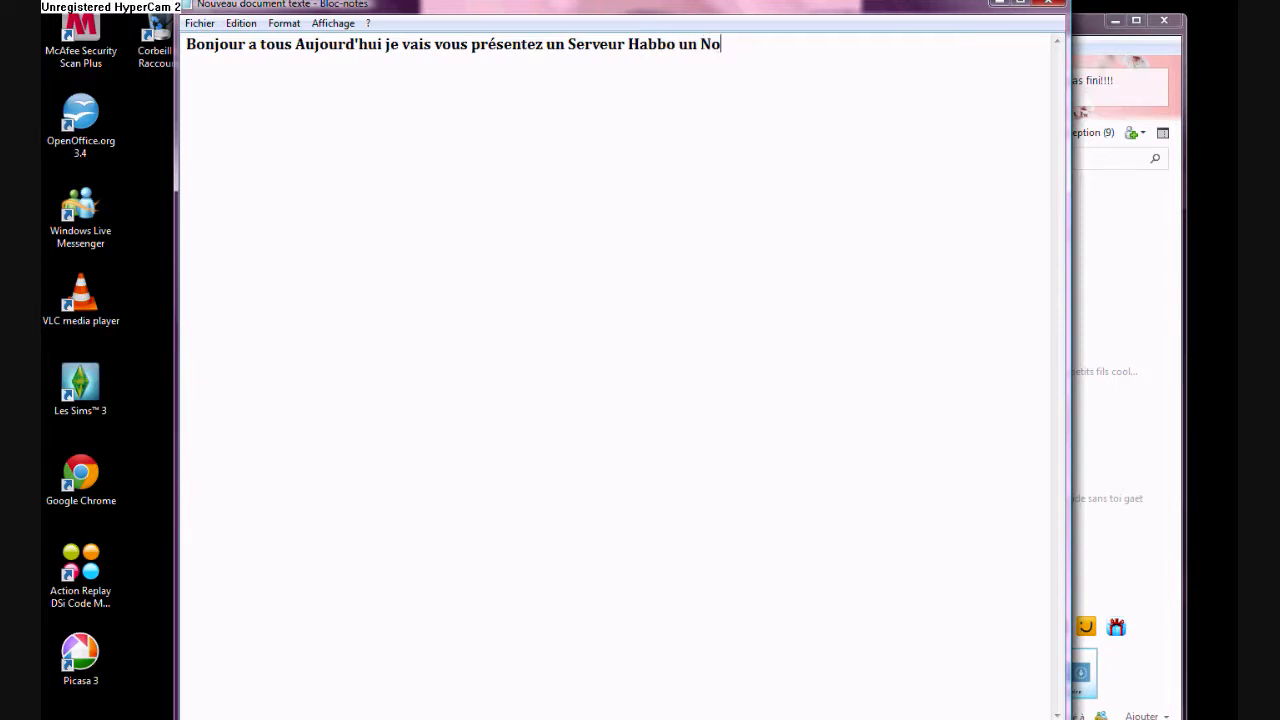
text(uveau)
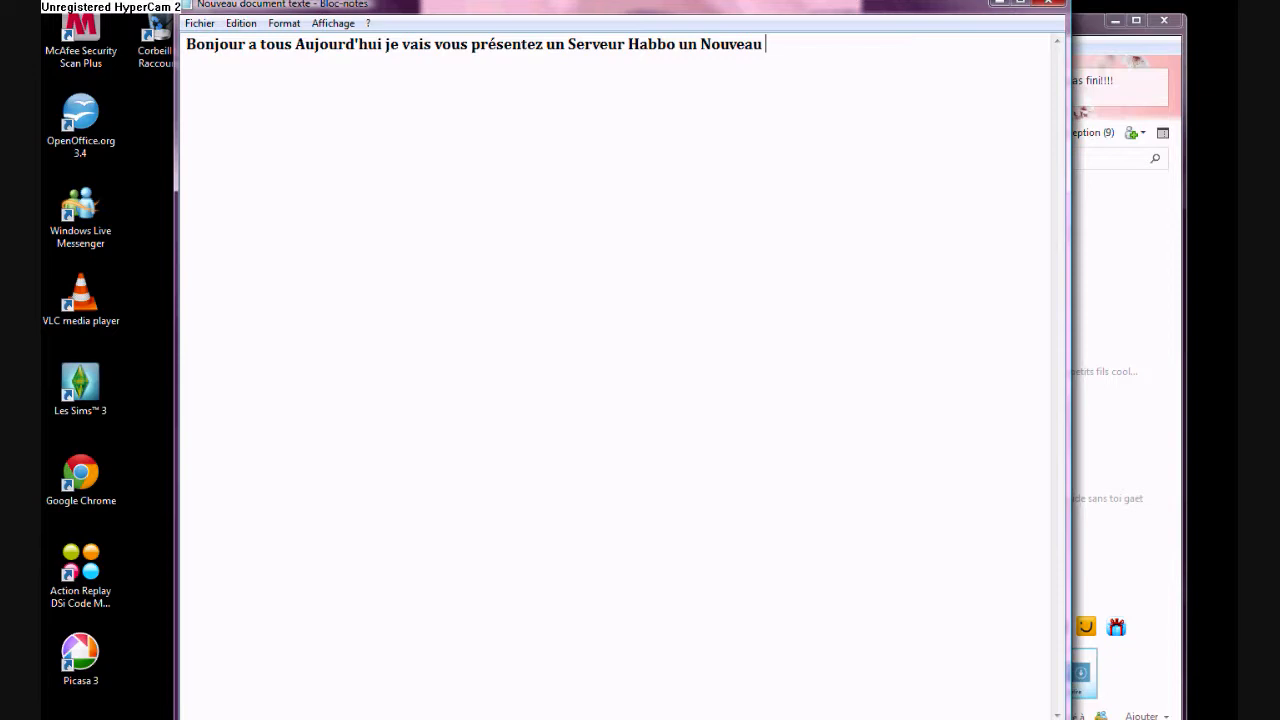
Step: Add that there are 0 online for now since the Bobboz hotel server just opened
text(il y a)
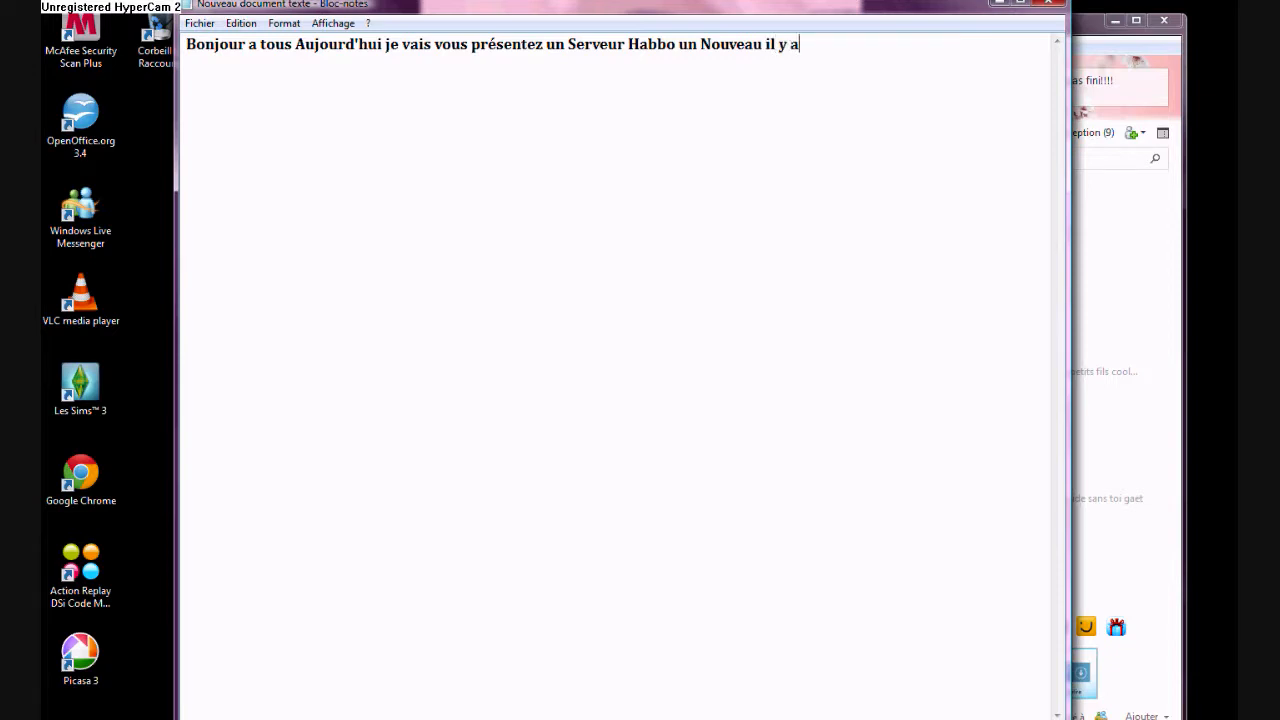
text(0 onl)
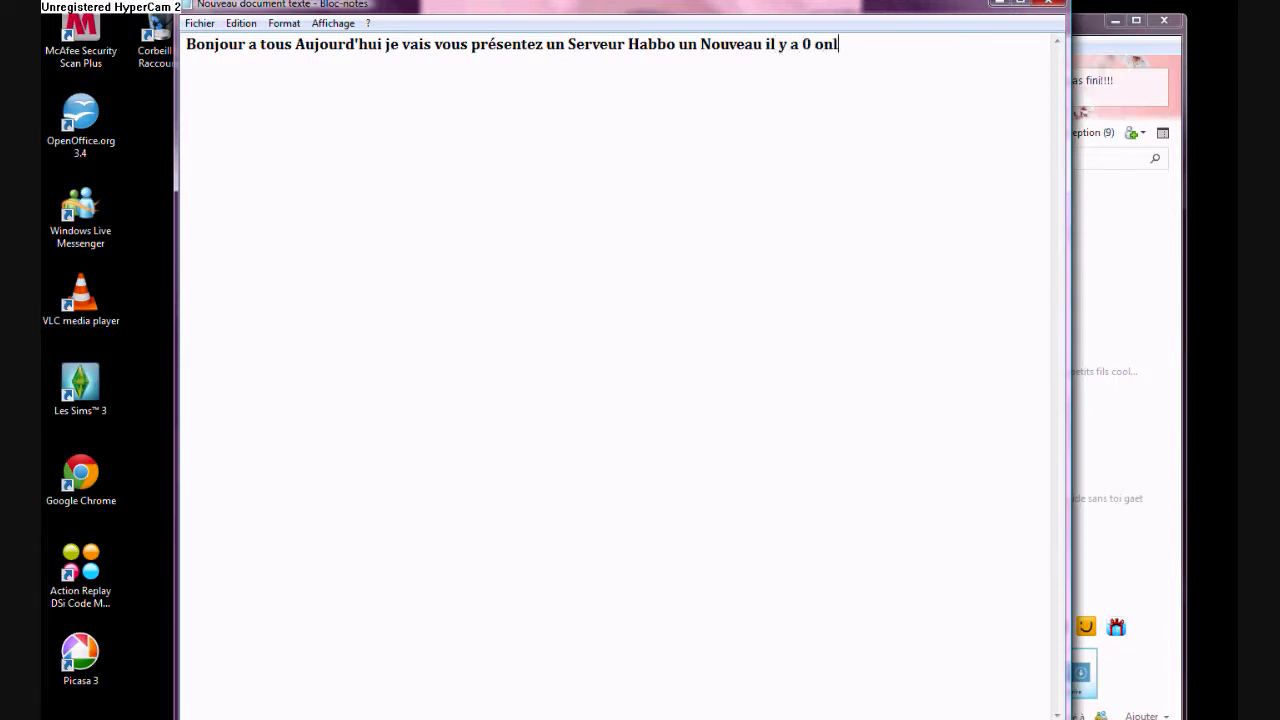
text(ine pour)
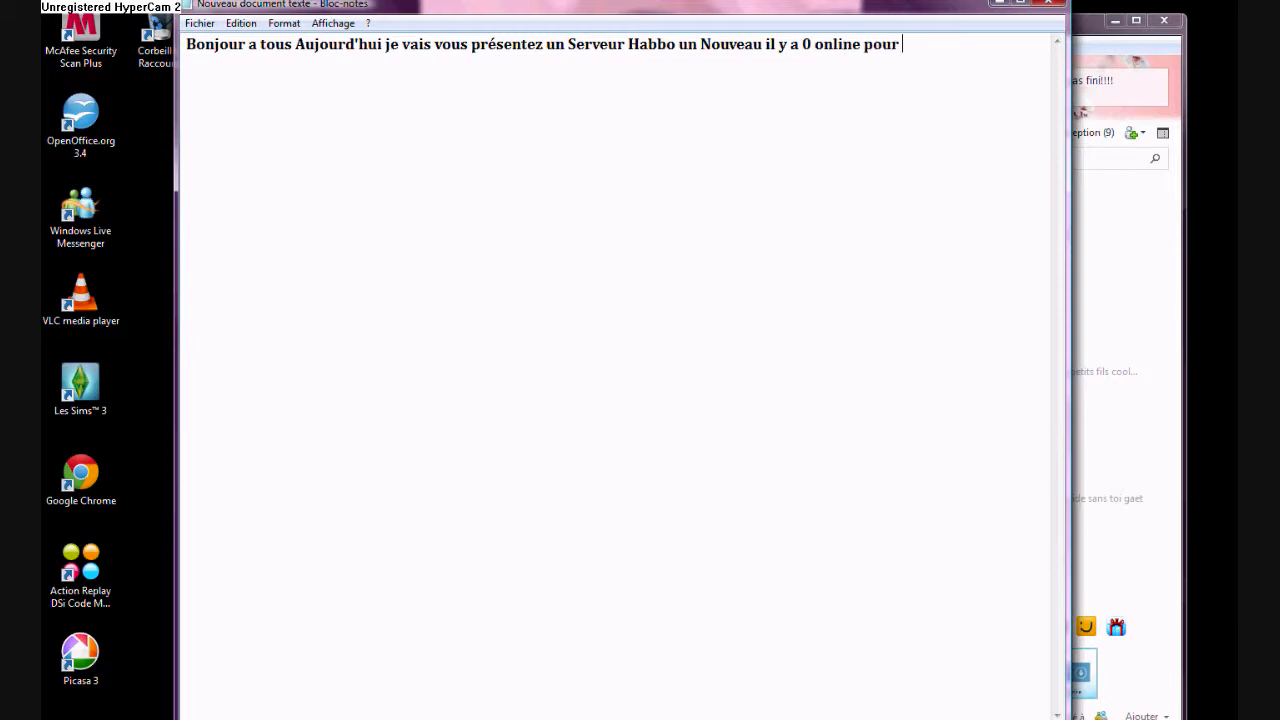
text(le moment)
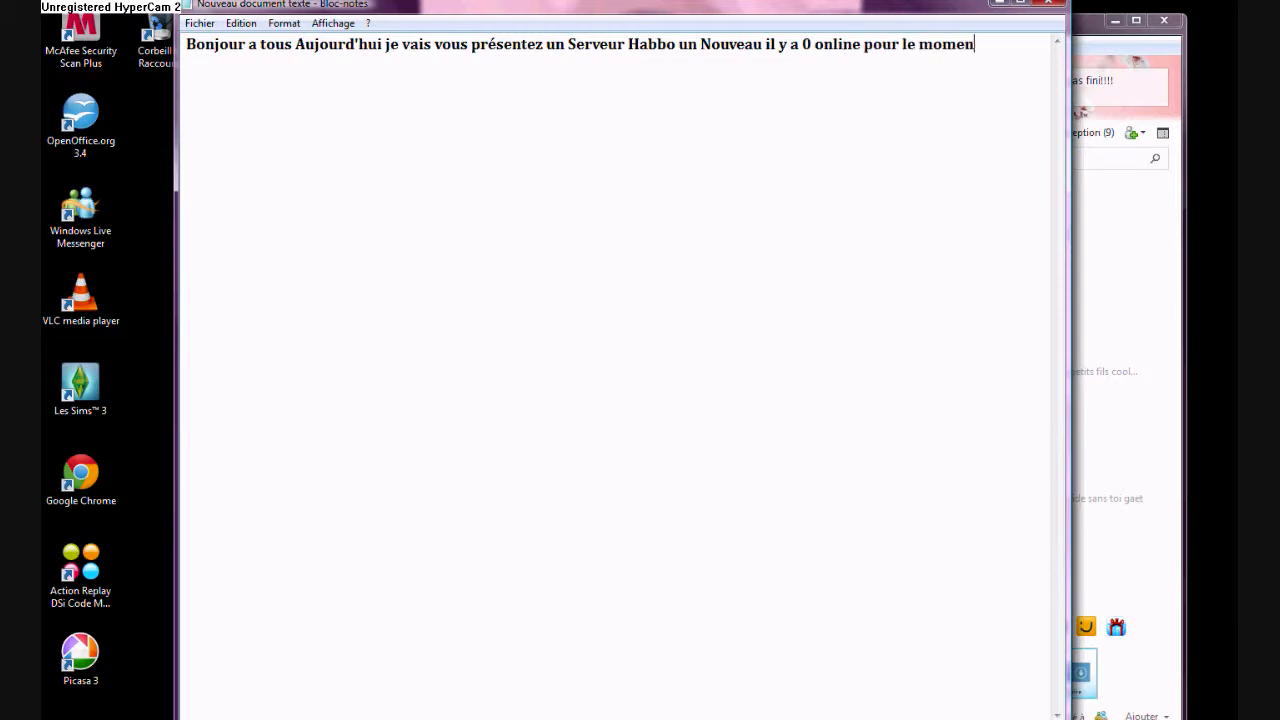
text(mes il)
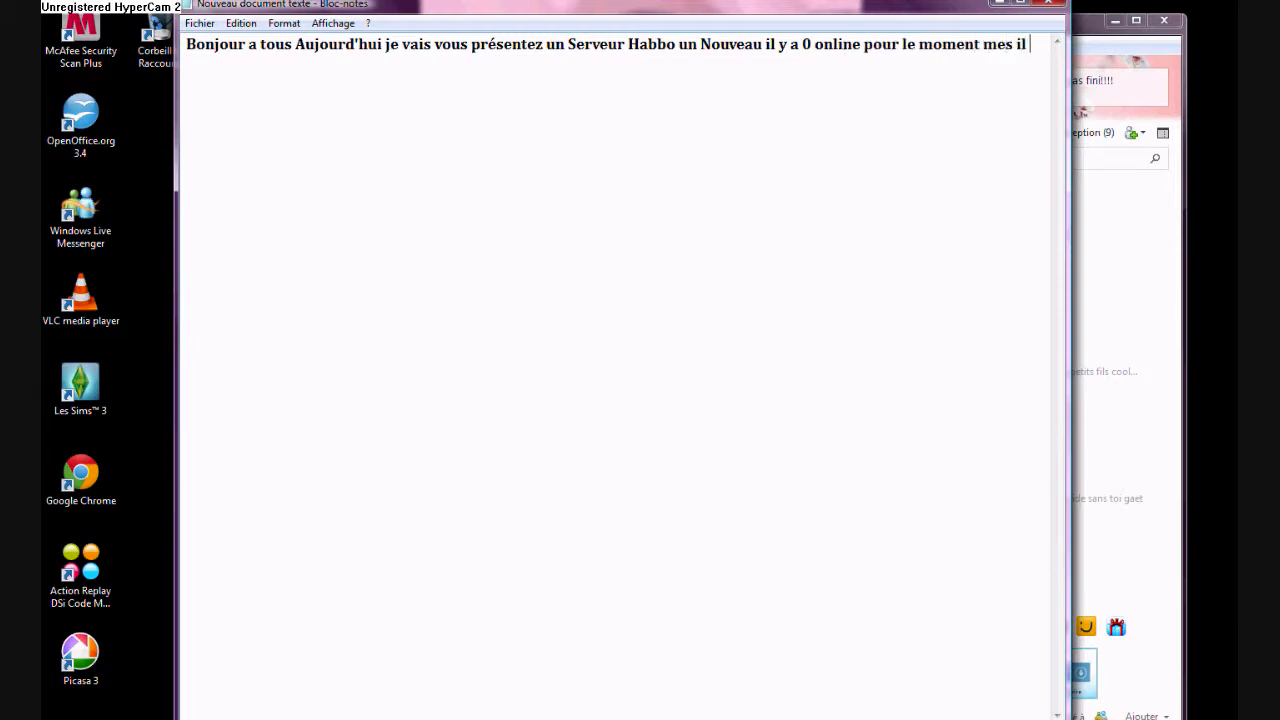
text(vien)
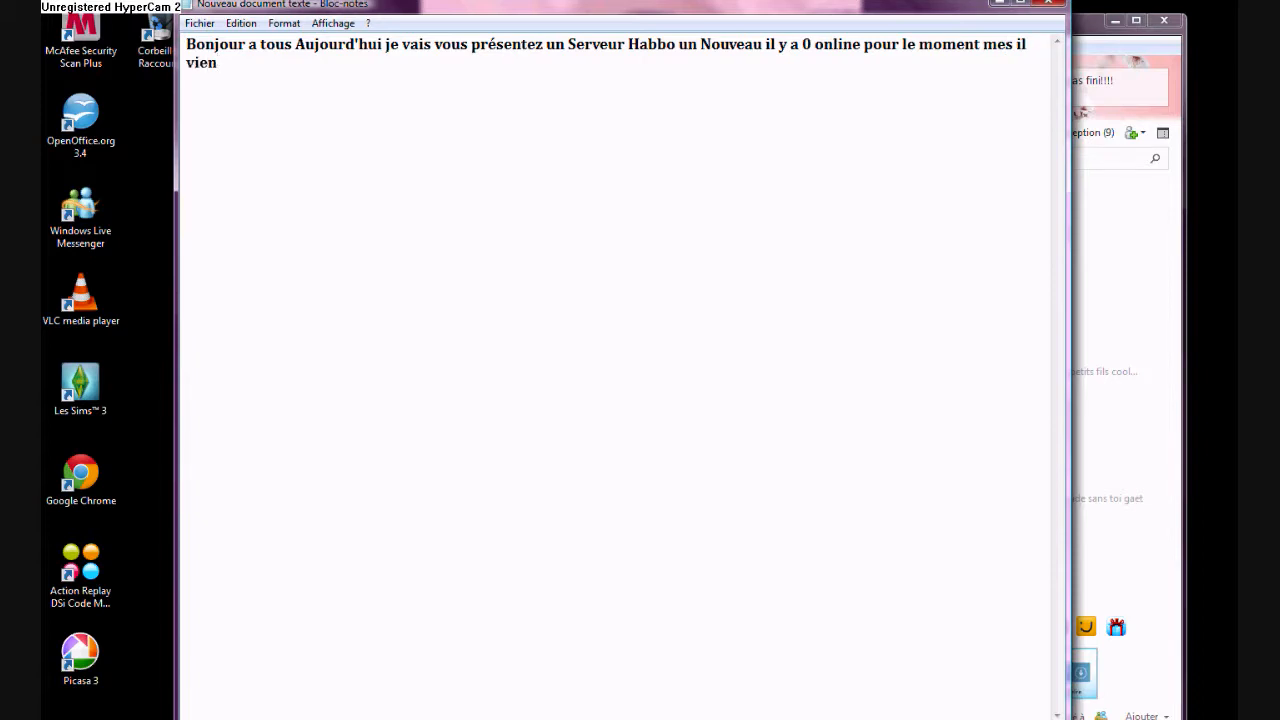
text(d)
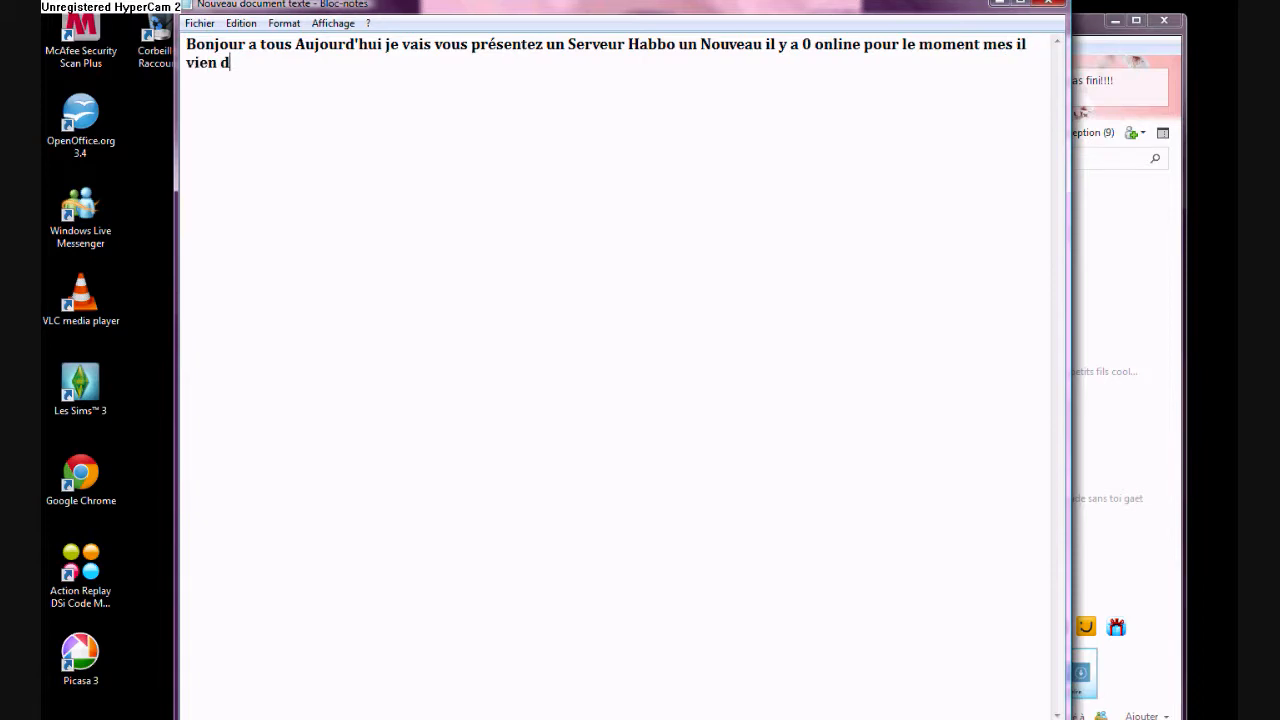
text('ouvrir)
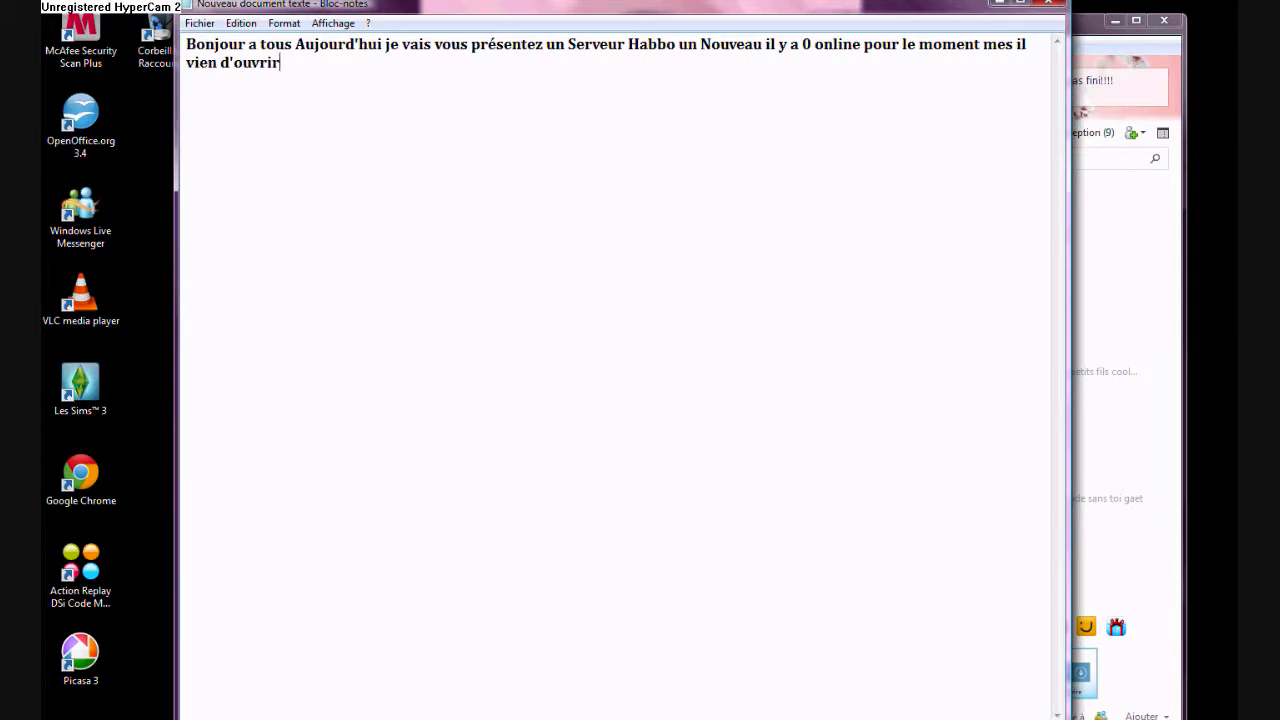
text(e)
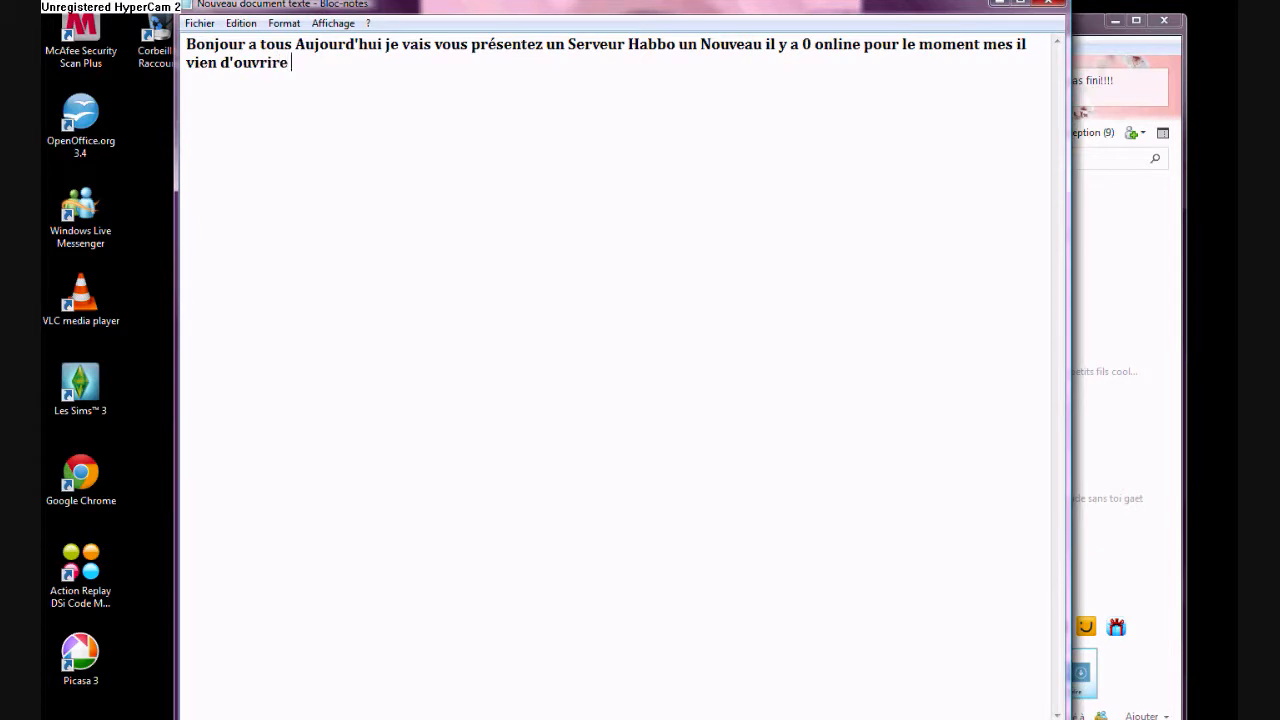
text(serveur)
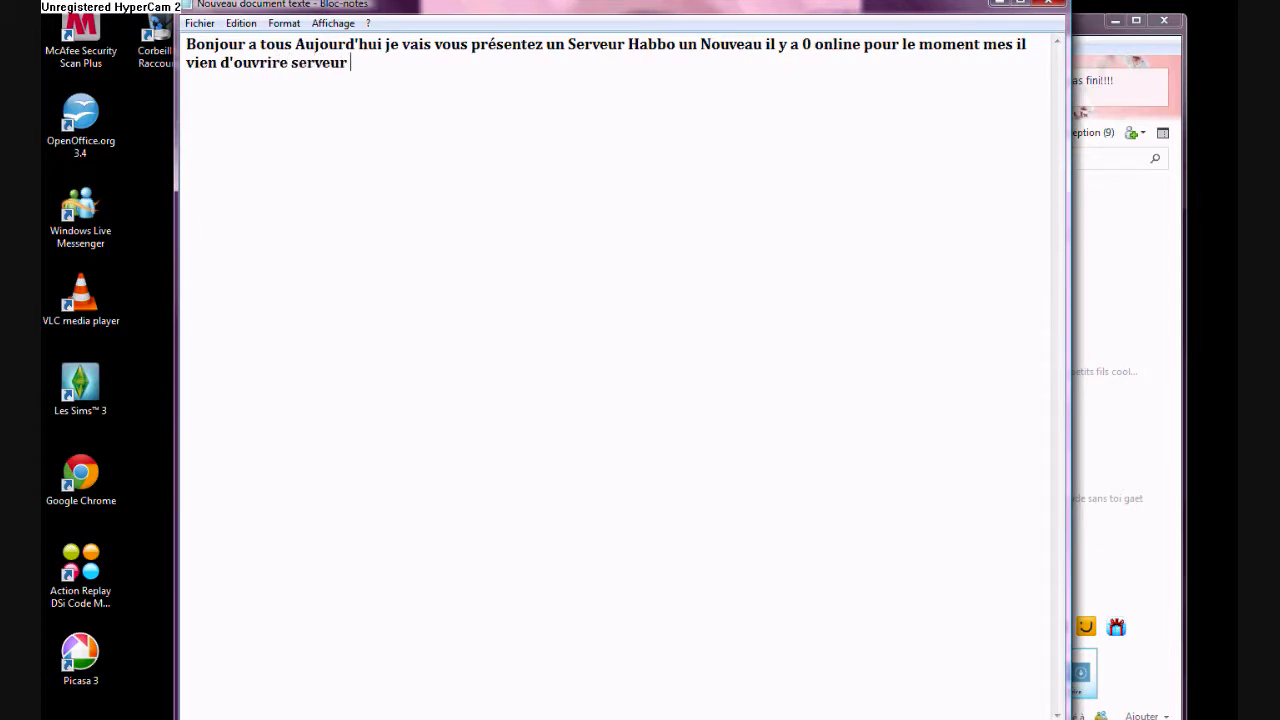
text(Bob)
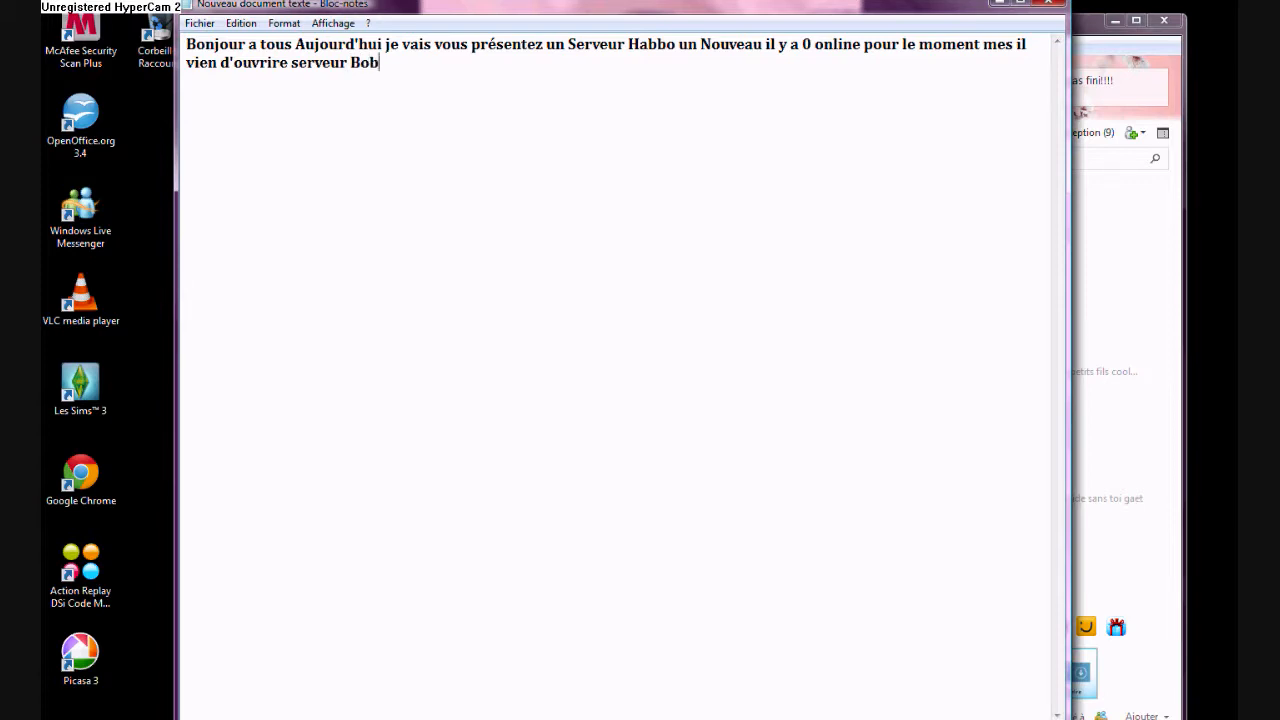
text(boz)
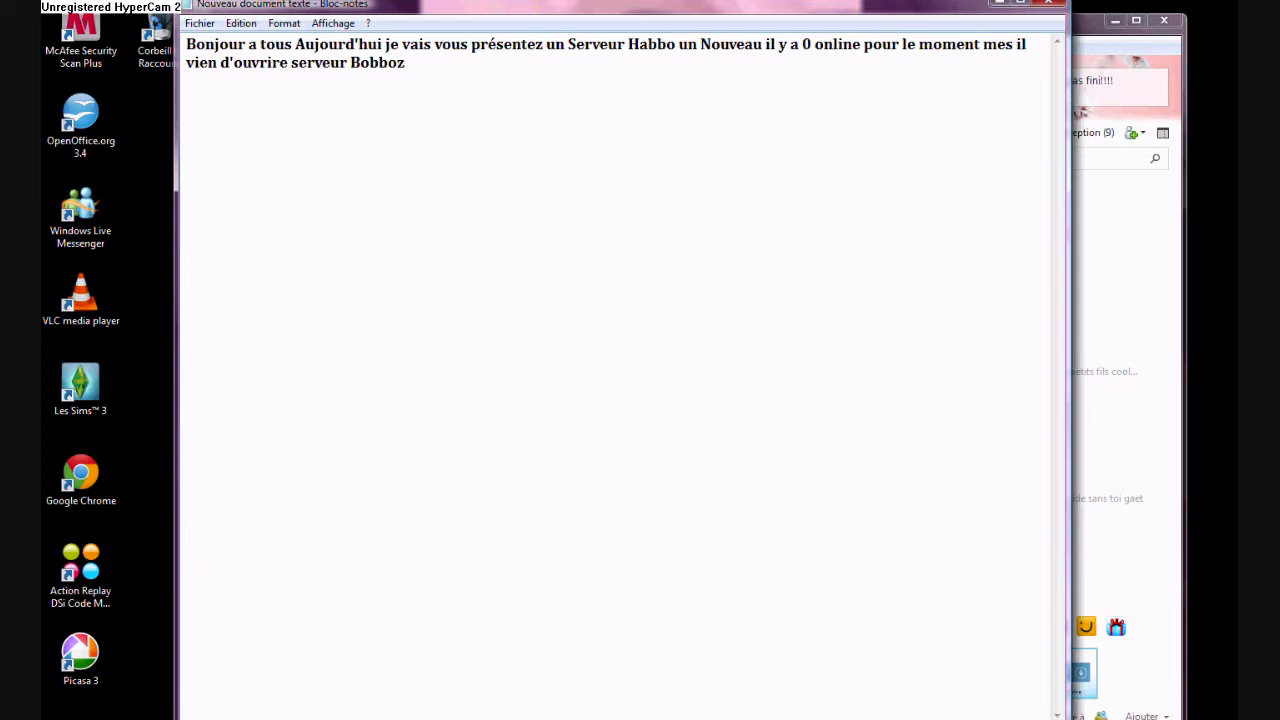
text(ht)
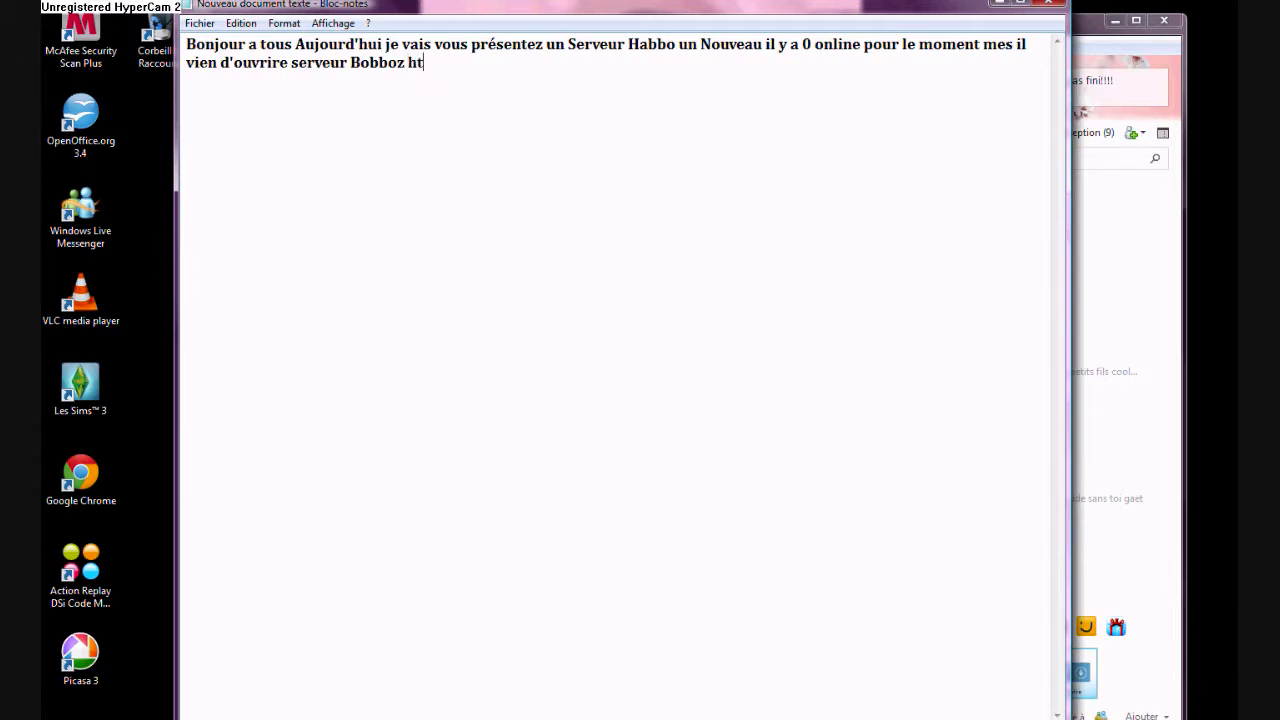
text(el)
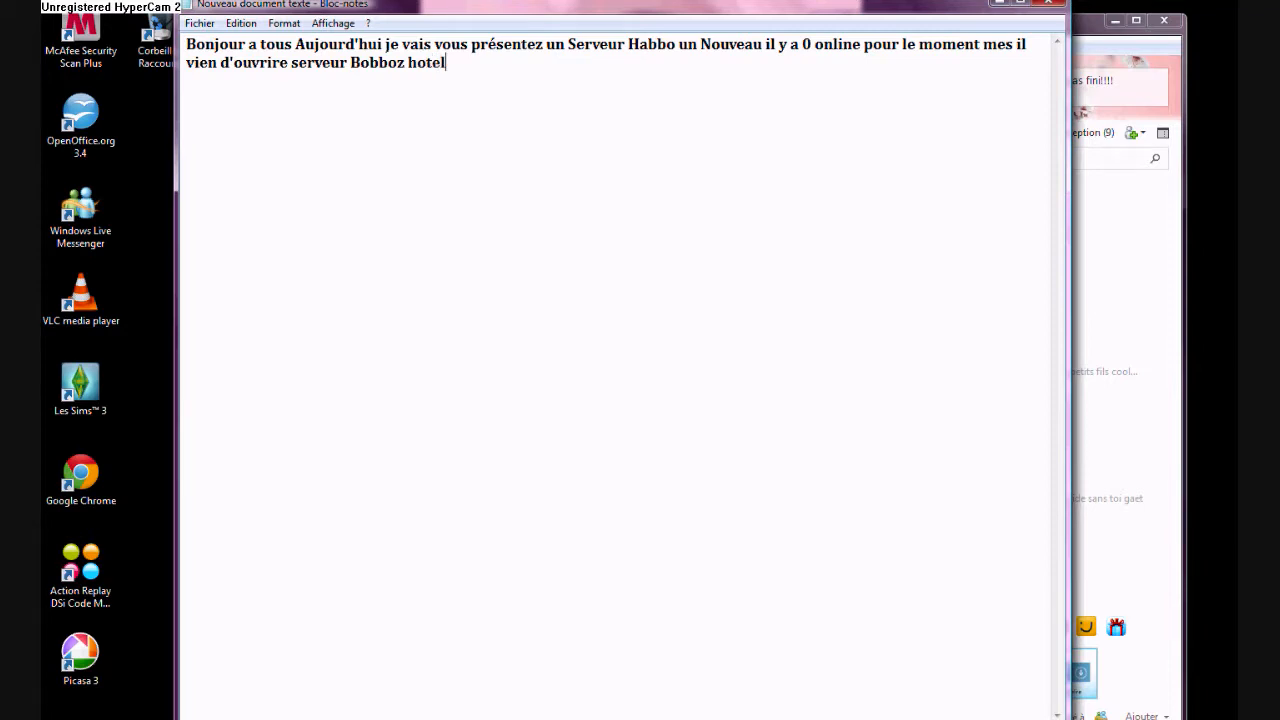
Step: Finish with 'nous allons le tester', correcting the typo in 'tester'
text(nous)
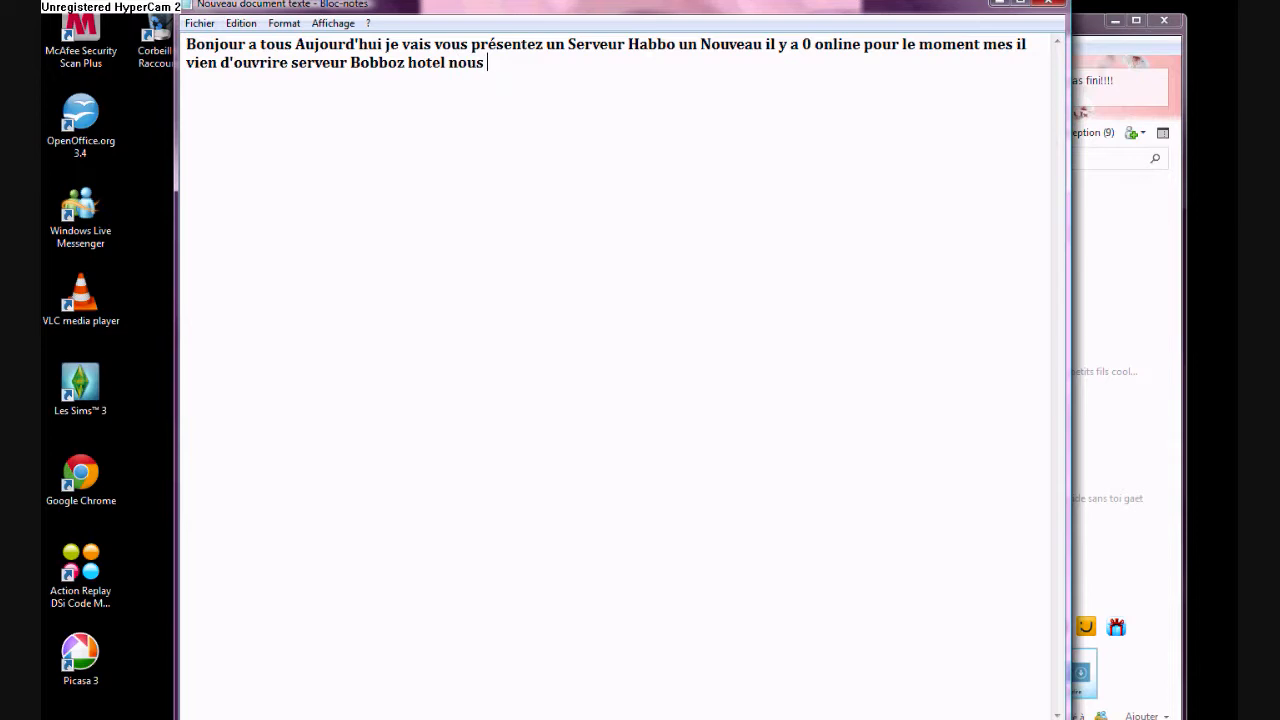
text(allons)
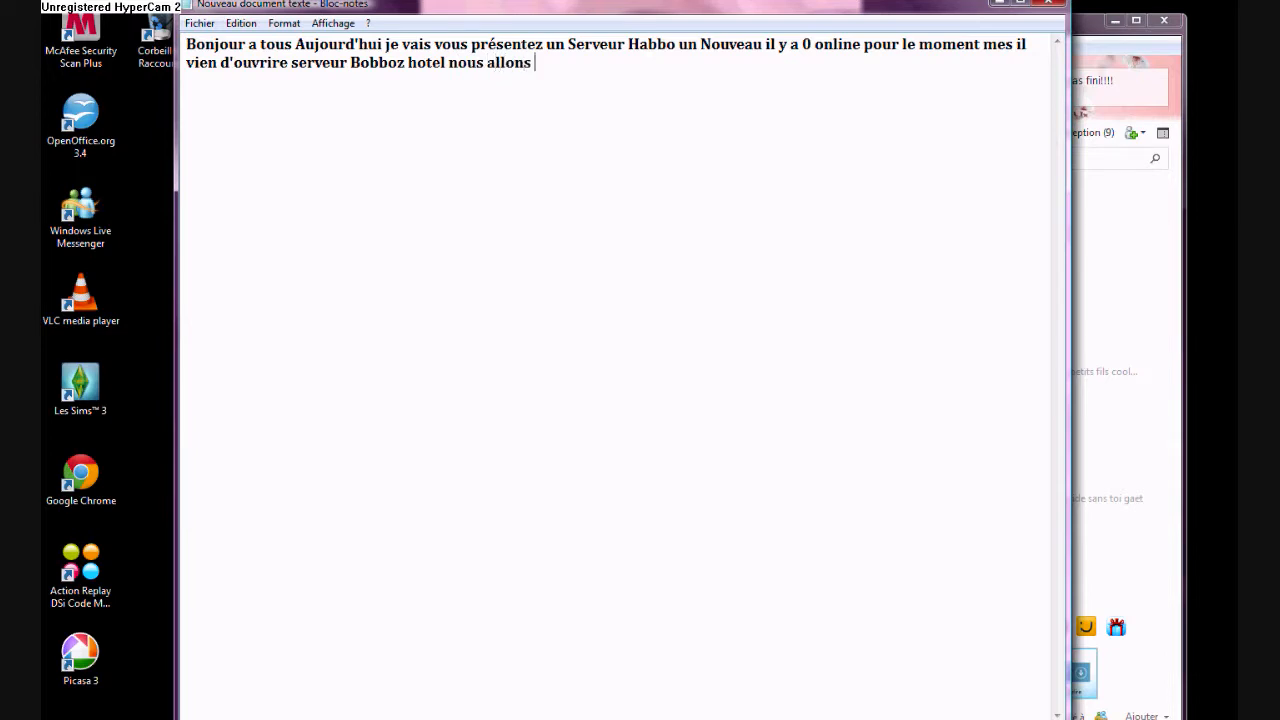
text(le tse)
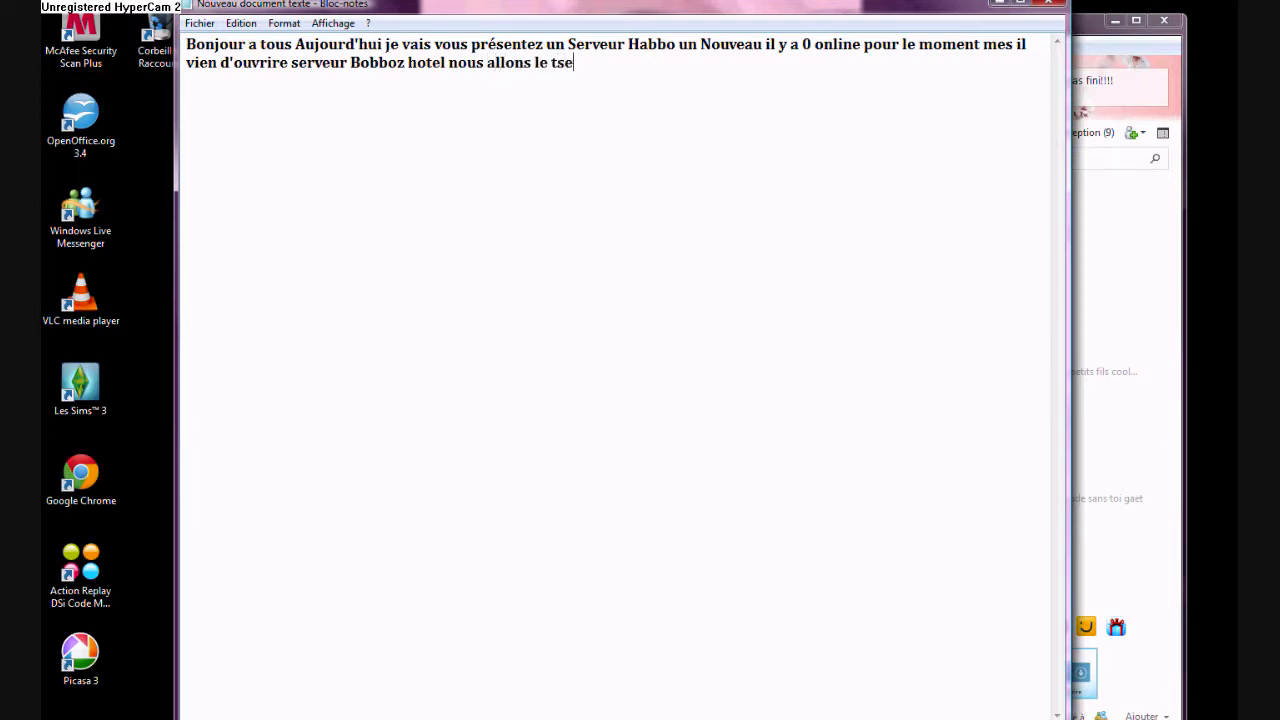
key(Backspace)
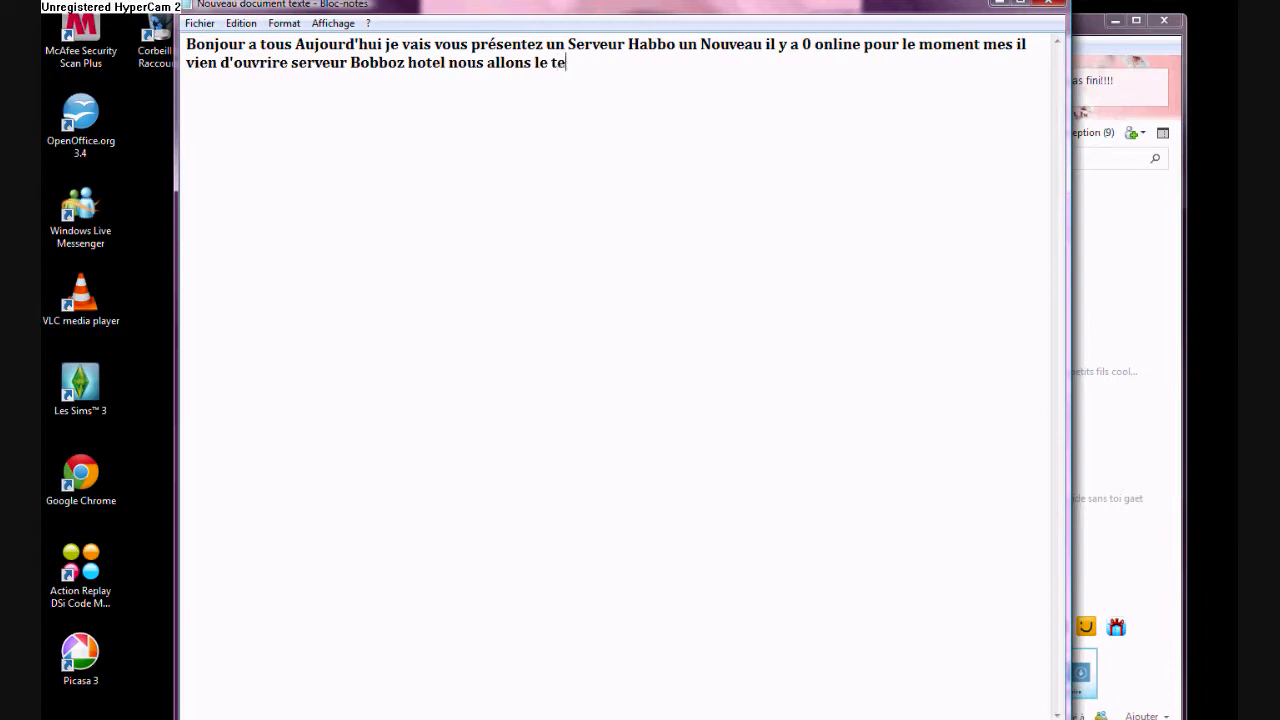
text(ster)
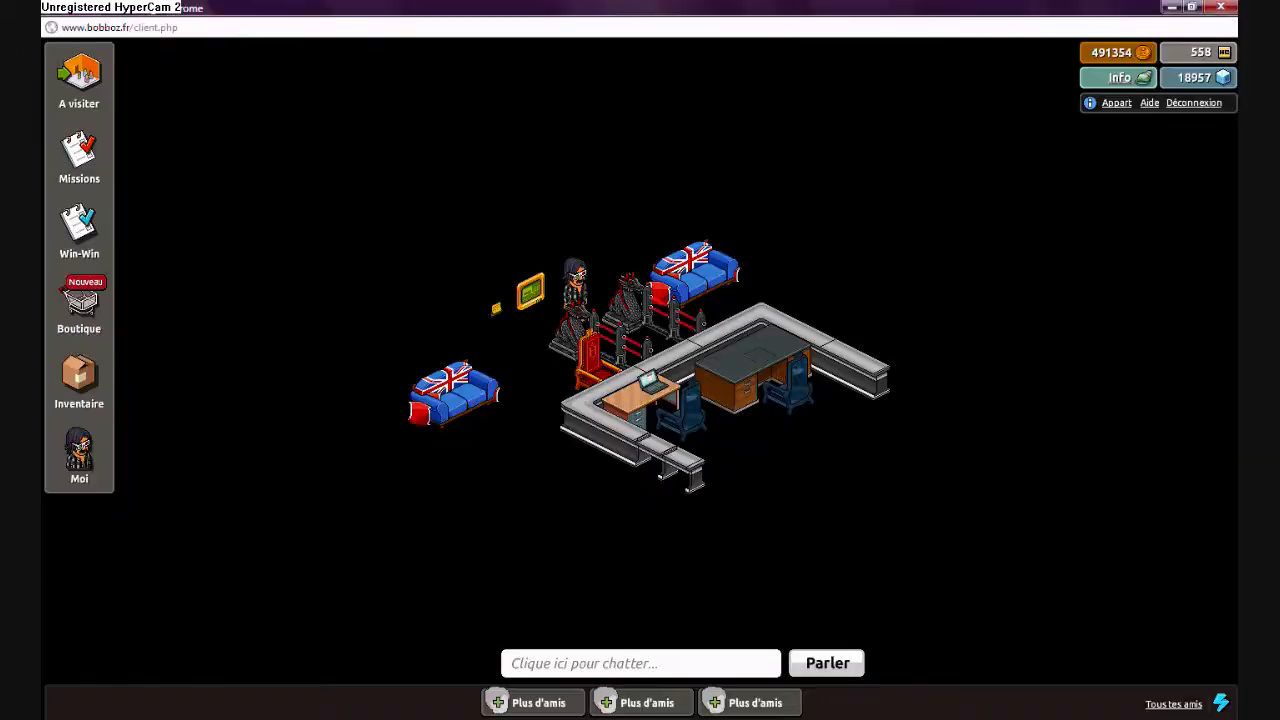
mouse_move(608, 376)
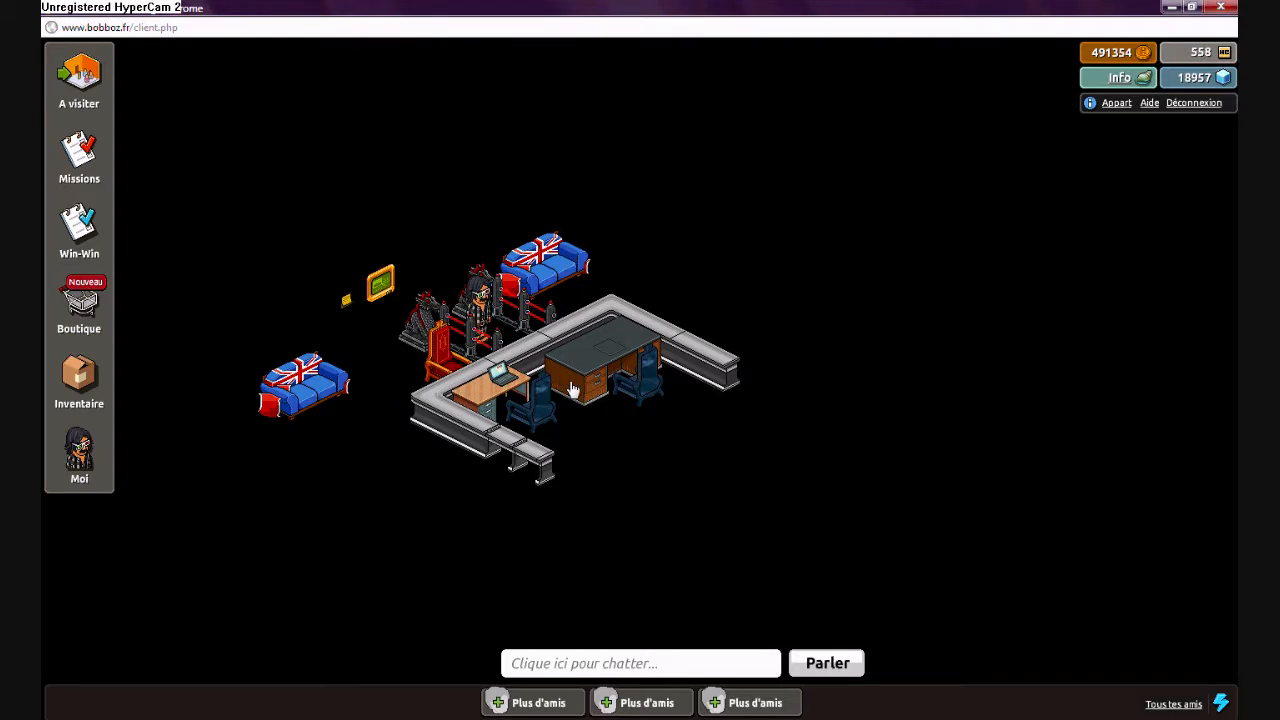
mouse_move(378, 318)
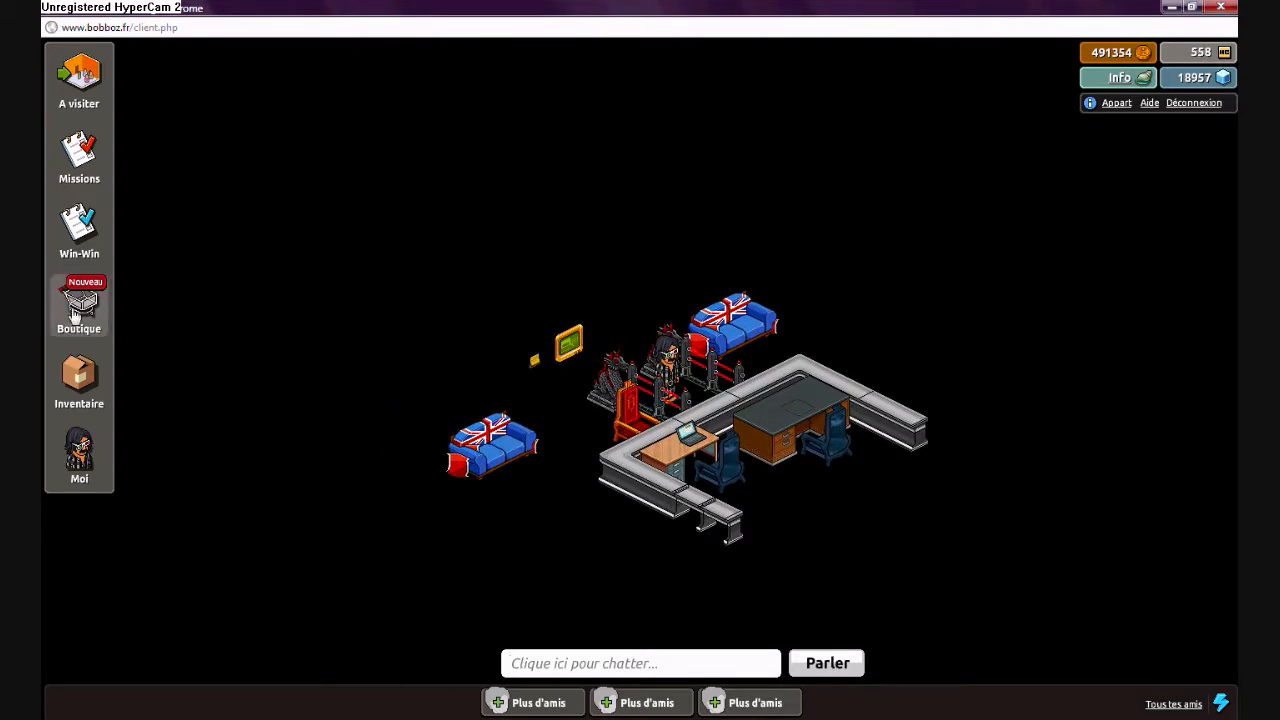
Step: Open the Boutique catalogue and browse the African, Easter and countryside farm furniture pages
click(78, 304)
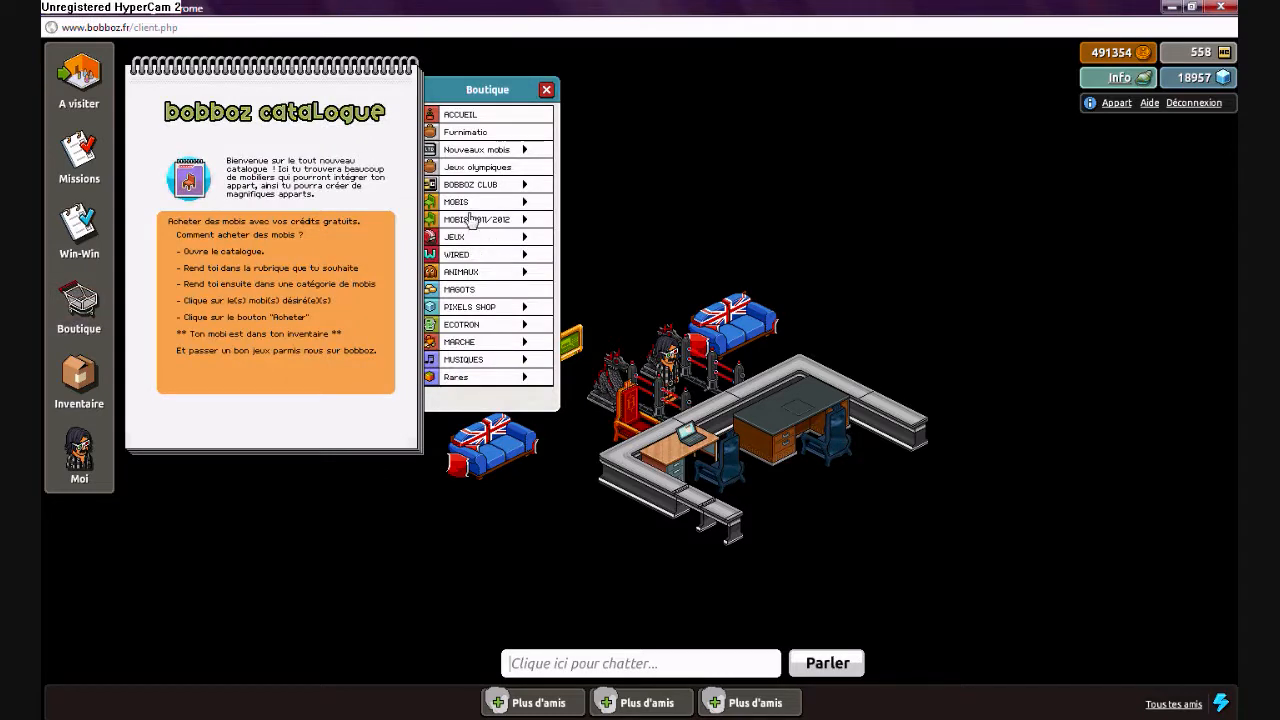
click(456, 200)
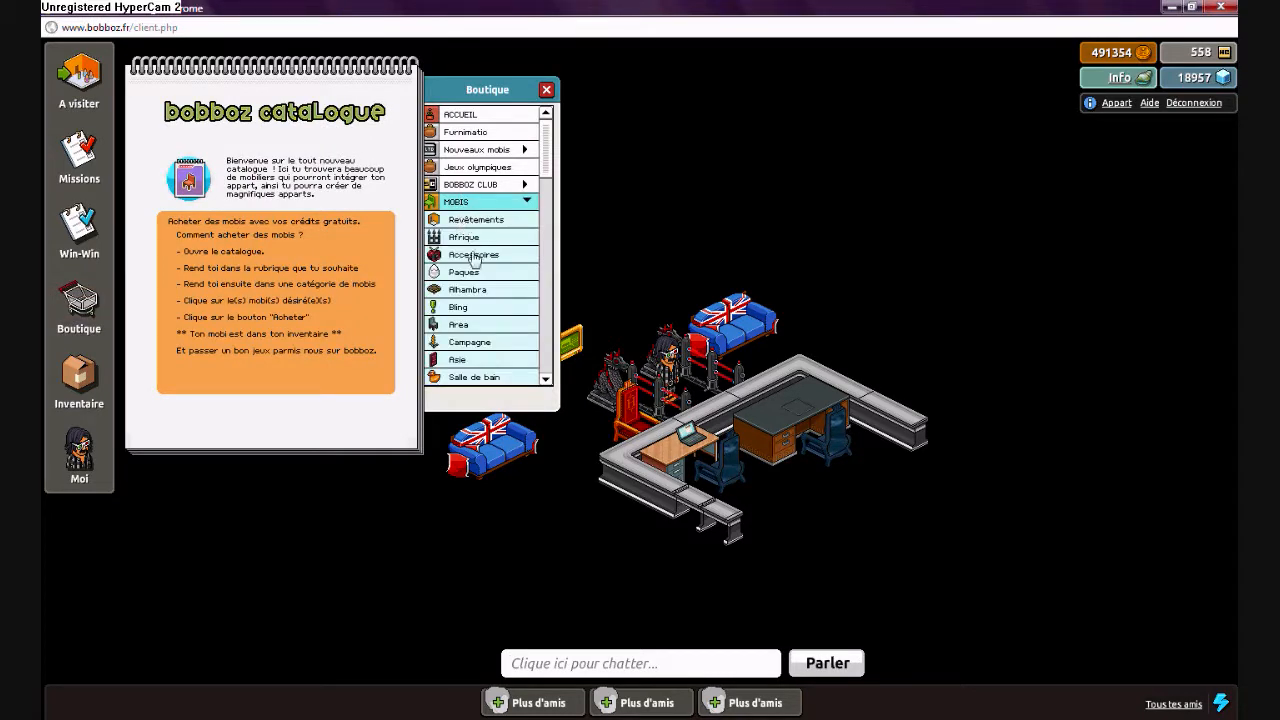
click(464, 236)
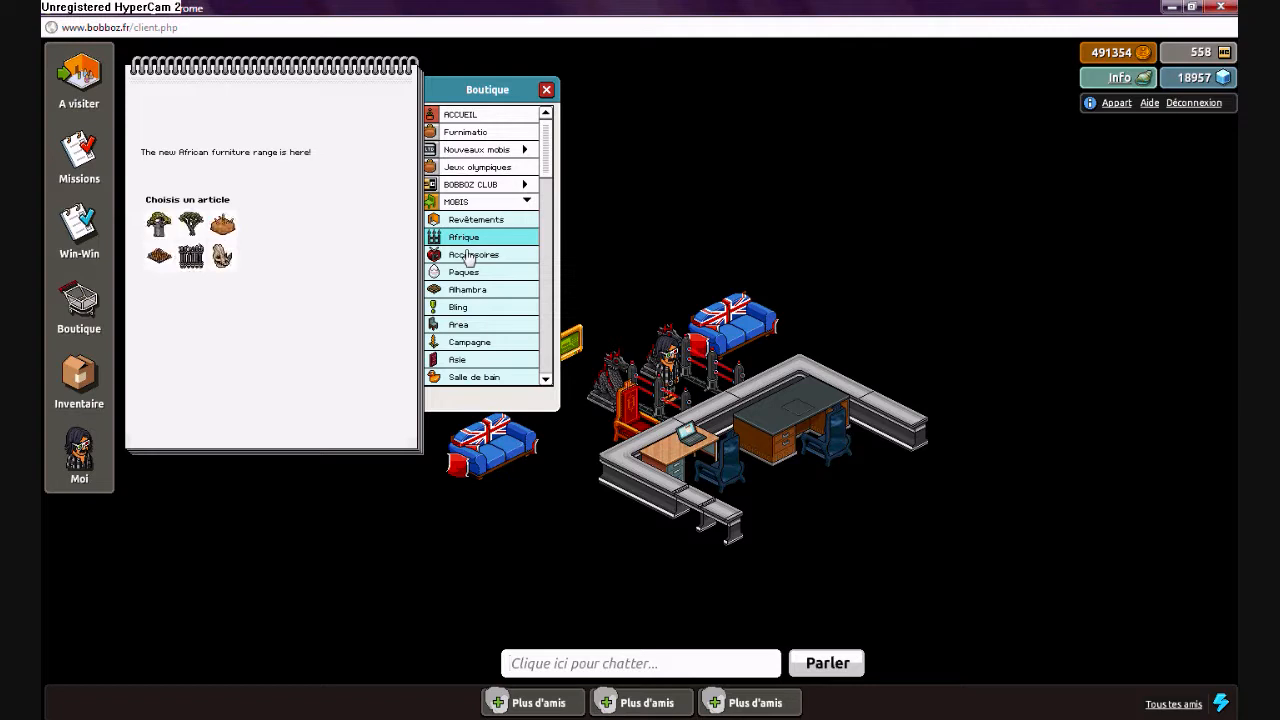
click(220, 256)
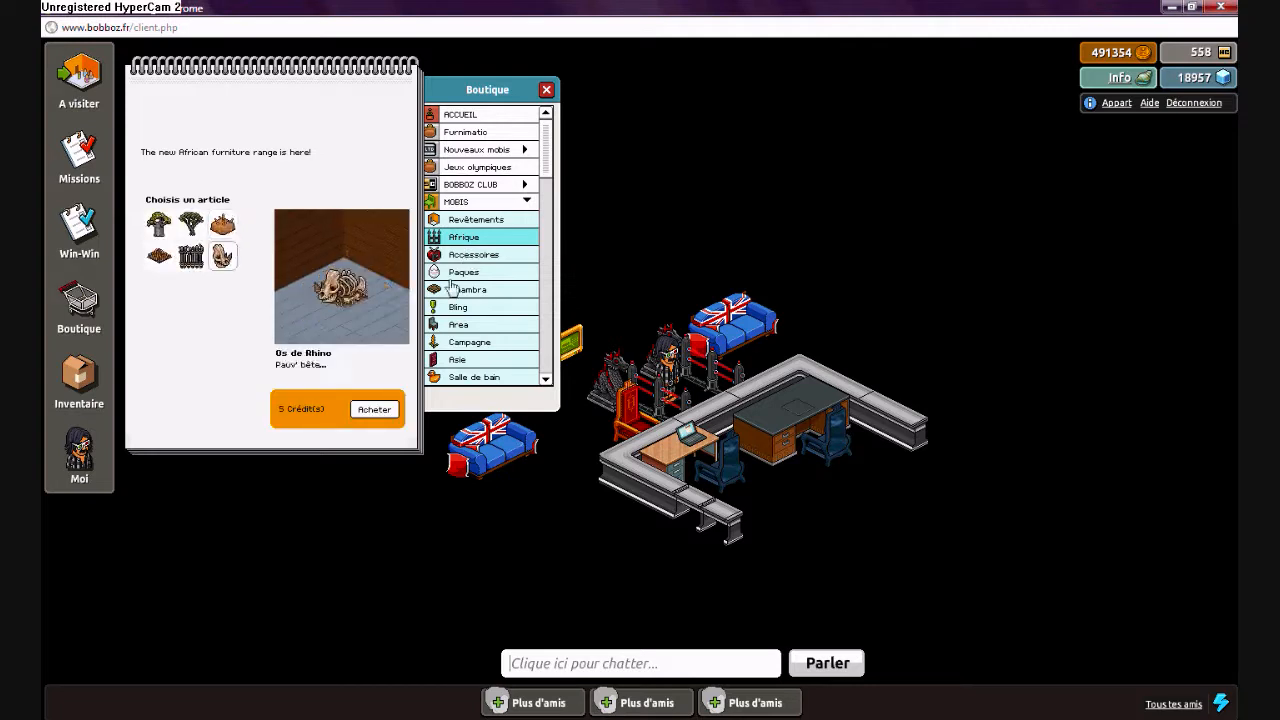
click(464, 272)
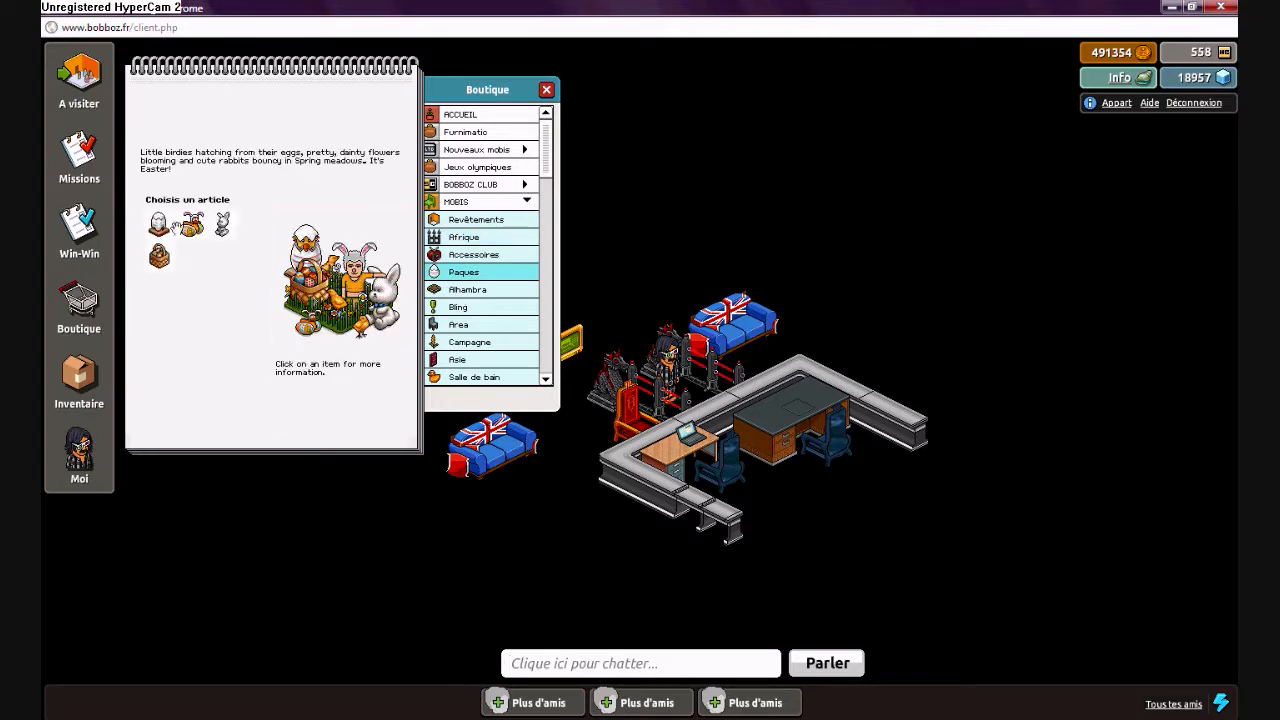
click(222, 224)
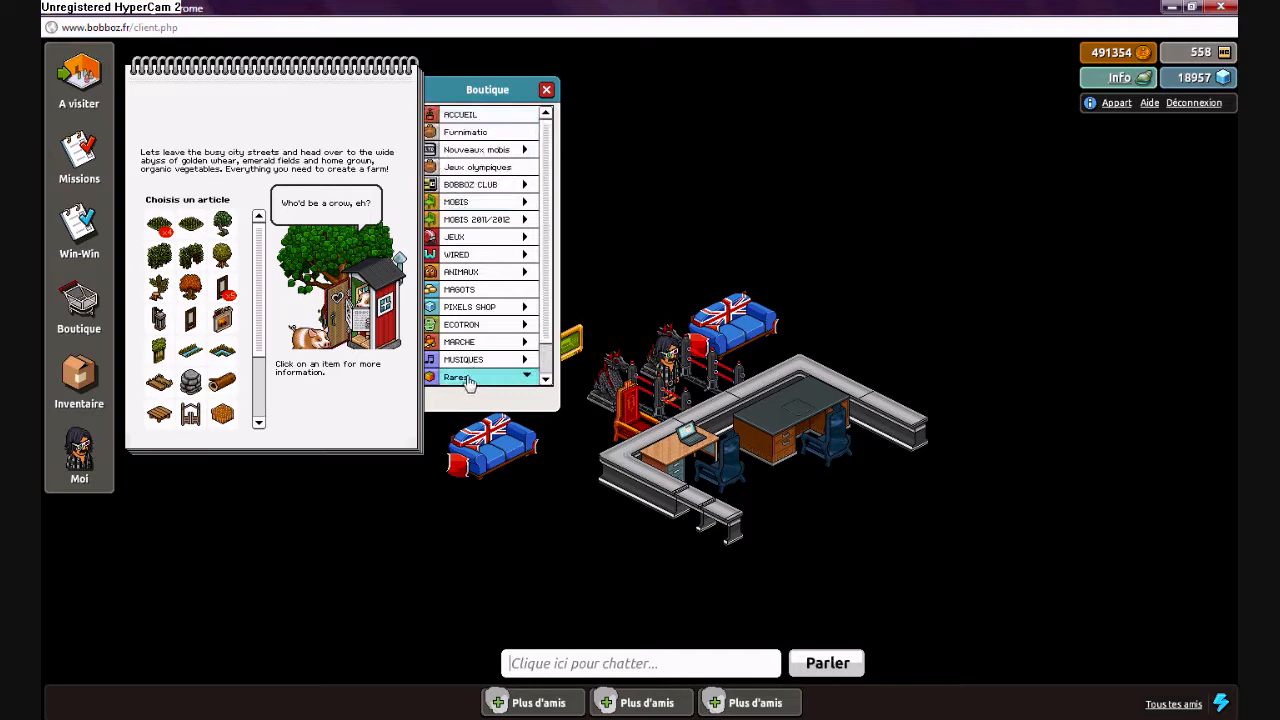
Step: Browse the classic rares page previewing items, then expand the new furniture section
click(456, 376)
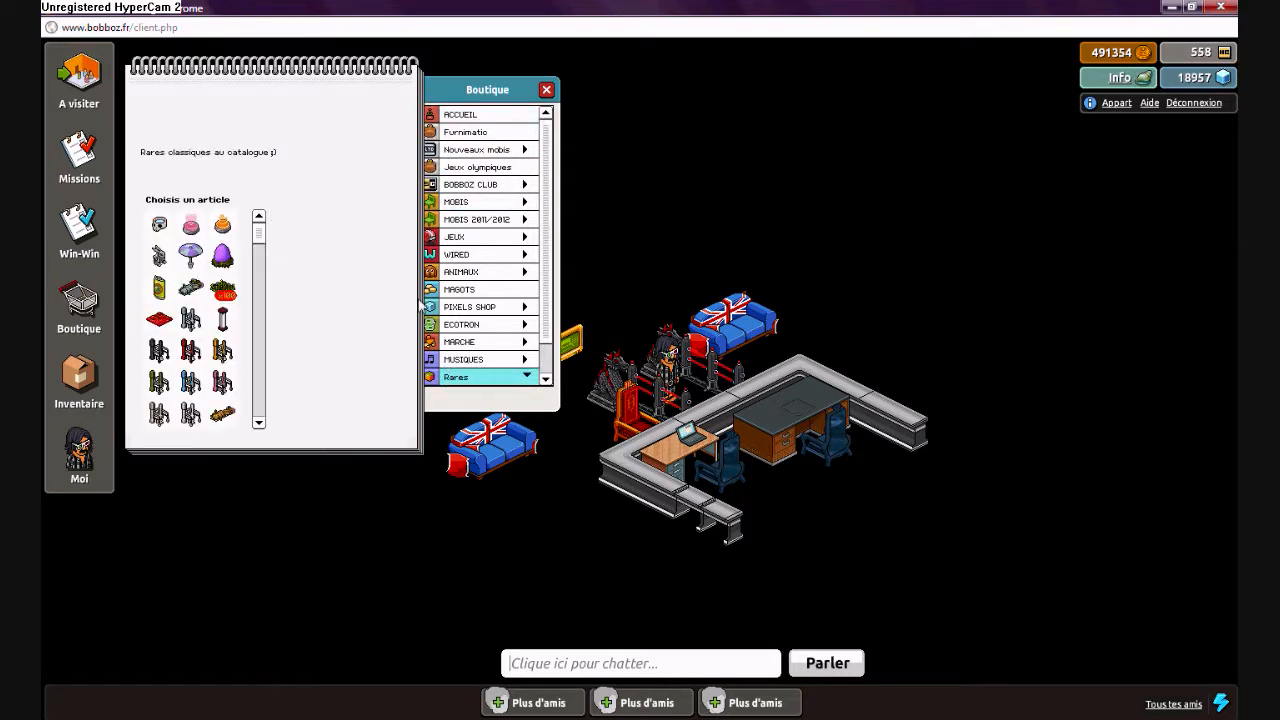
click(190, 286)
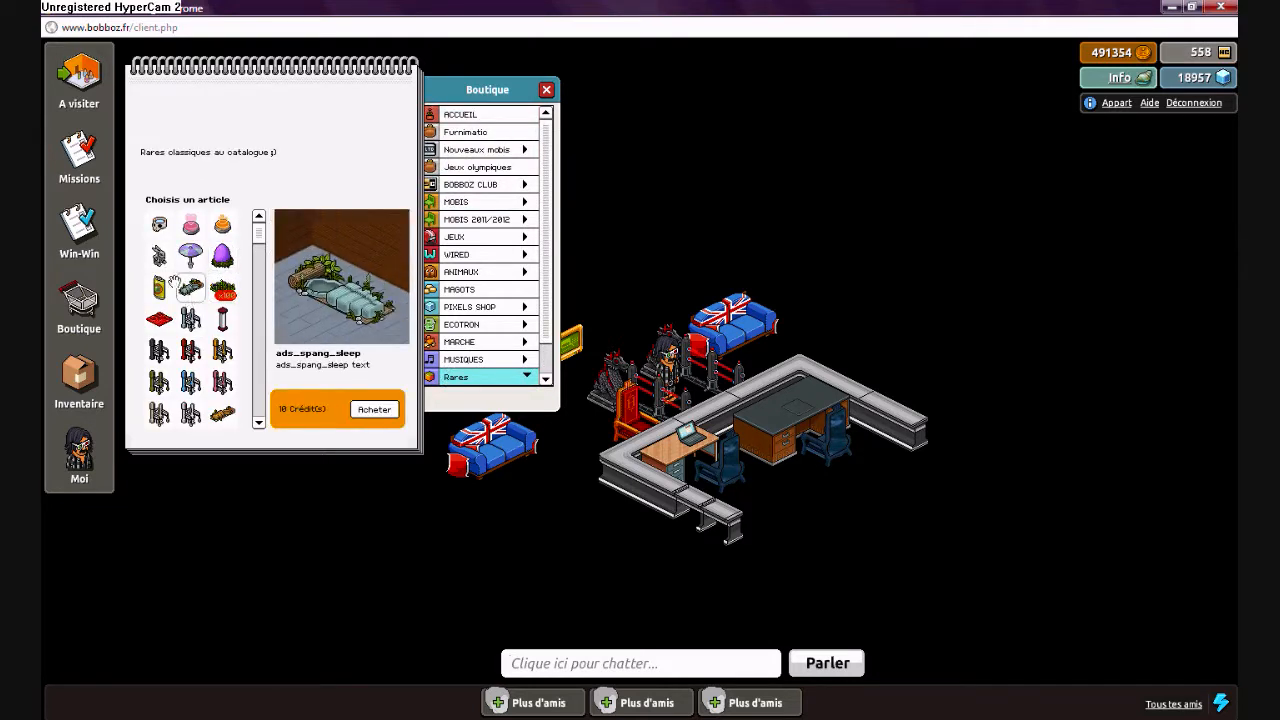
click(190, 224)
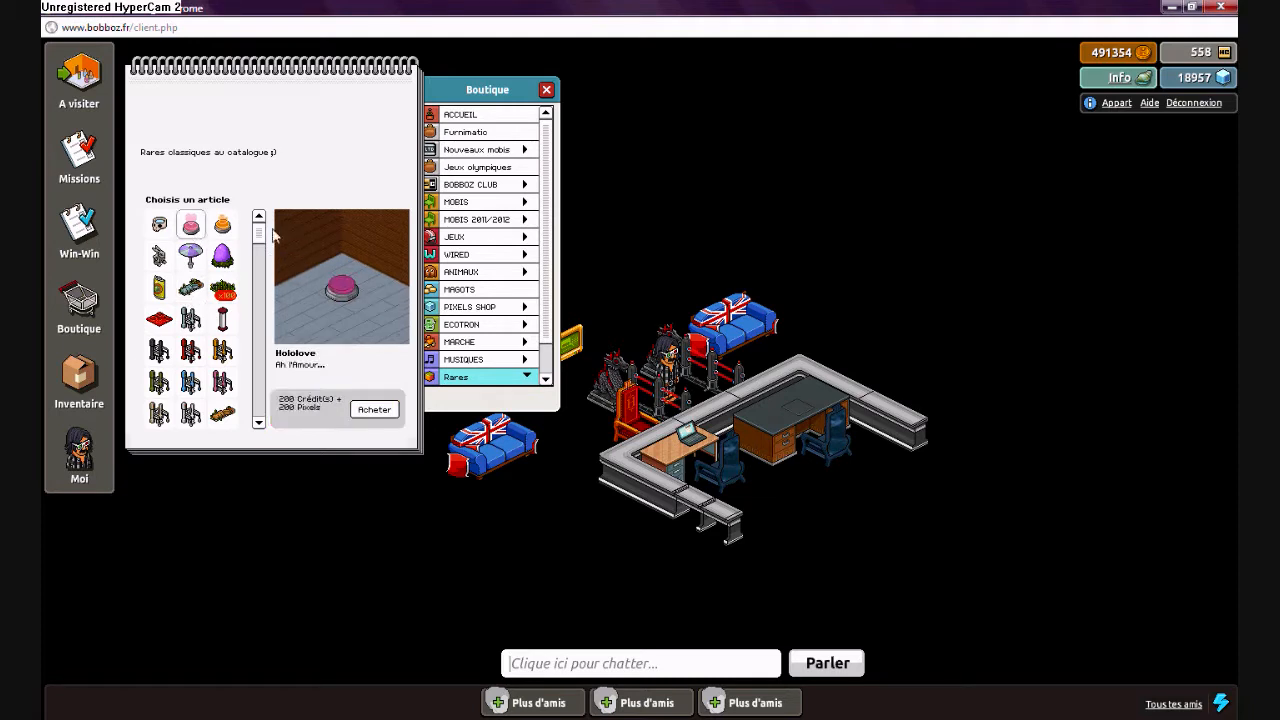
scroll(down, 3)
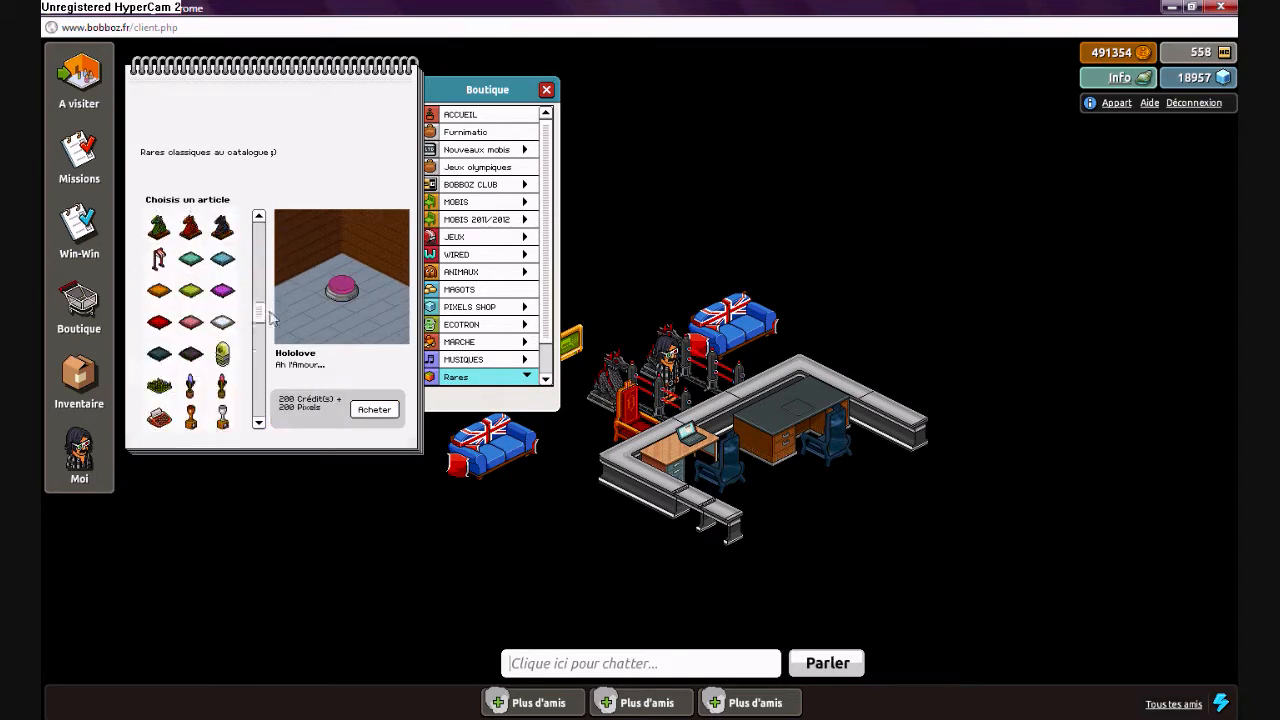
scroll(down, 3)
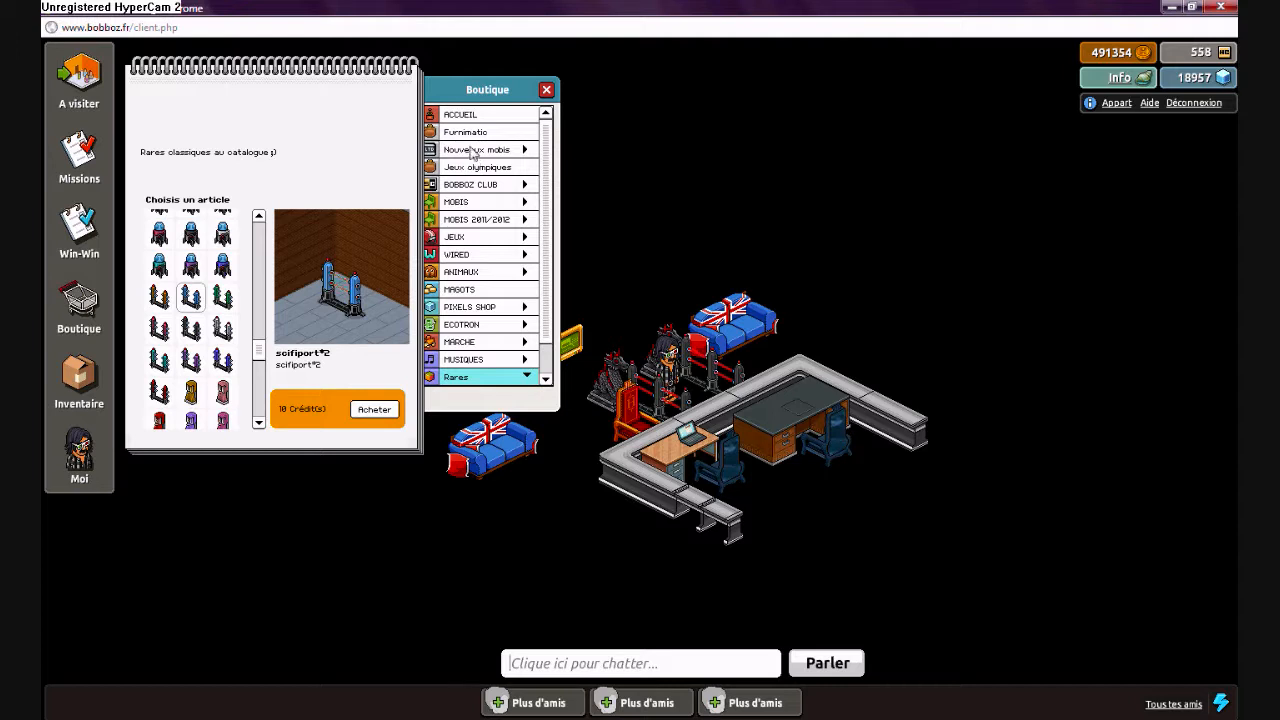
click(476, 148)
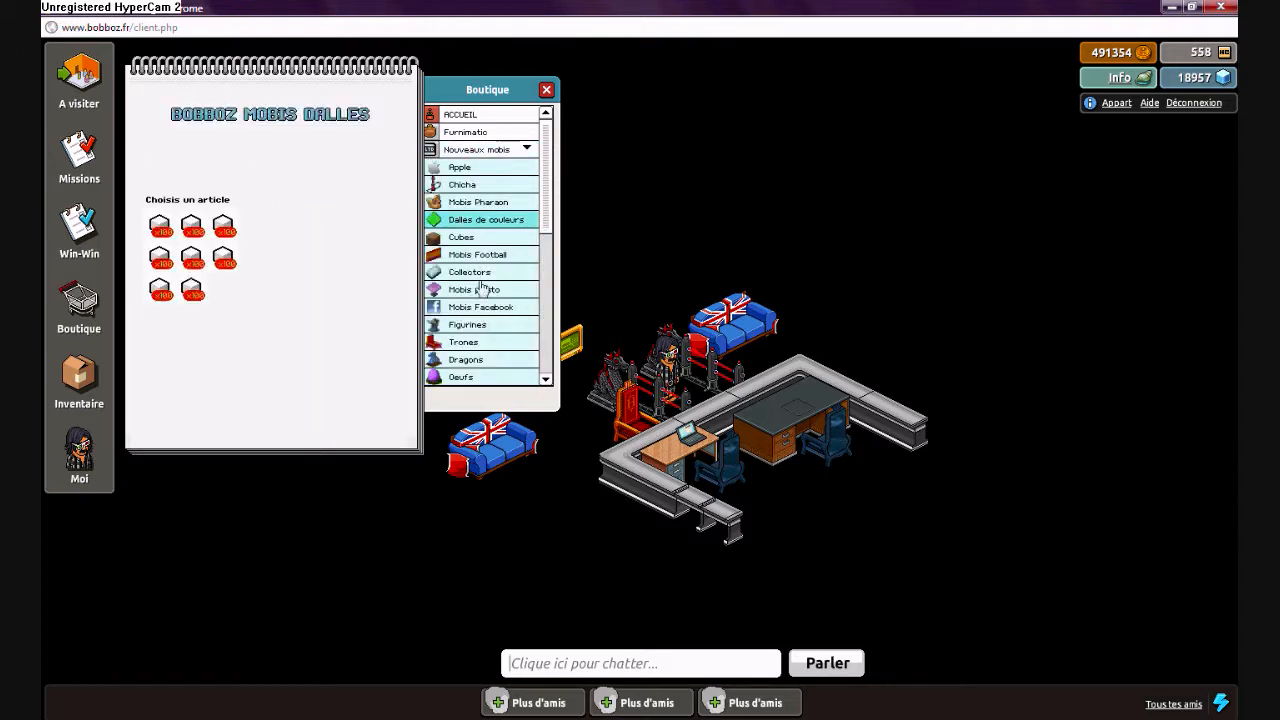
Step: Browse the Chicha page, previewing a shisha item, and move to the Dragons page
click(190, 256)
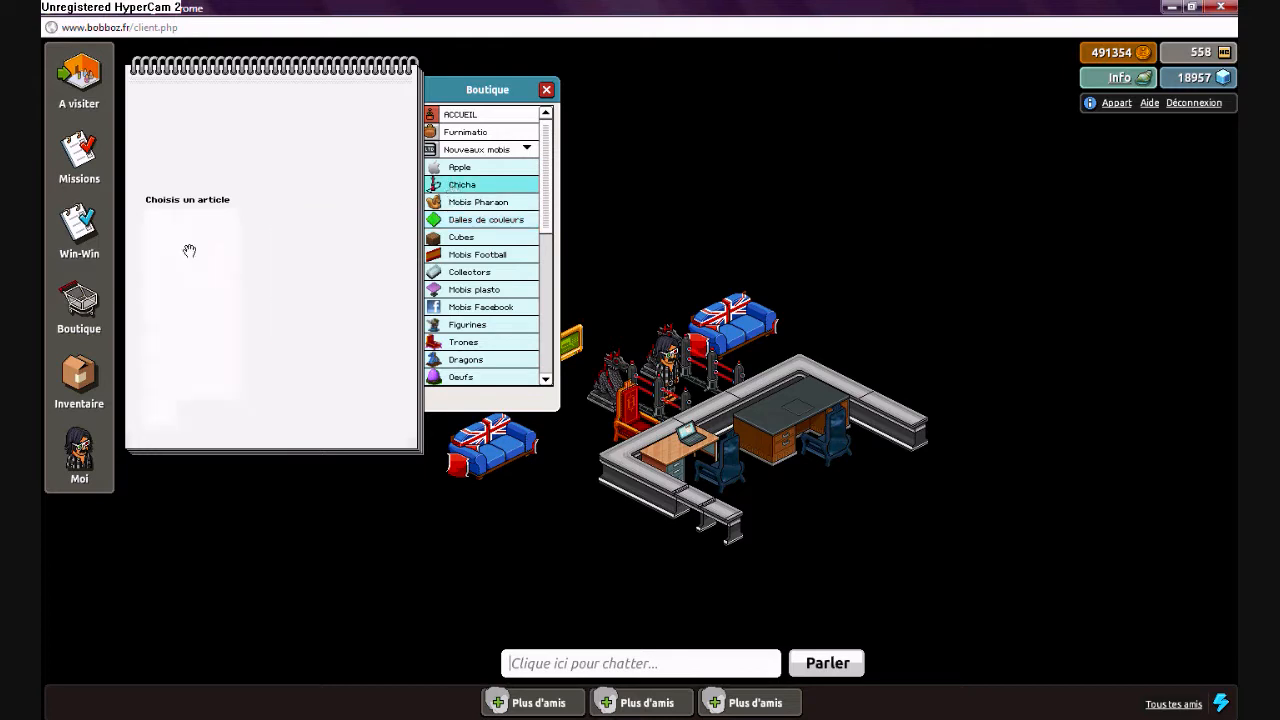
click(462, 184)
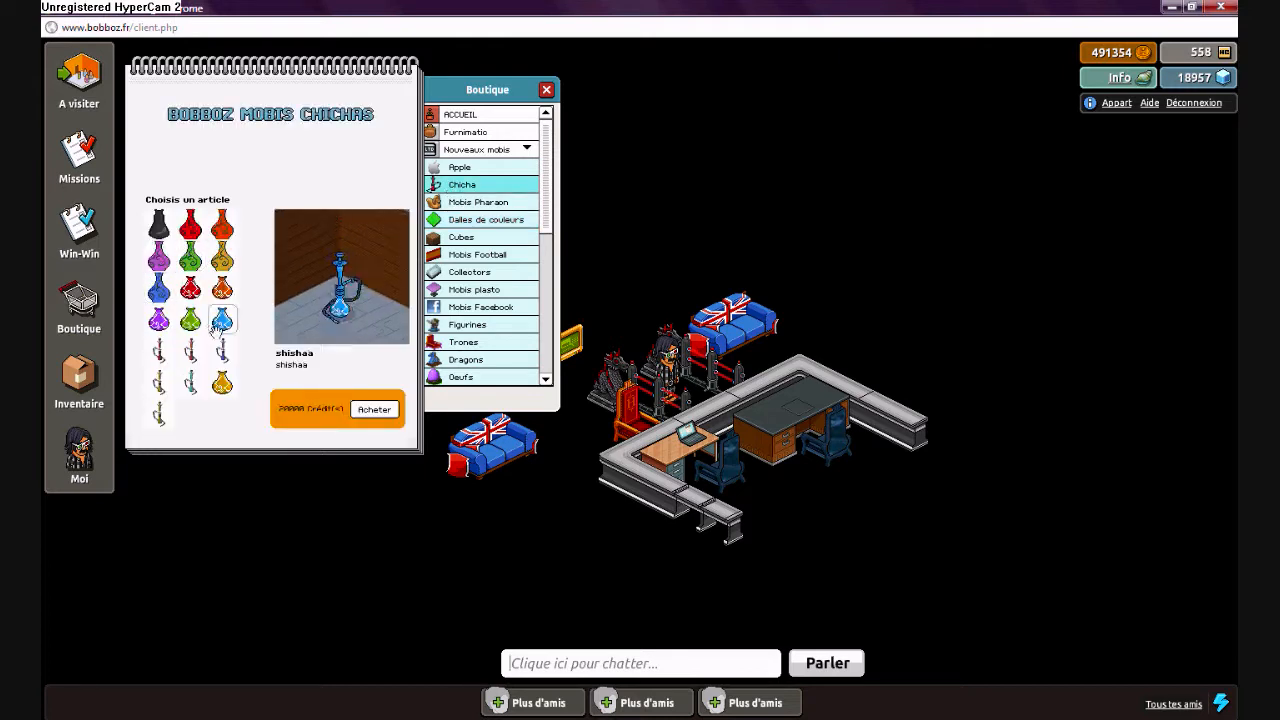
scroll(down, 3)
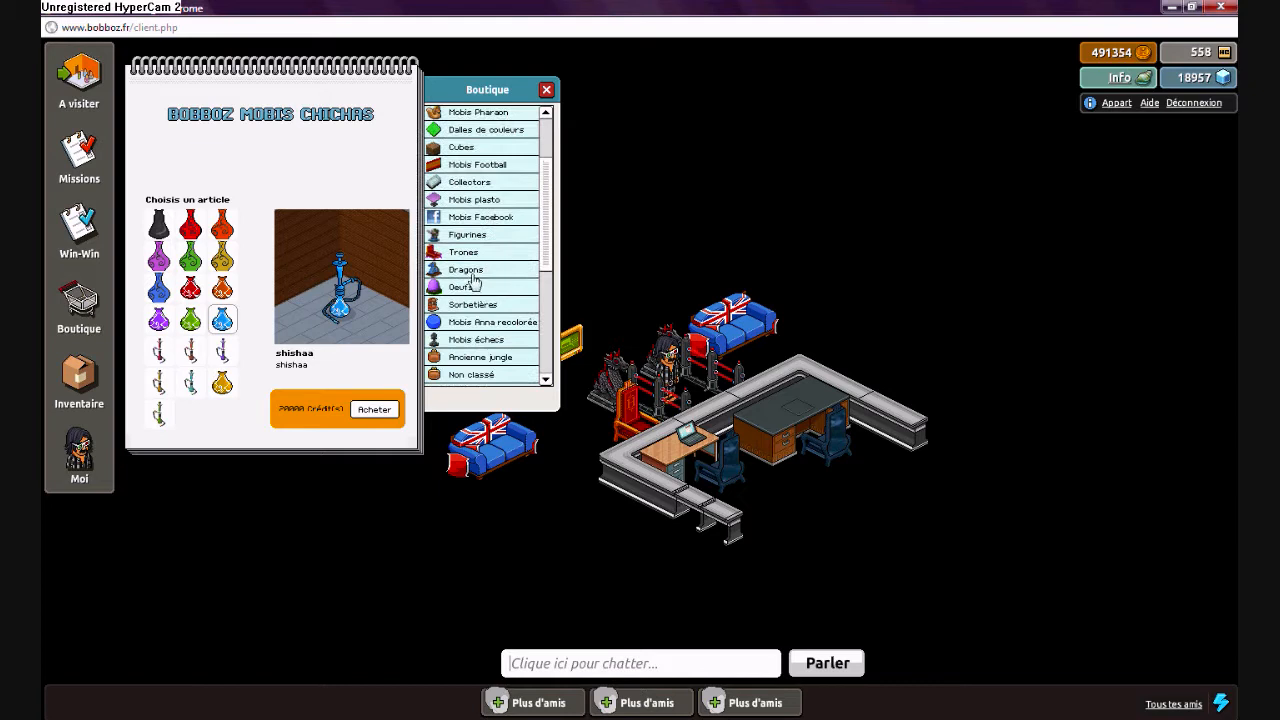
click(466, 268)
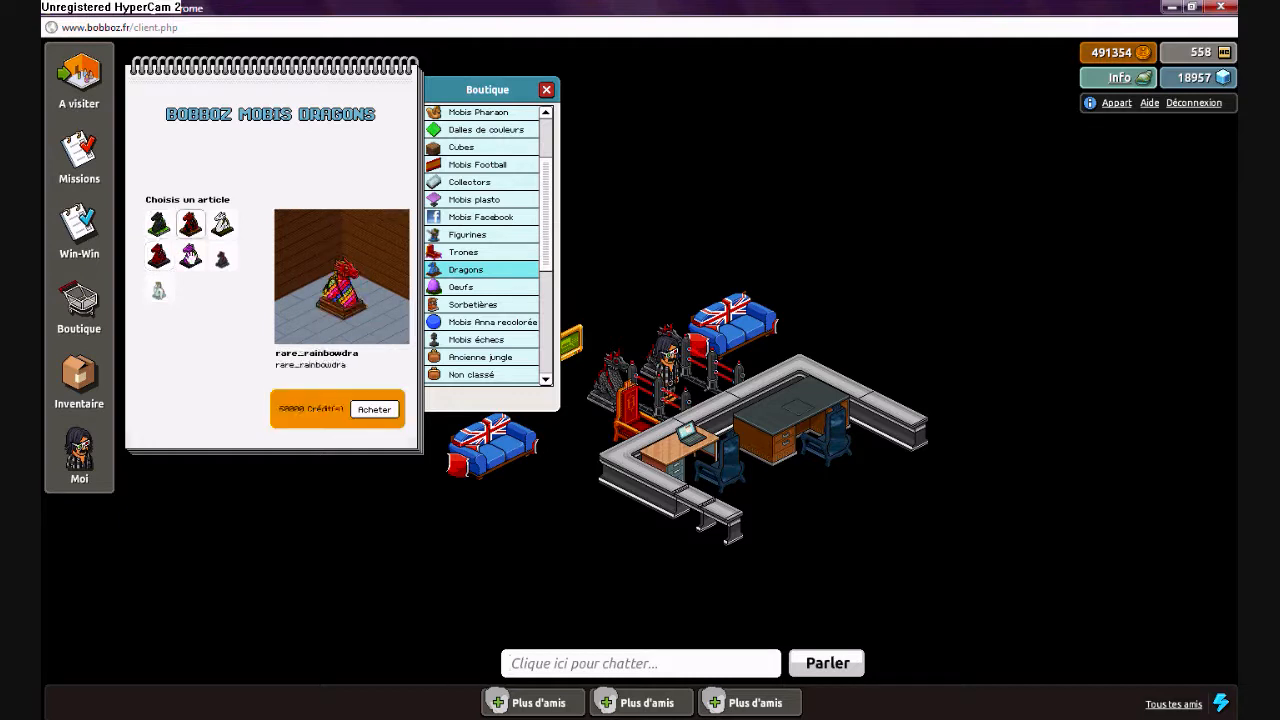
Step: Preview the white-green, angel, rainbow and demon dragons, then go to the eggs page
click(222, 224)
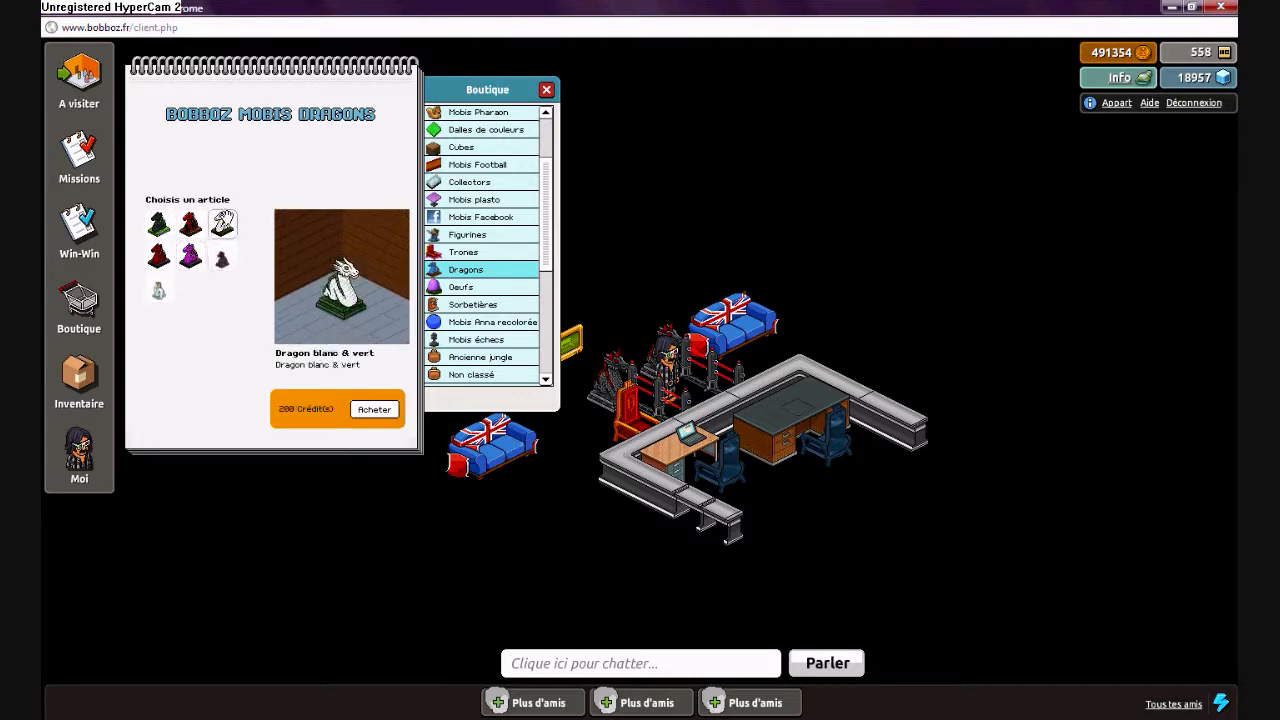
click(158, 288)
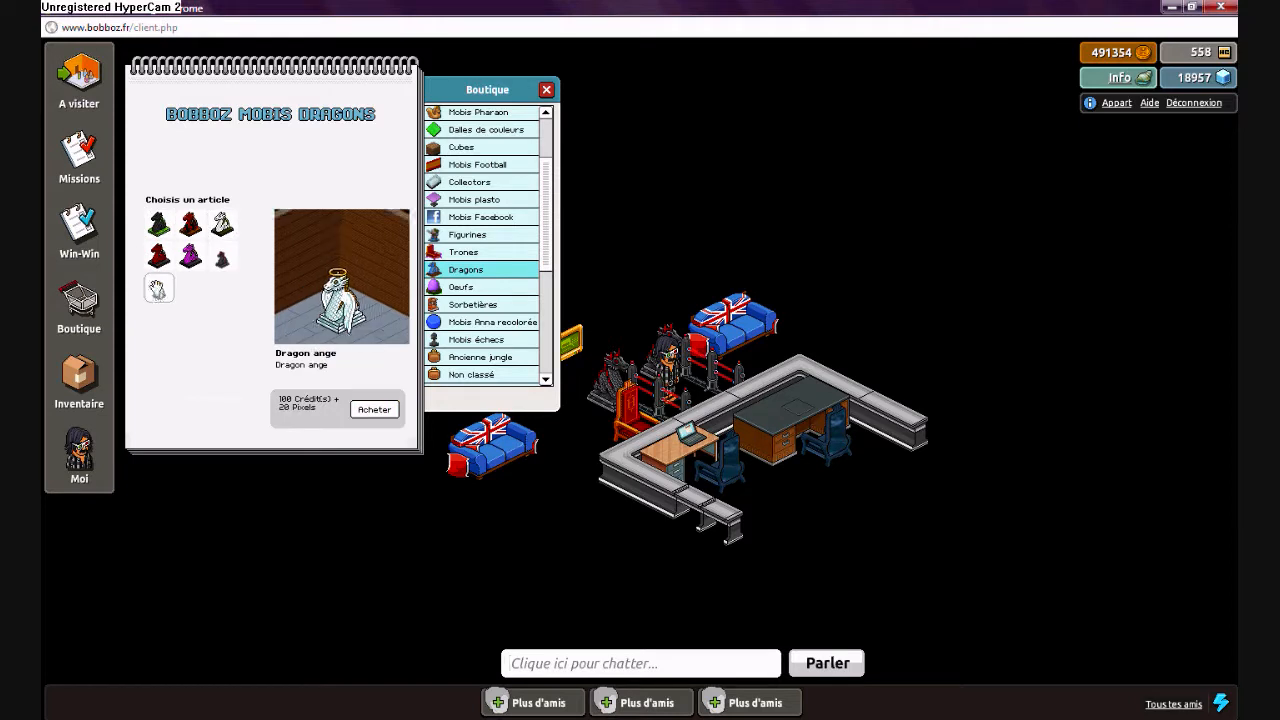
click(188, 224)
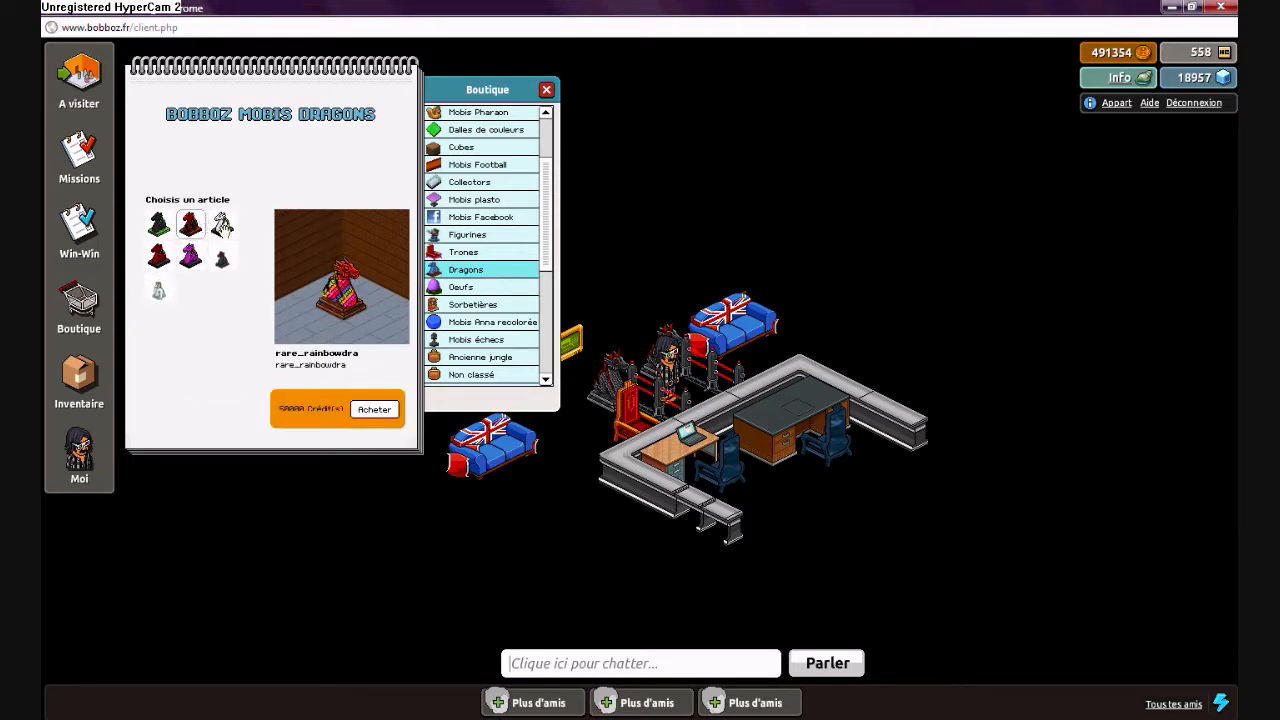
click(222, 256)
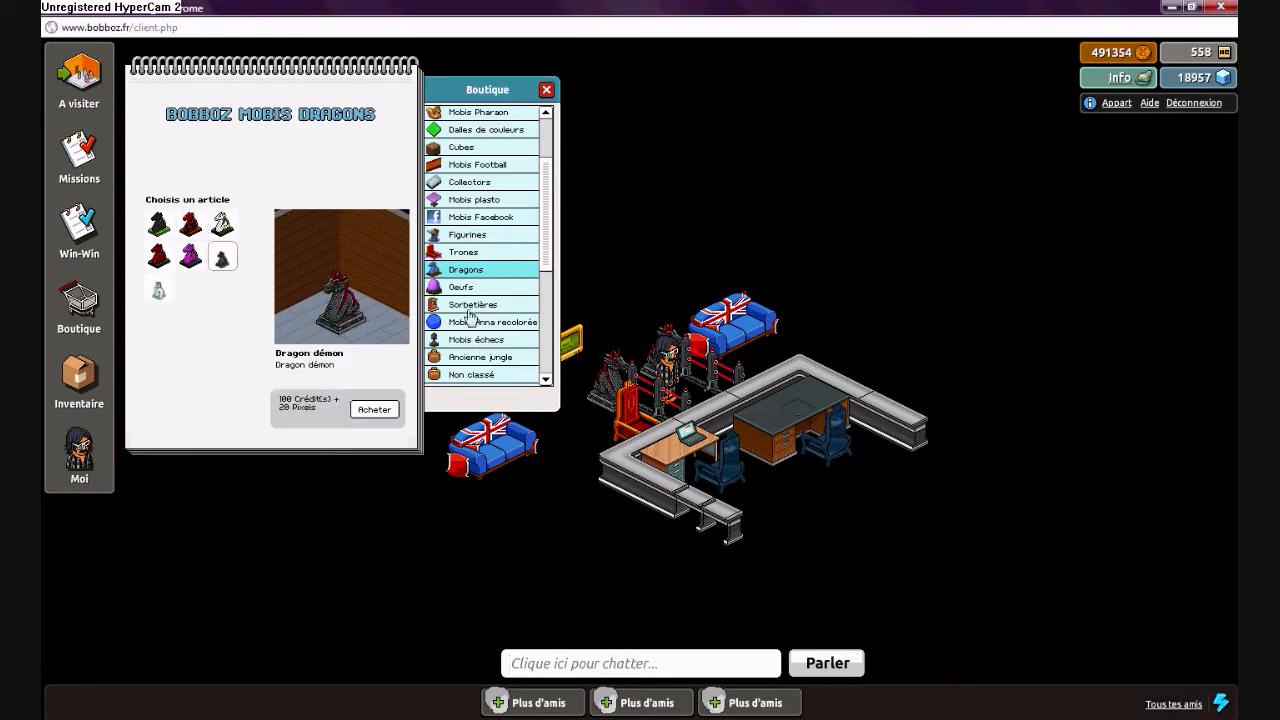
click(460, 288)
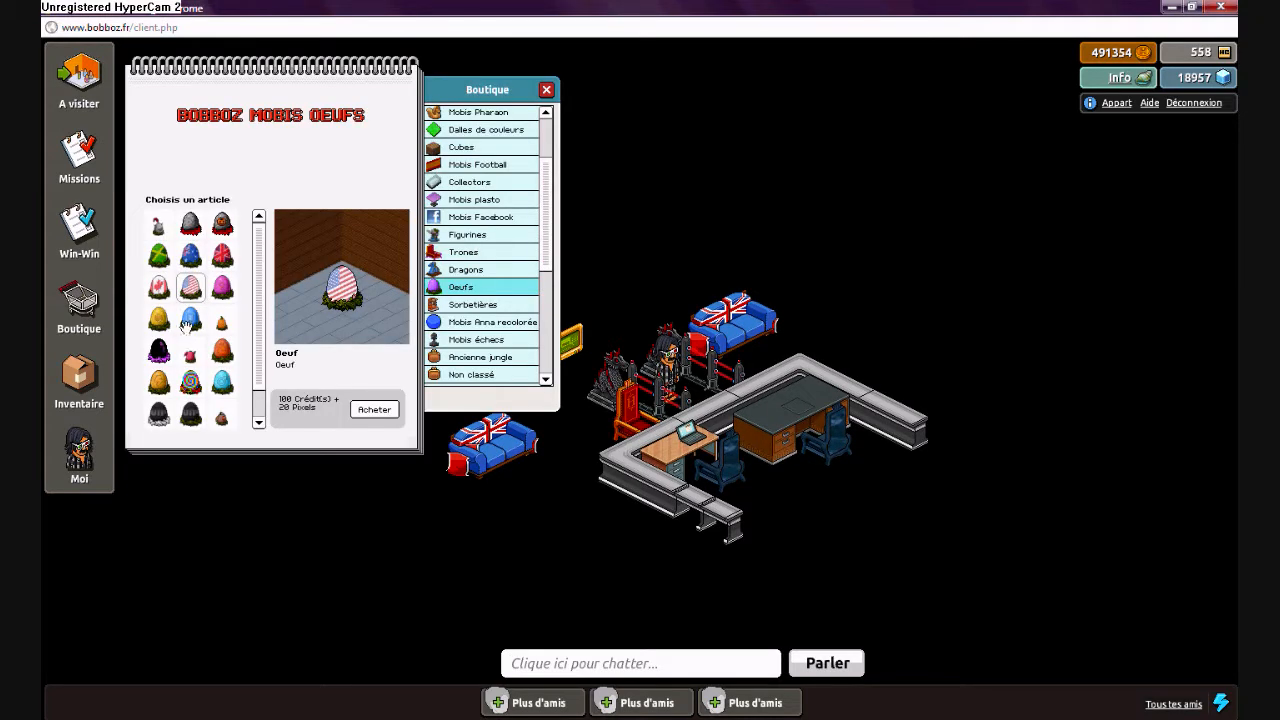
Step: Preview another egg and an item from the recoloured Anna furniture page
click(190, 384)
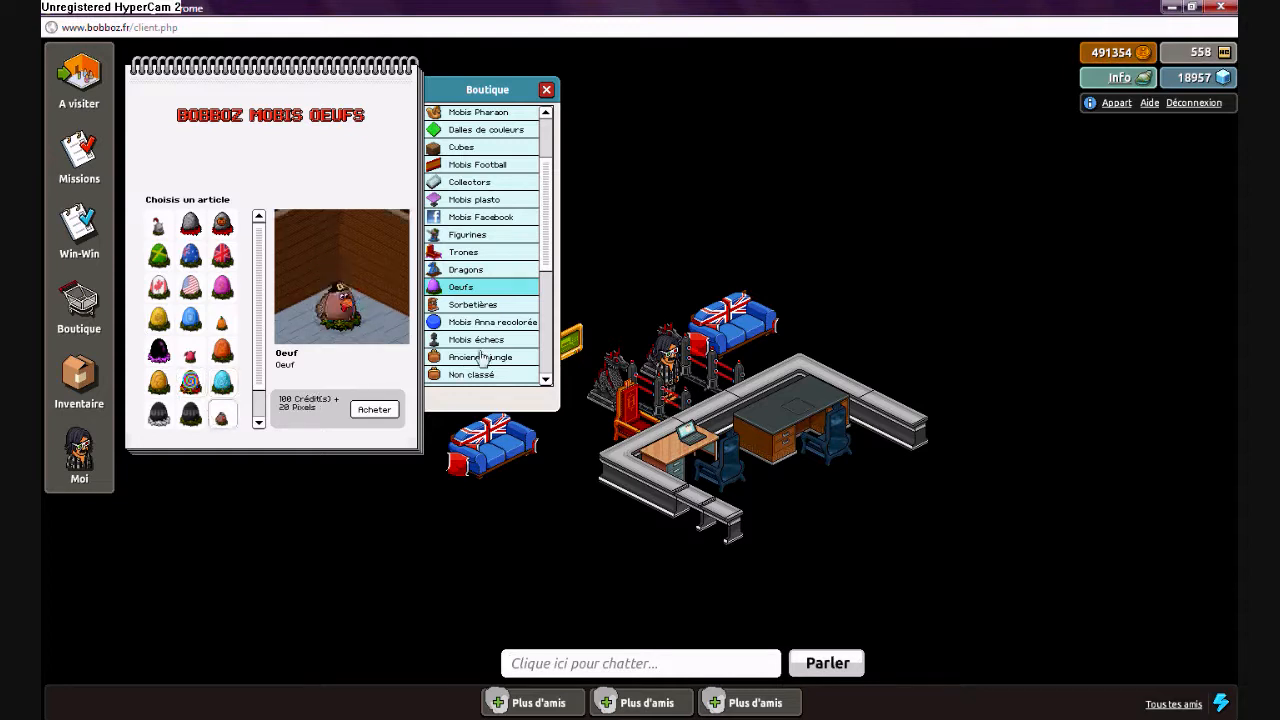
click(476, 340)
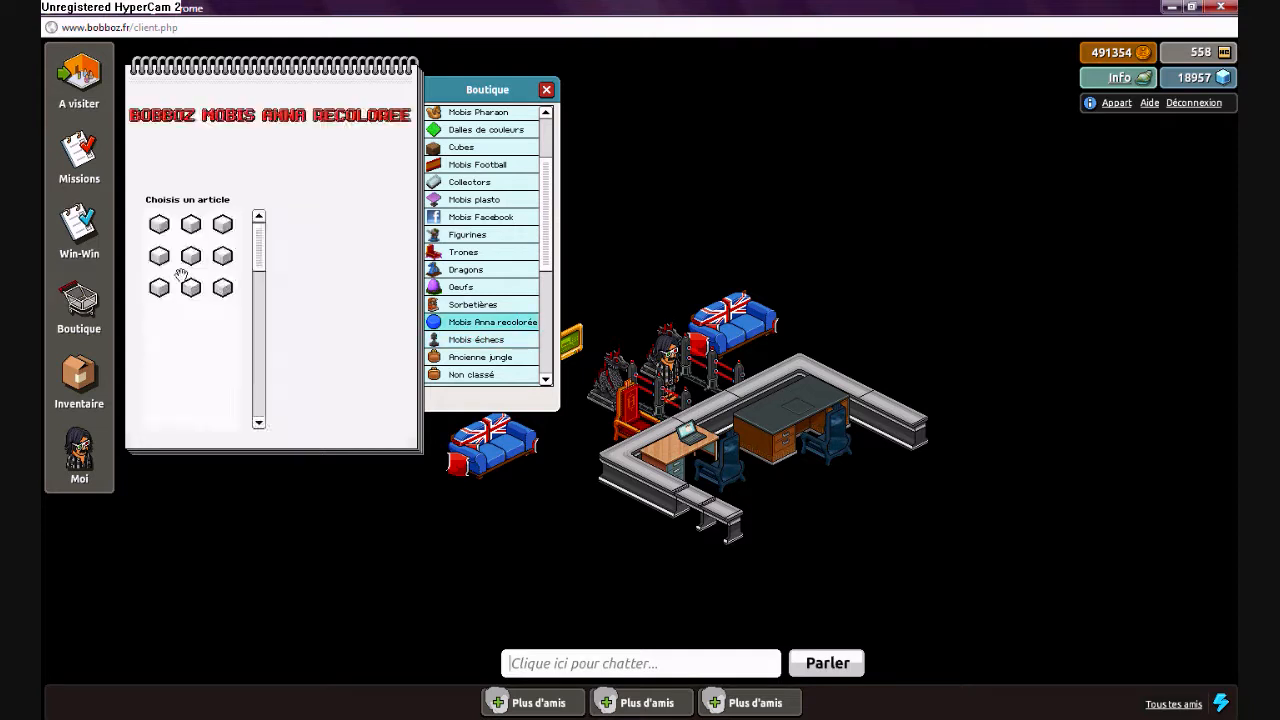
click(160, 320)
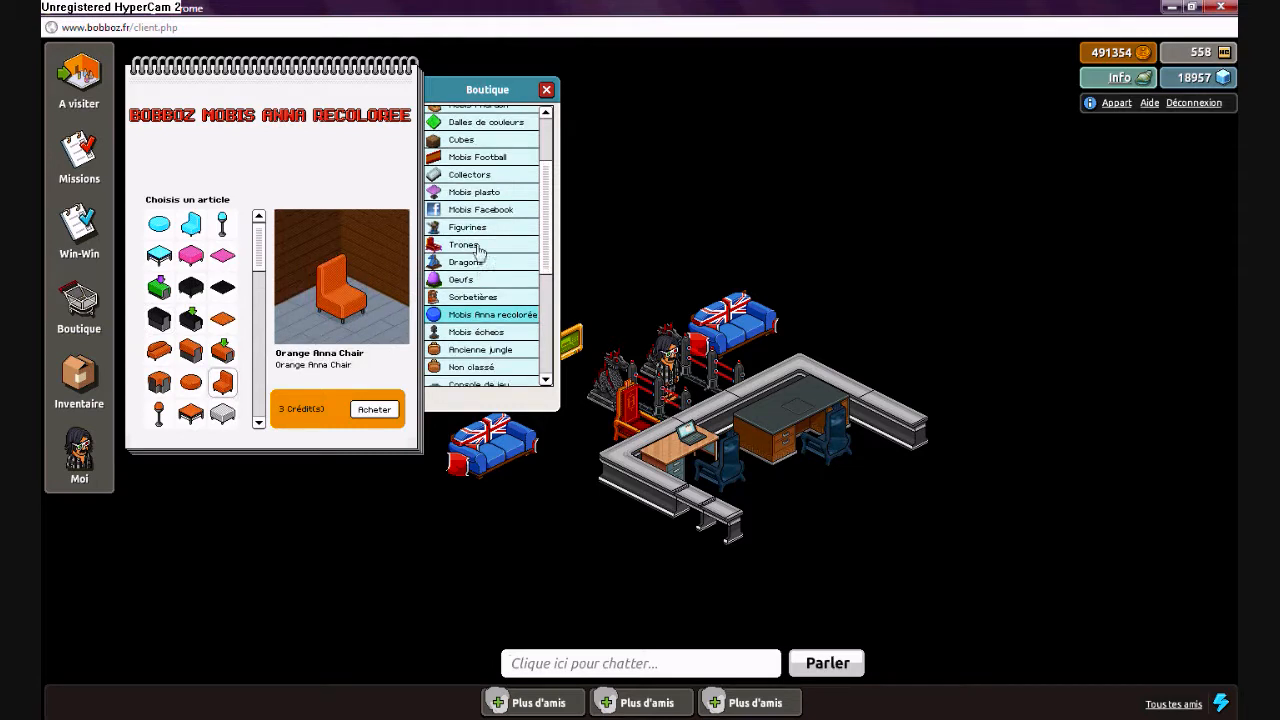
Step: Browse the thrones section, previewing a blue throne and other throne designs
click(464, 244)
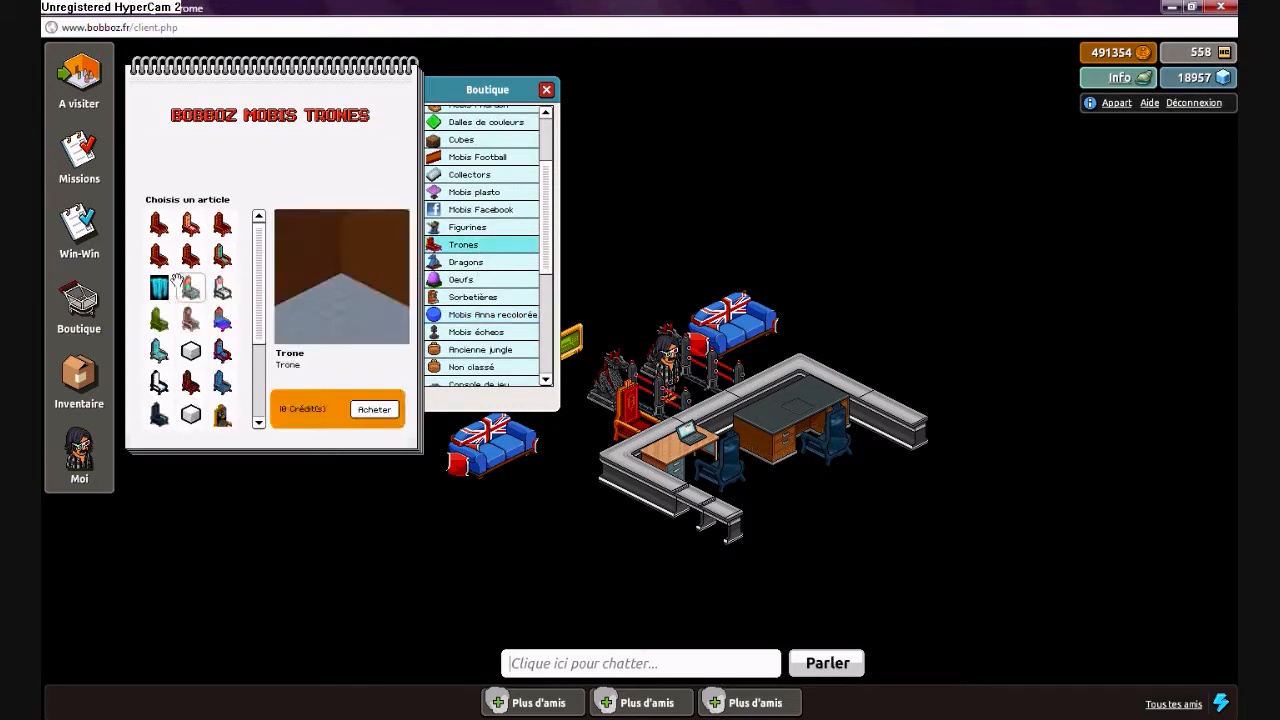
click(160, 350)
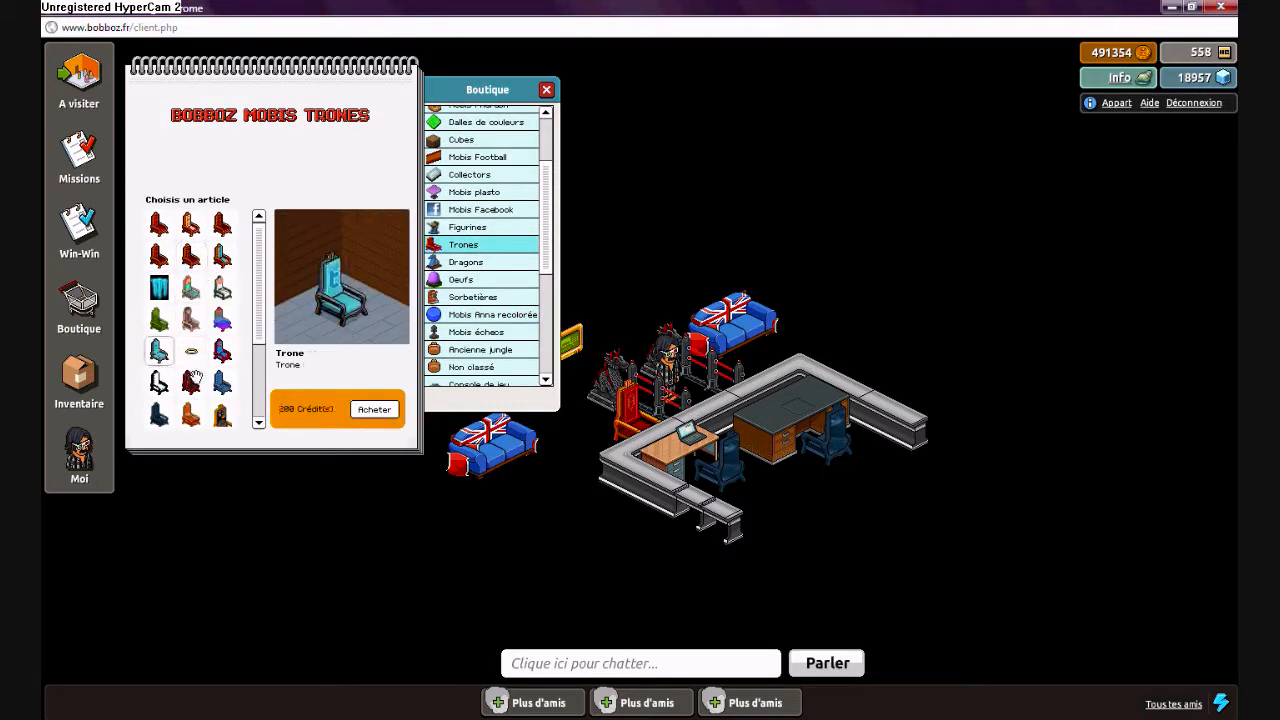
click(190, 352)
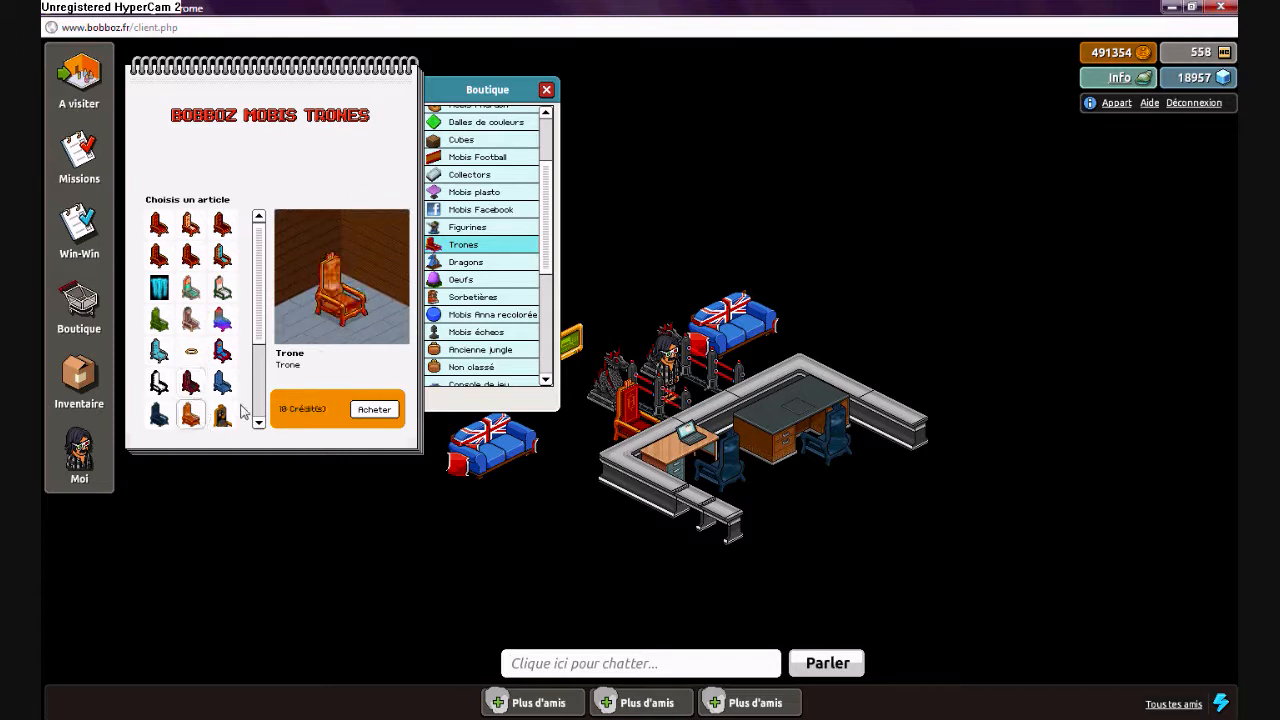
click(220, 414)
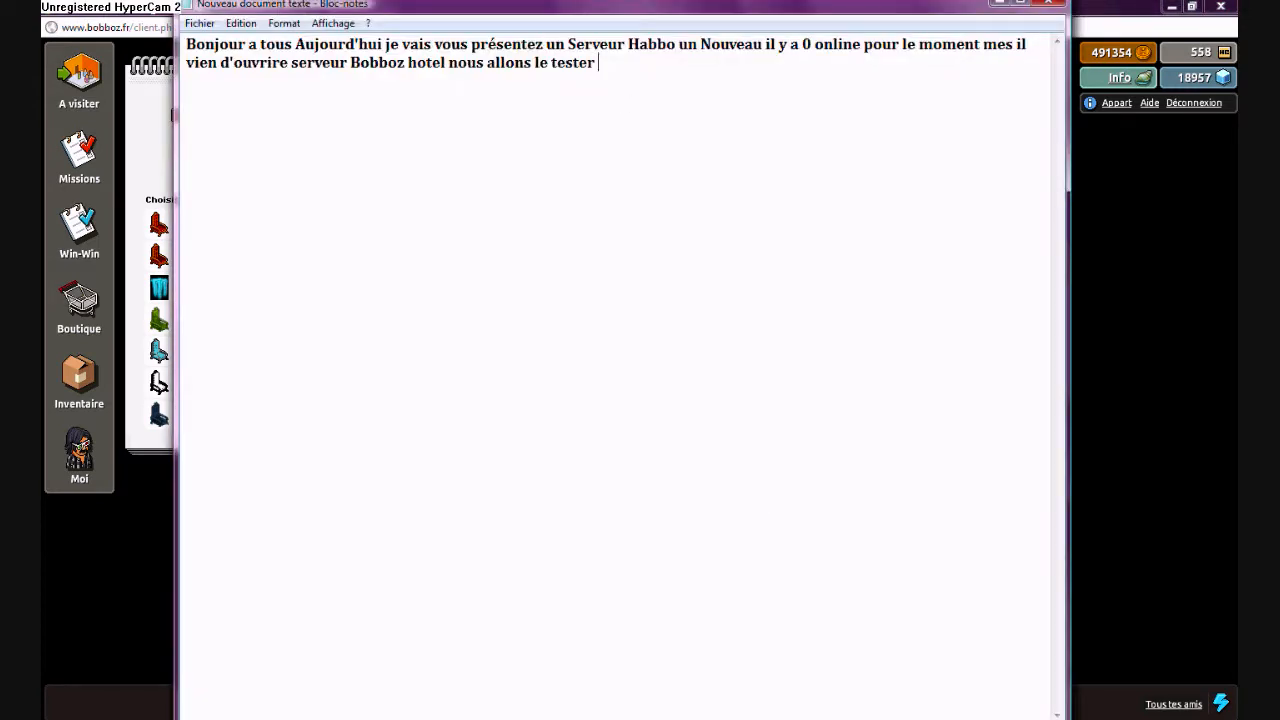
Step: Add 'Allor svp venez Rare Gratuit Vip Gratuit' to the message
text(Allot)
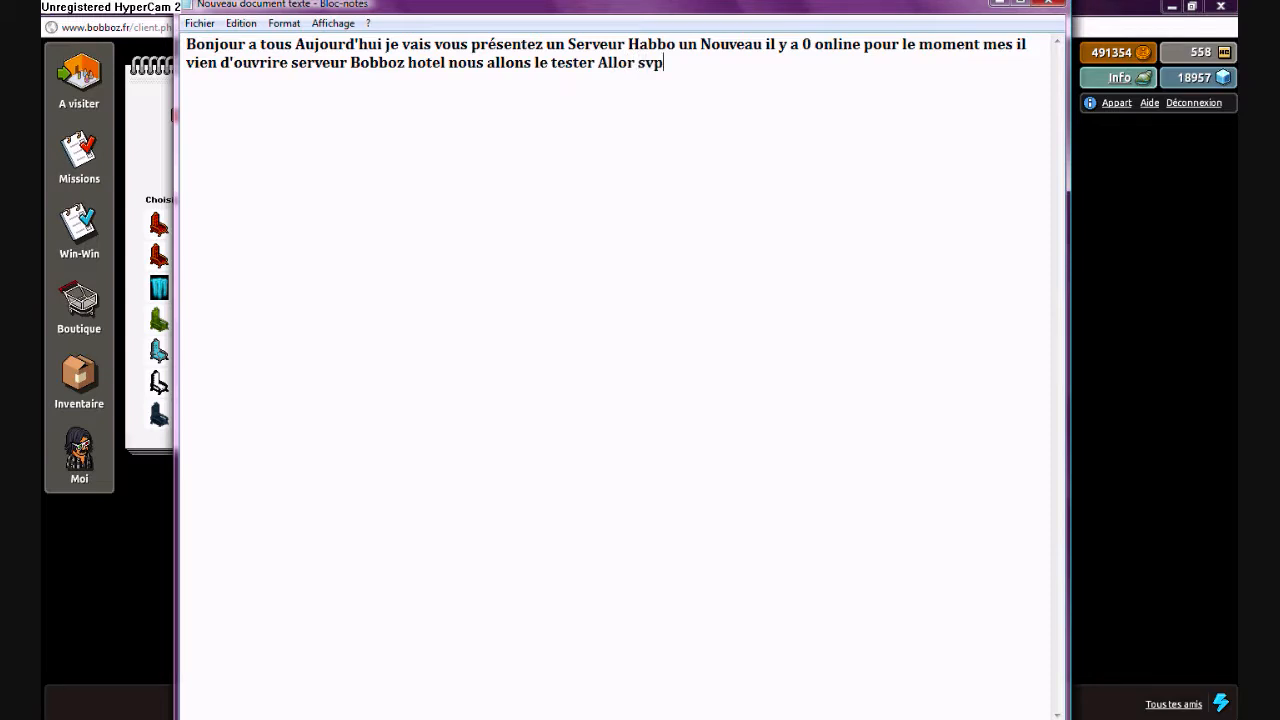
text(venez)
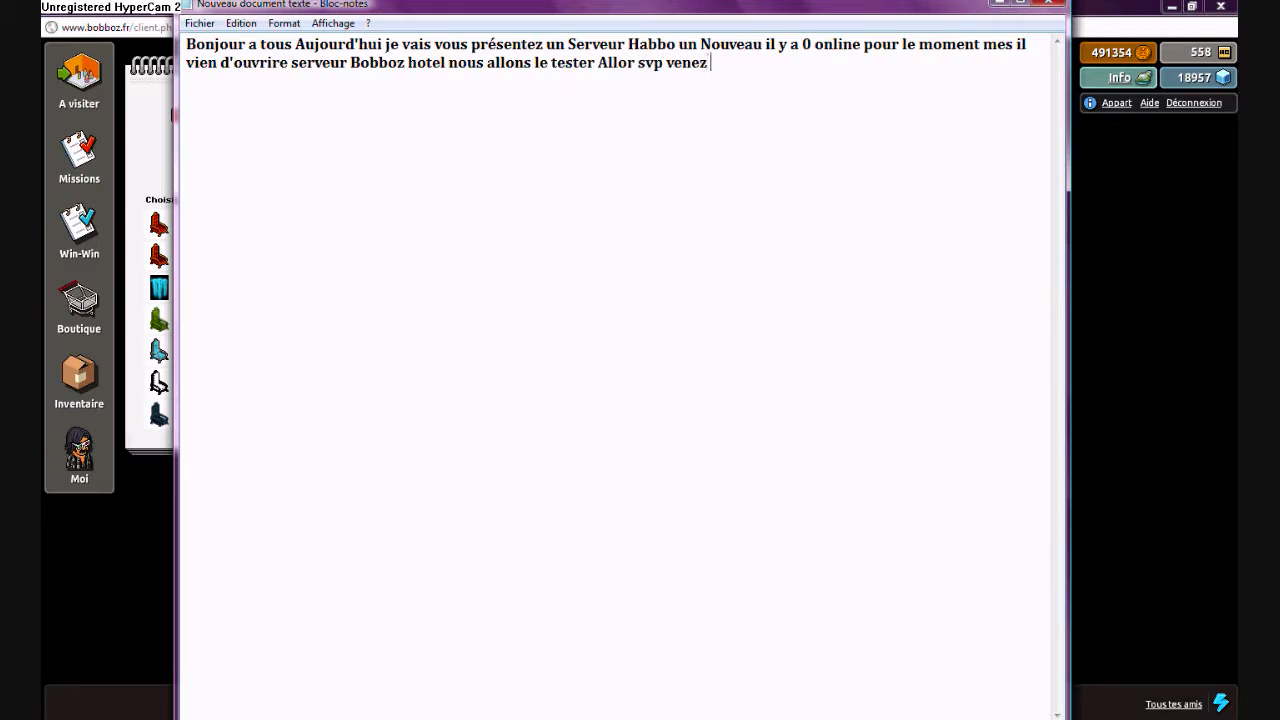
text(Rare Grat)
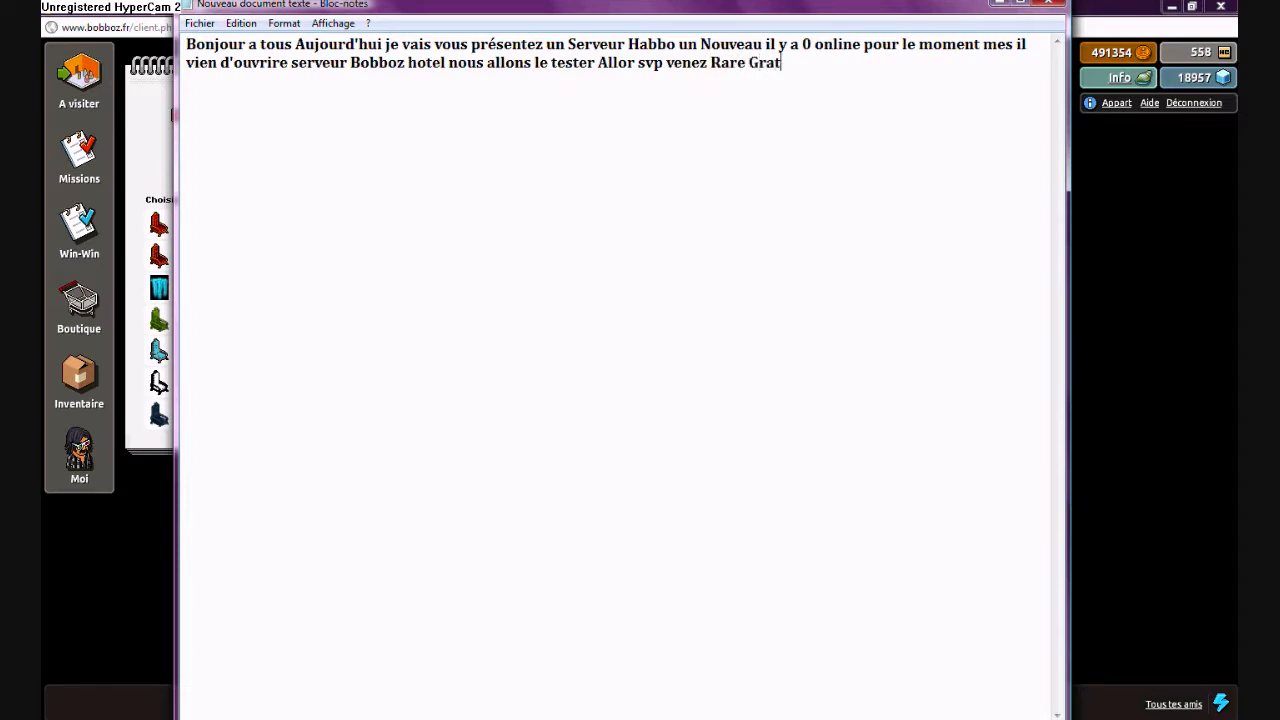
text(uit)
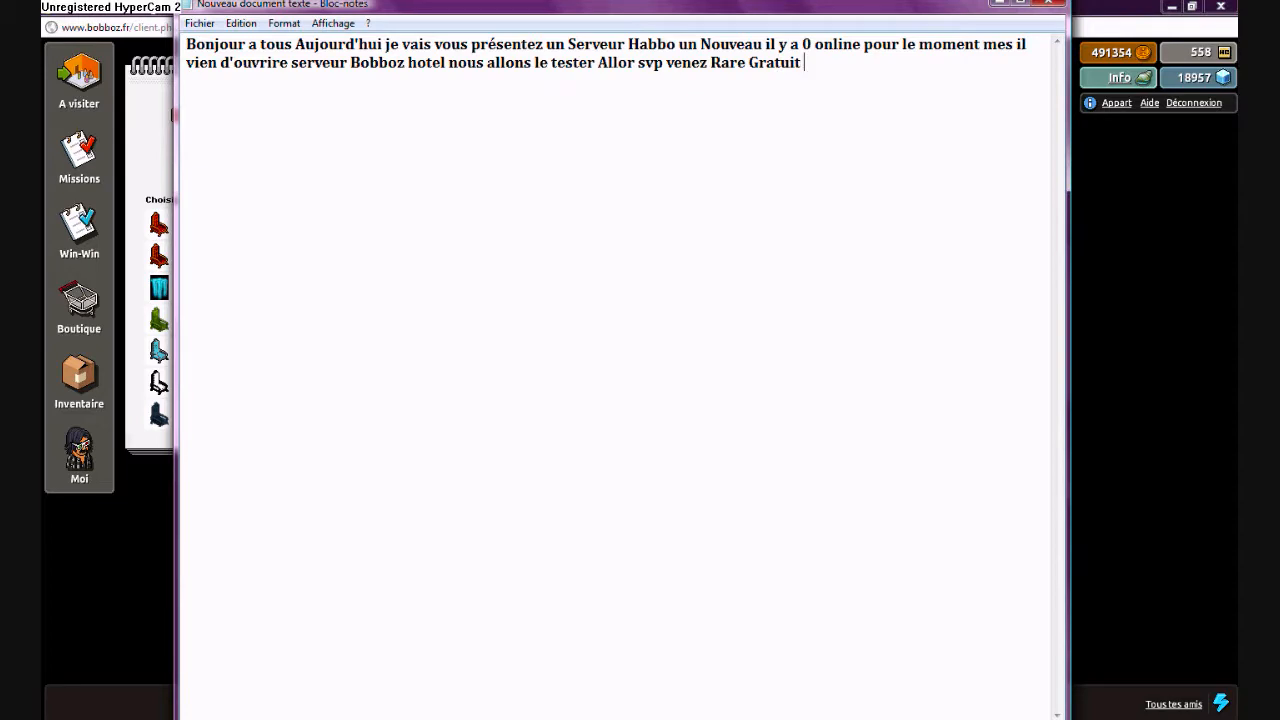
text(Vip)
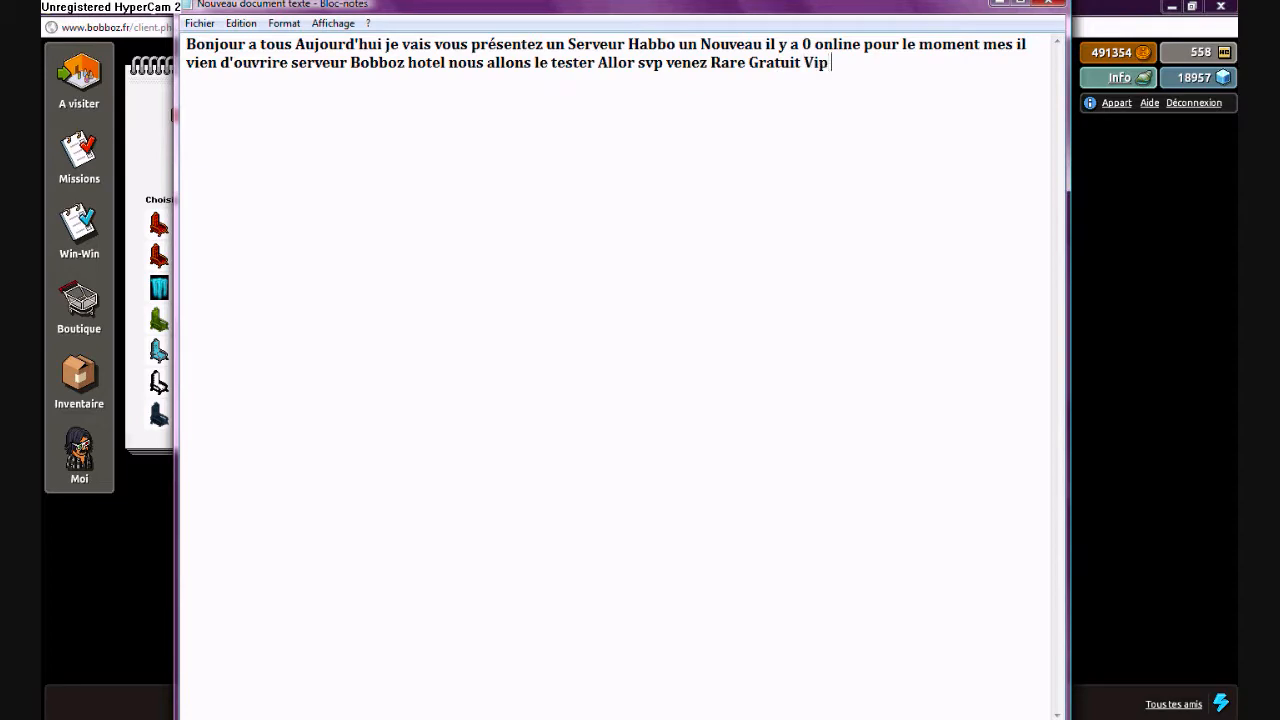
text(Gratuit Staff s)
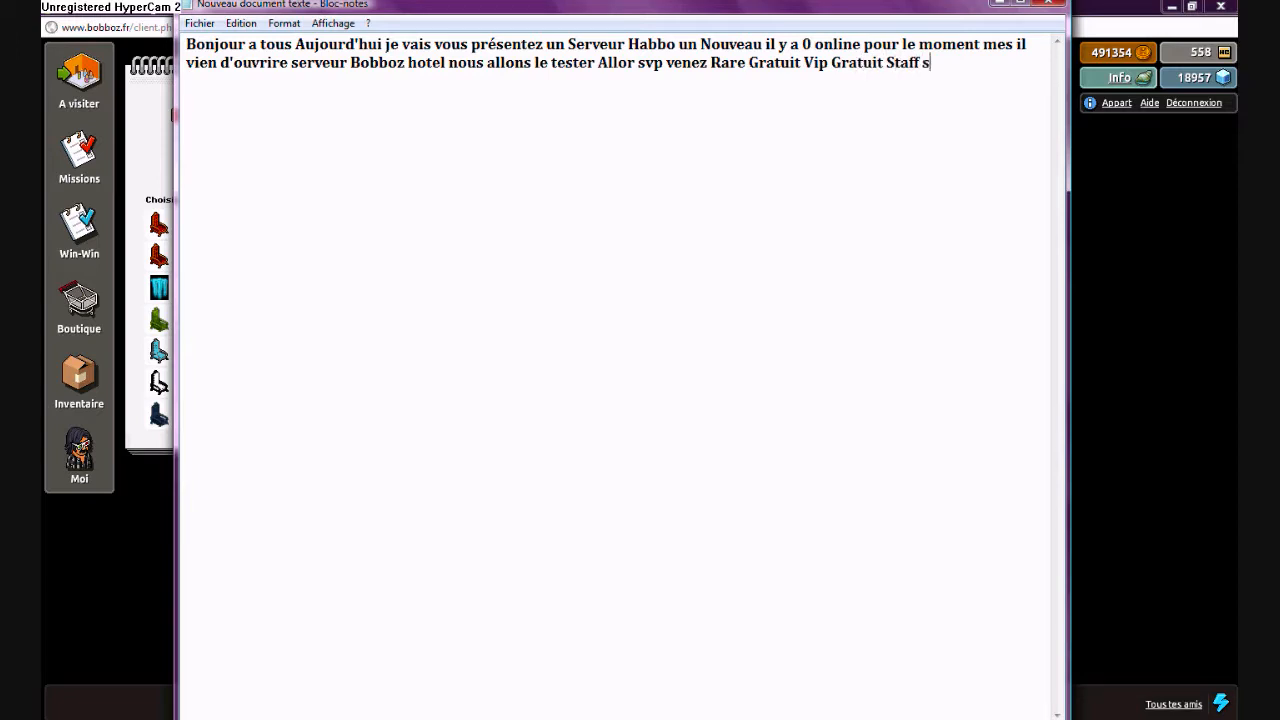
Step: Add 'Staff simpas est plein de recrutement' to the message
text(impas e)
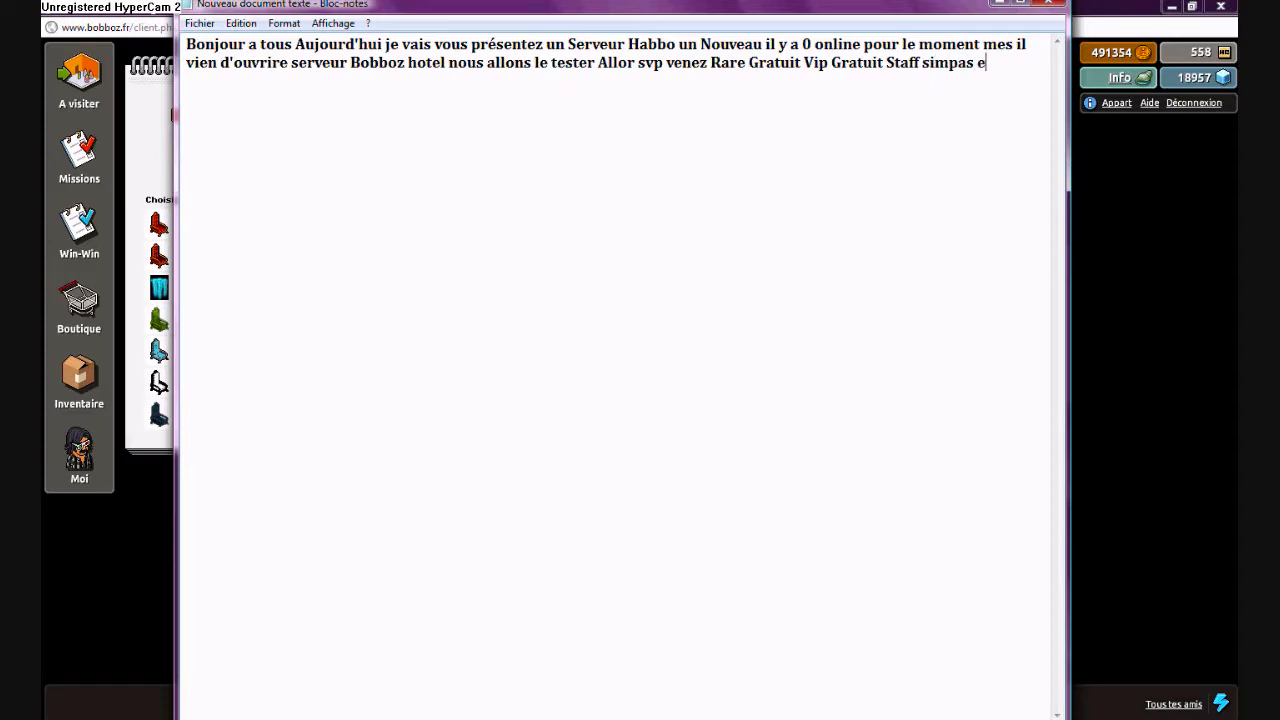
text(st plein de)
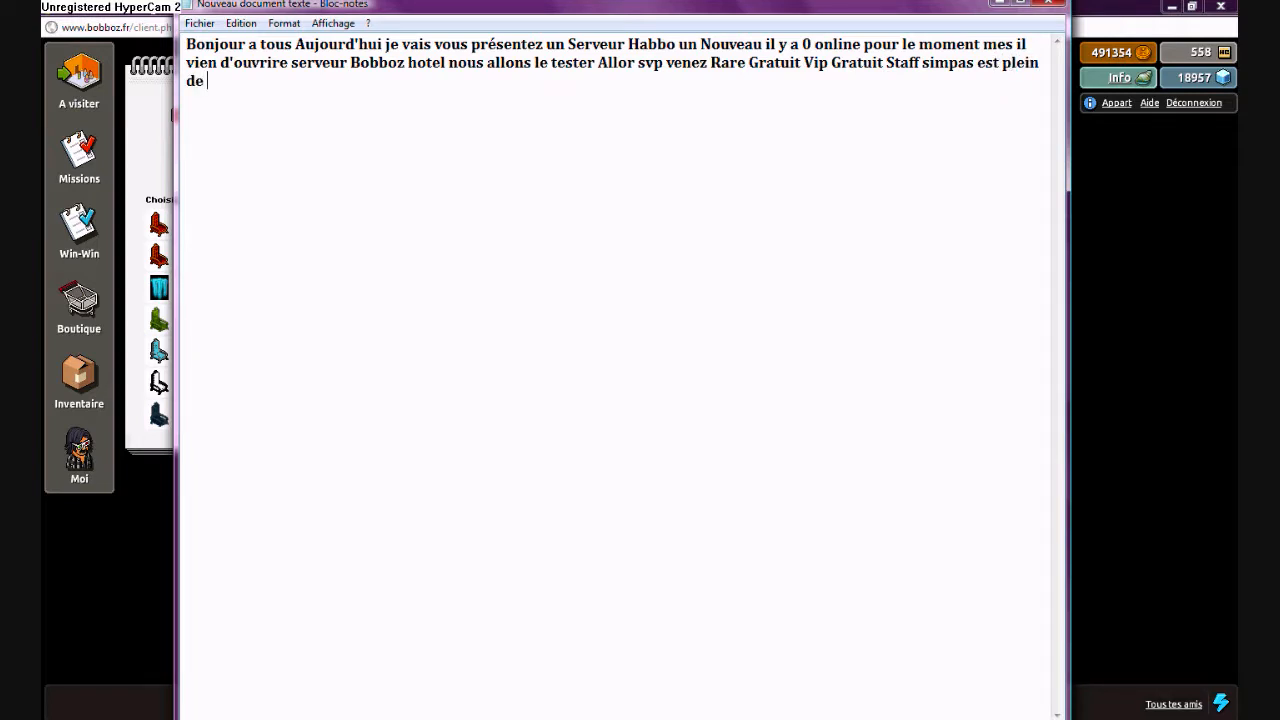
text(rec)
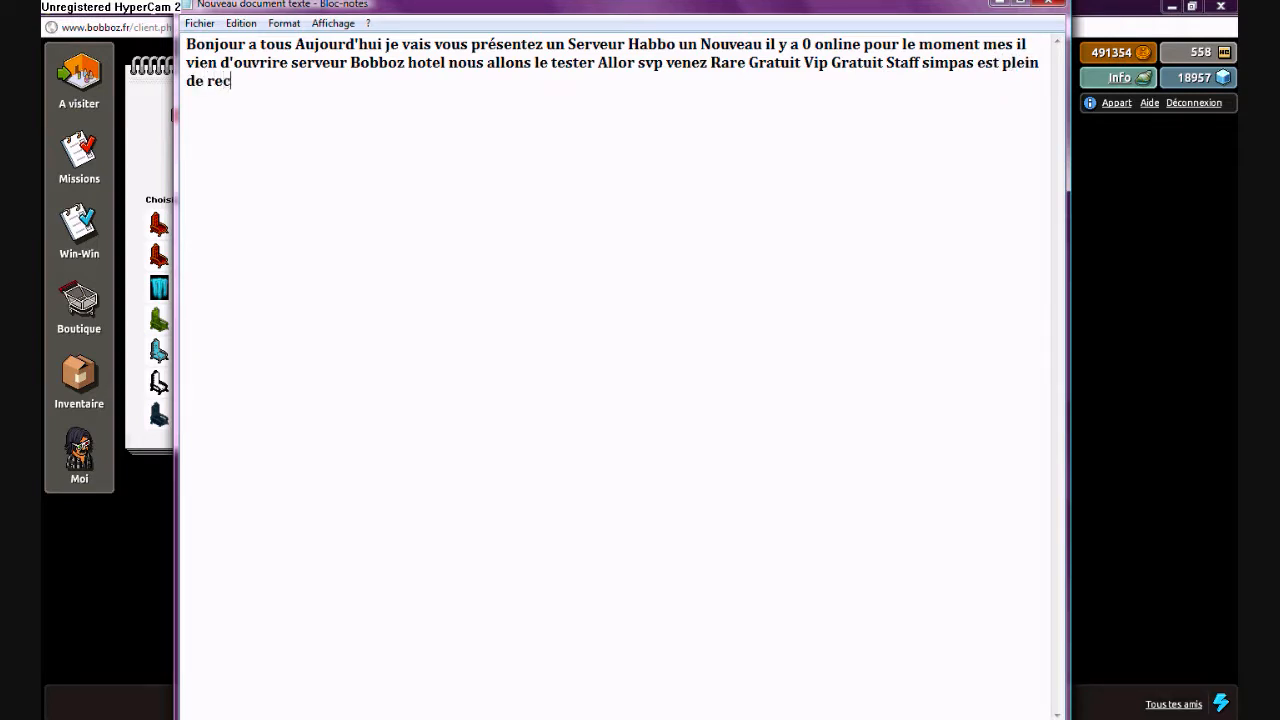
text(ruteme)
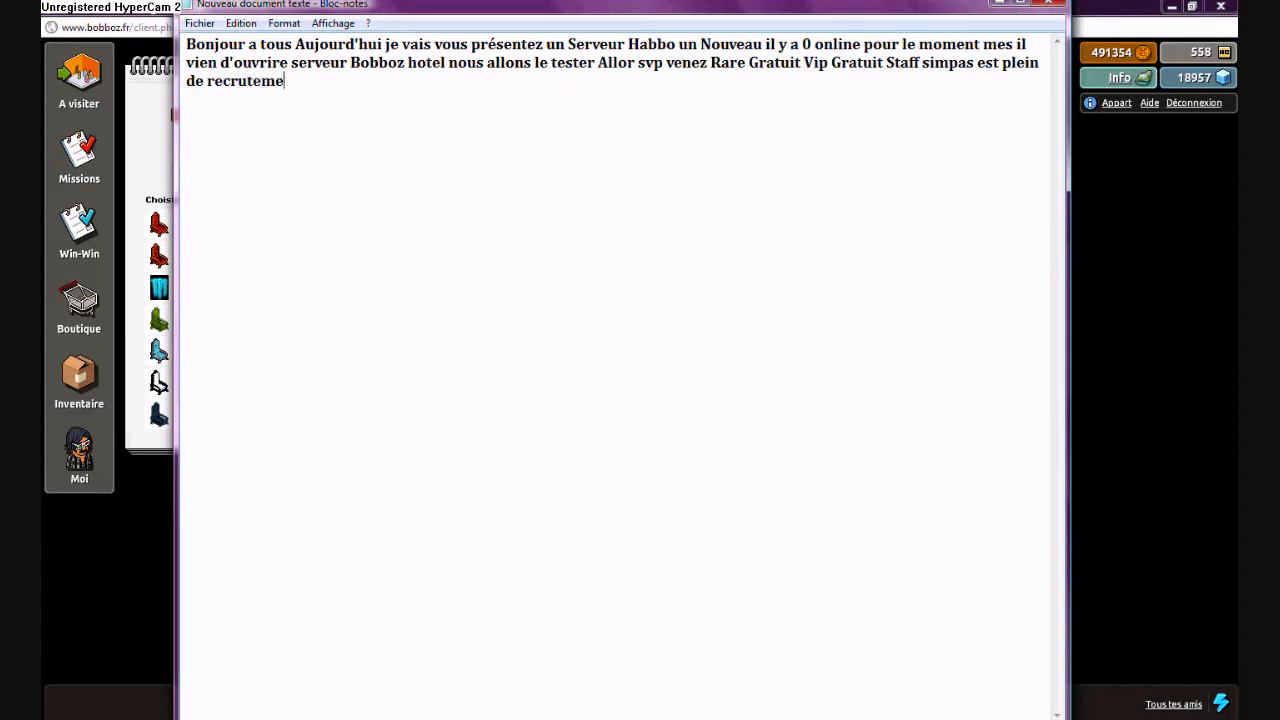
text(nt)
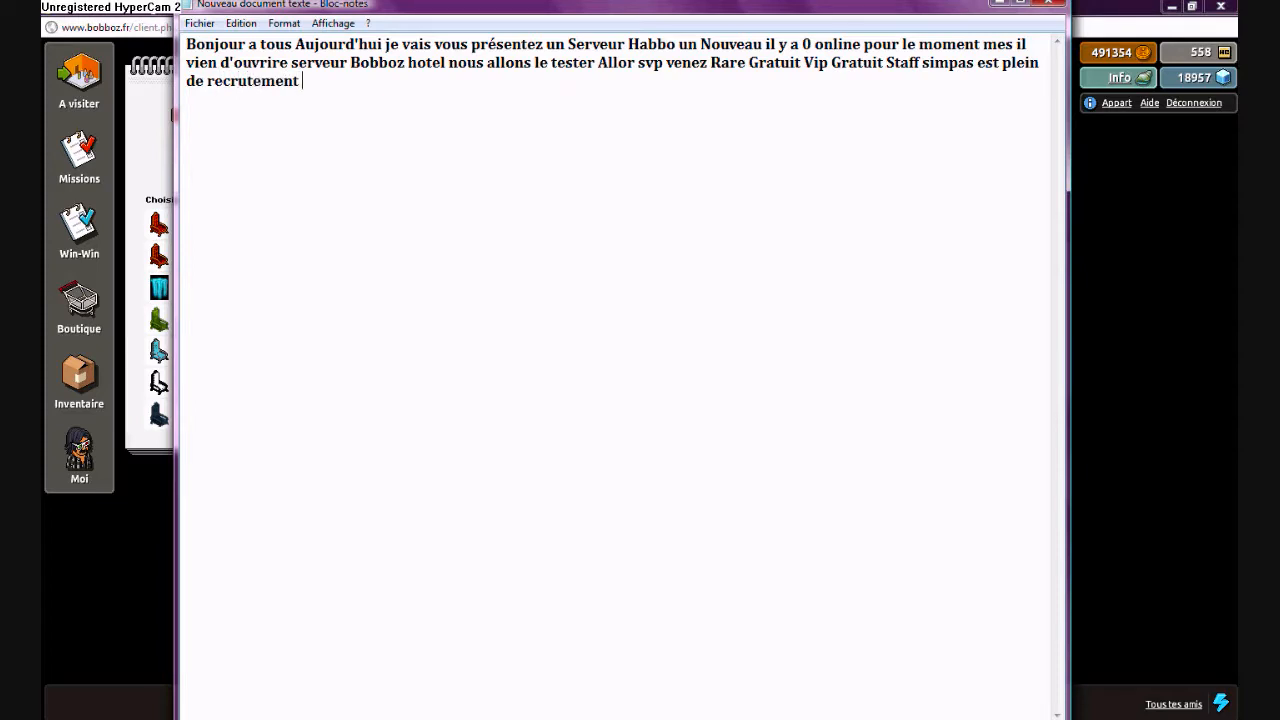
Step: Add ':) rejoignez nous le lien est dans la description :D'
text(:))
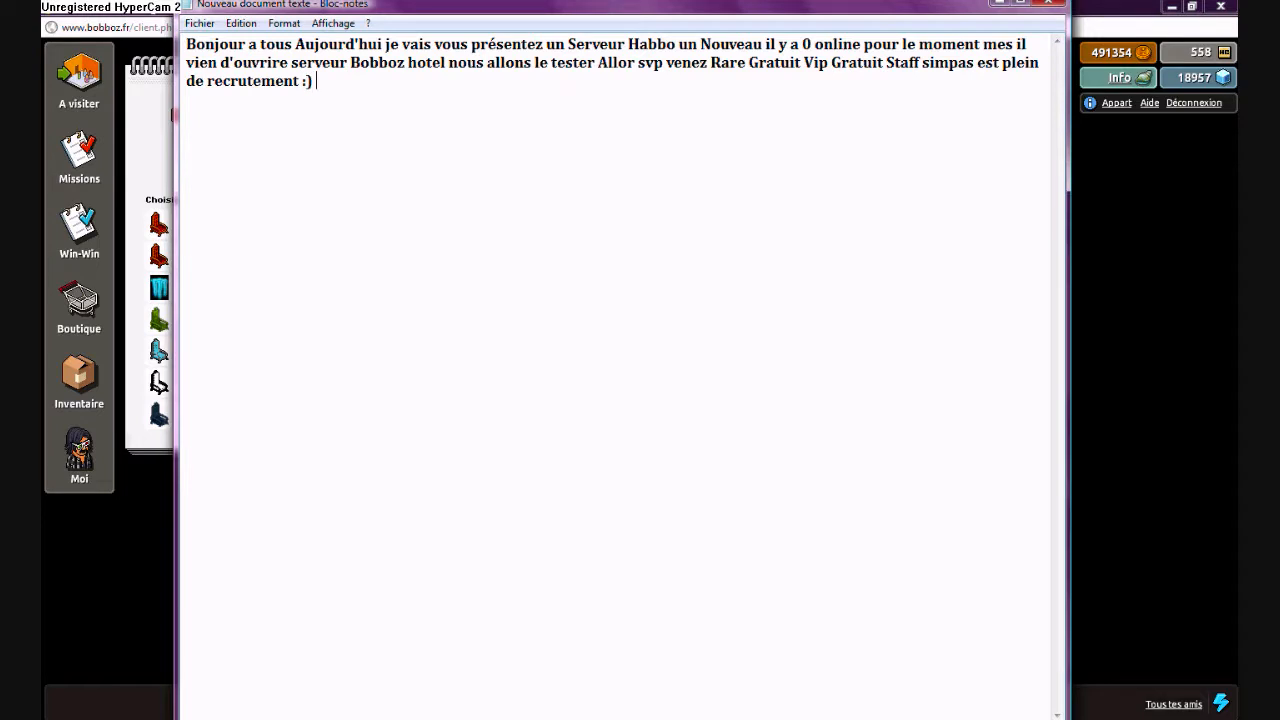
text(rejoignez nou)
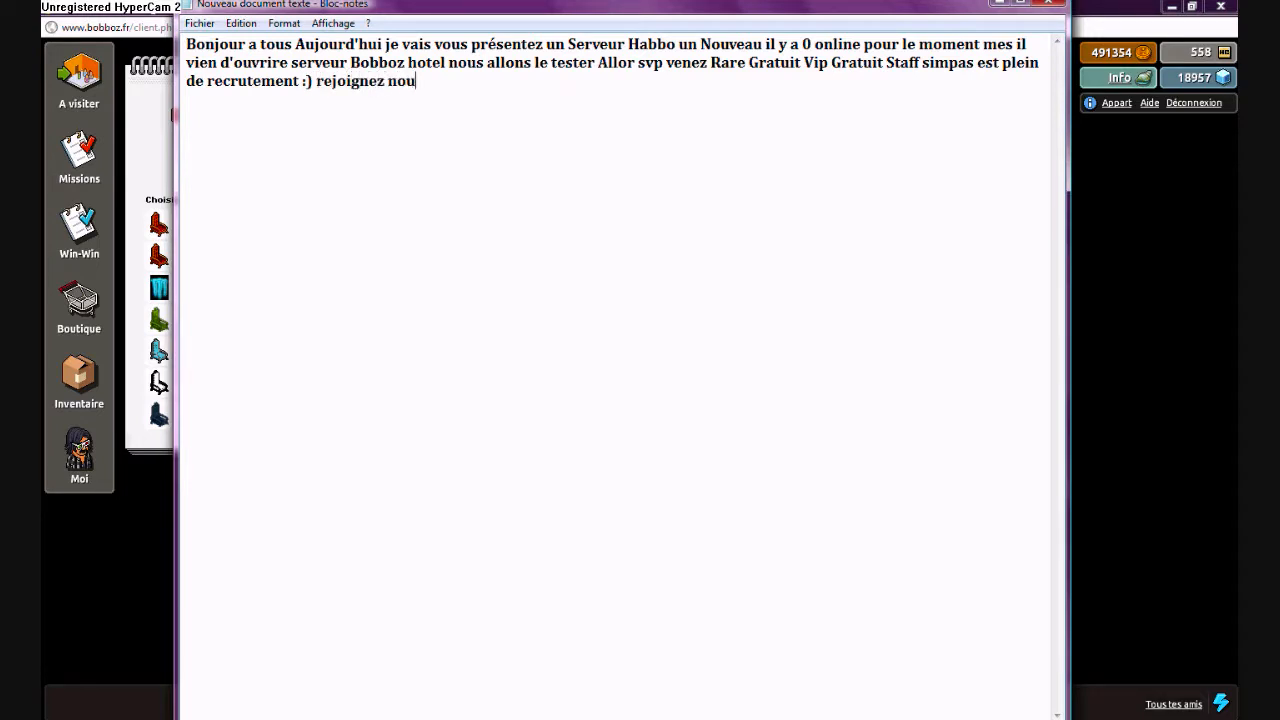
text(s le lie)
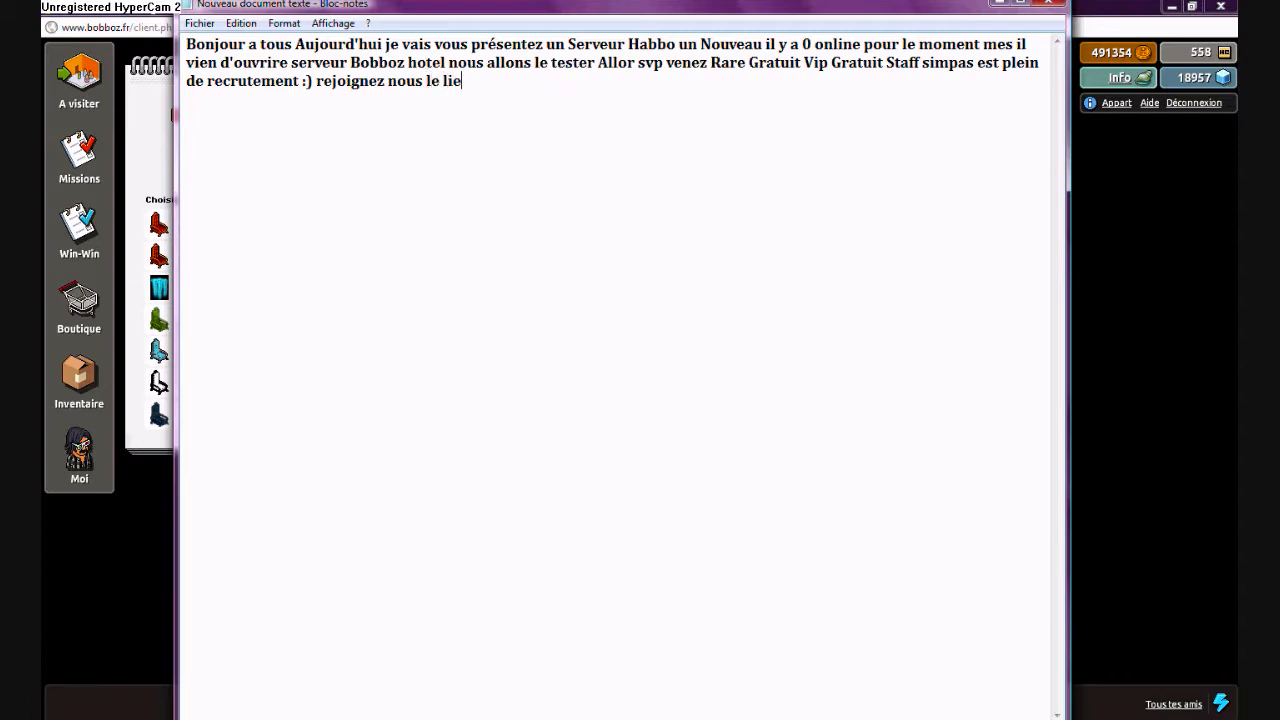
text(est dans la descripti)
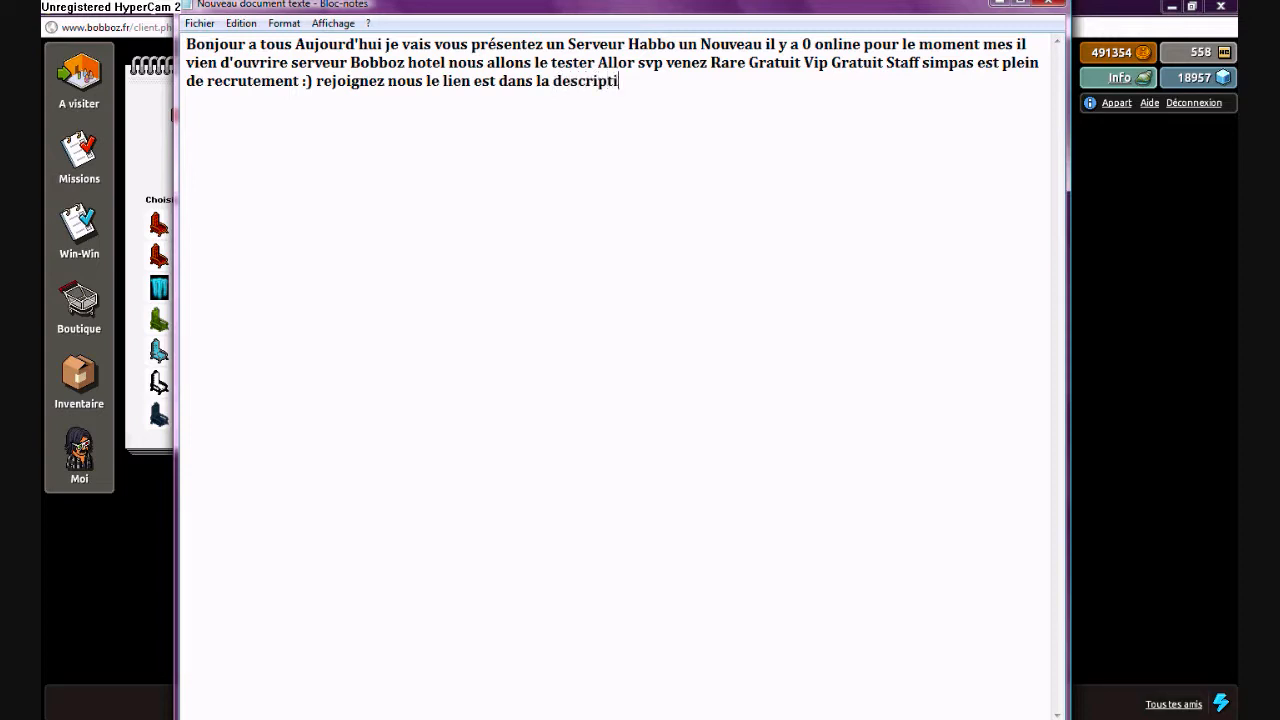
text(on)
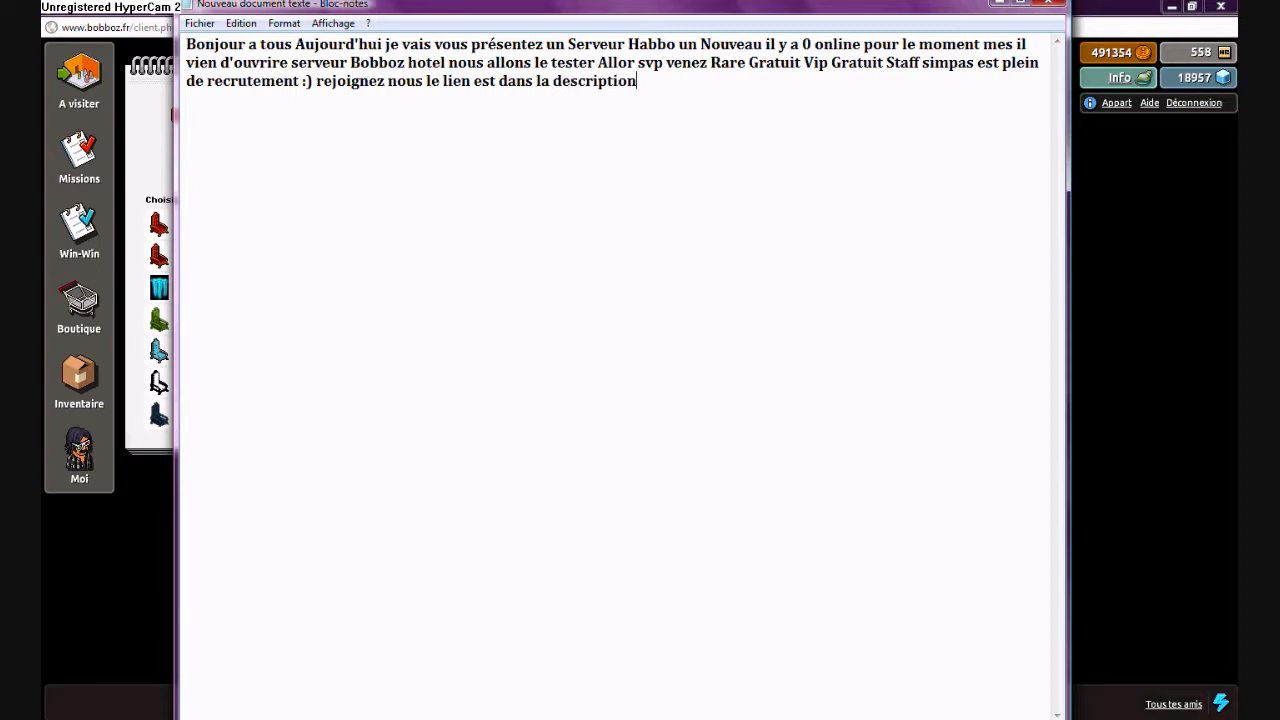
text(:D A b)
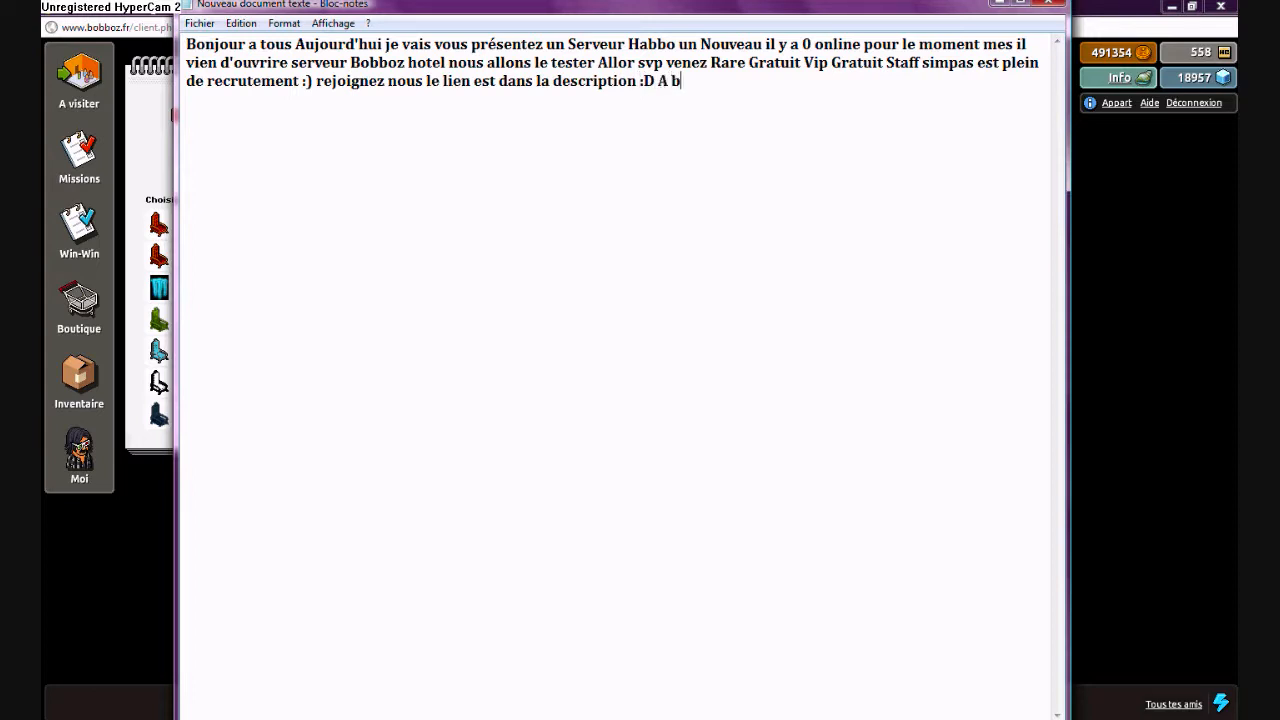
Step: Sign off with 'A biento Sur Bobboz.', fixing the misspelled server name
text(iento)
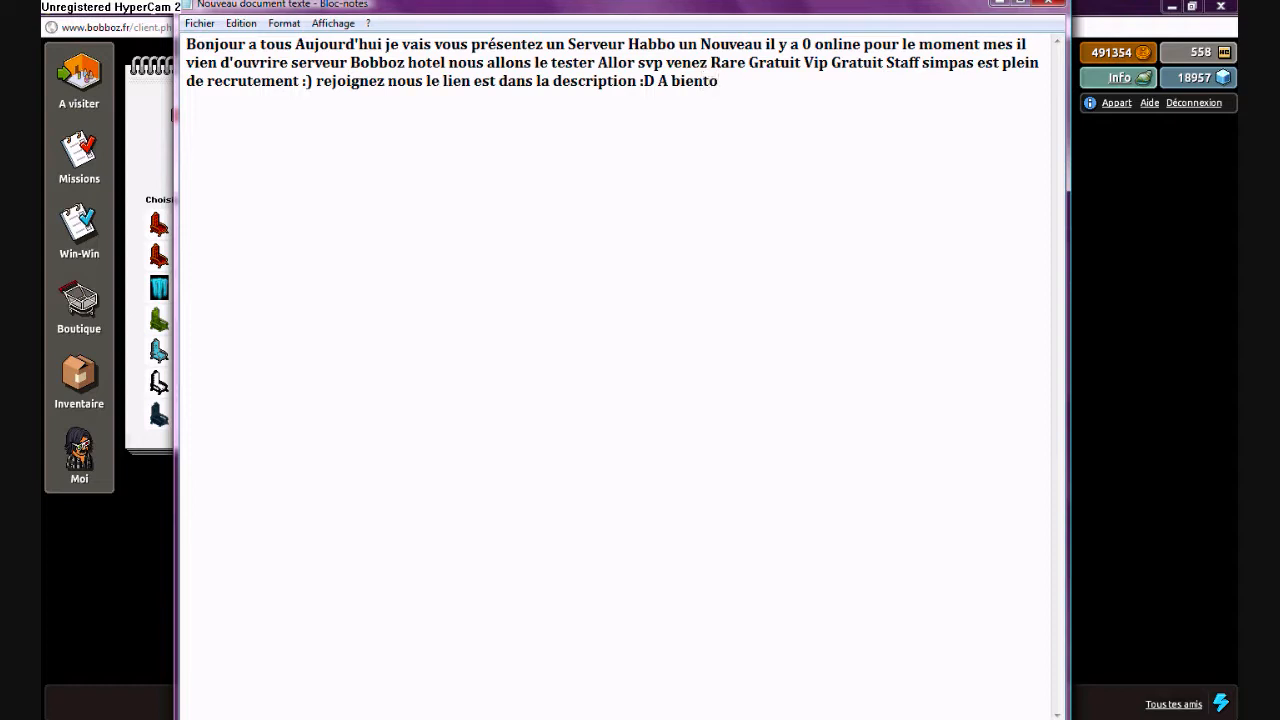
text(Sur bboz)
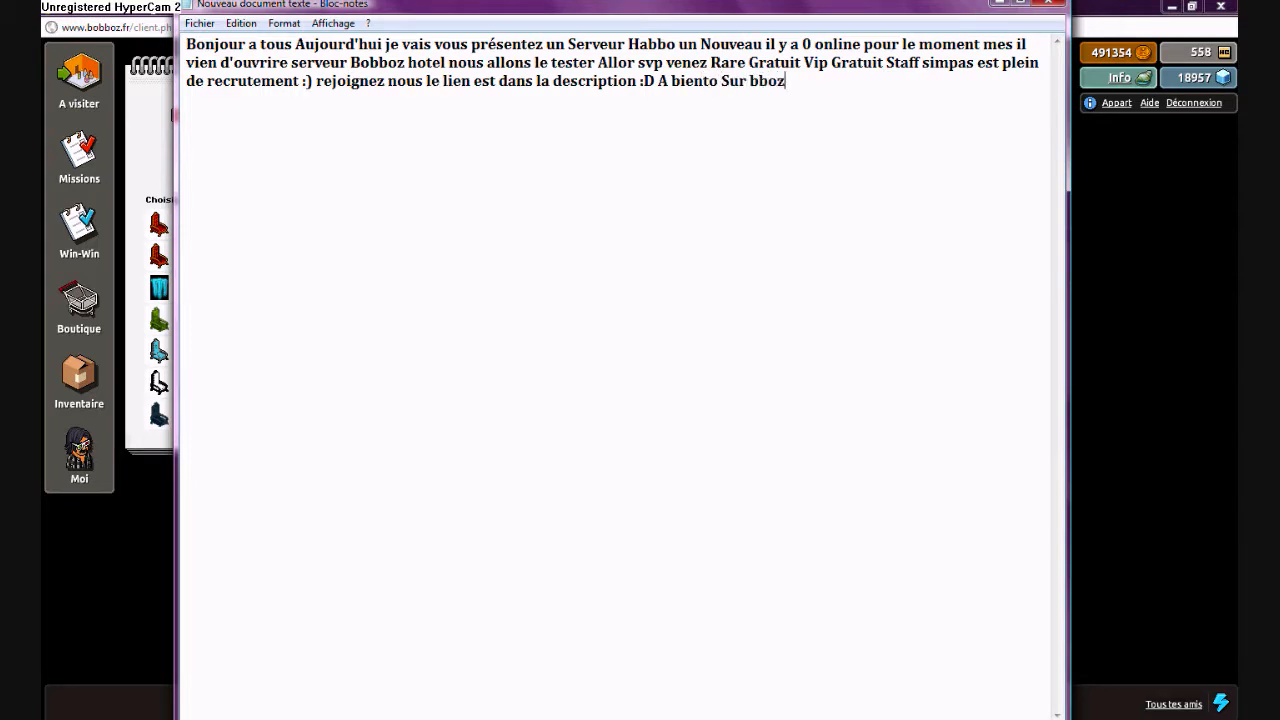
key(Backspace)
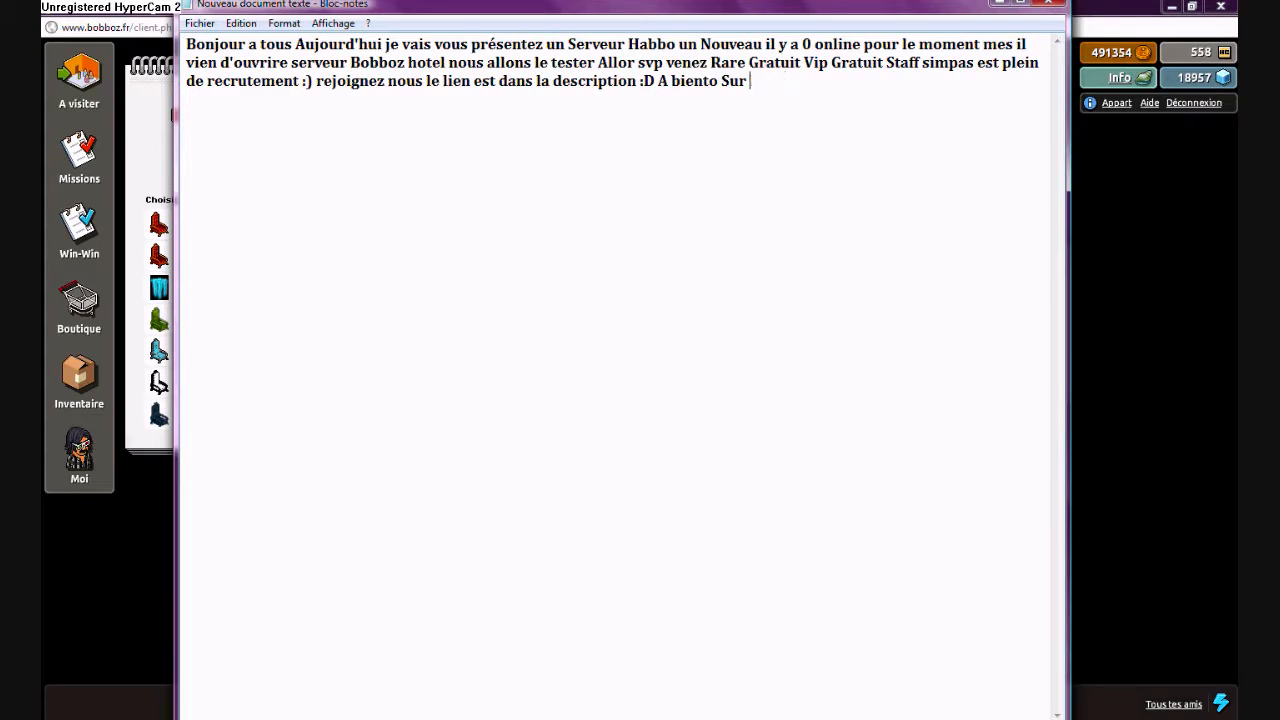
text(Bob)
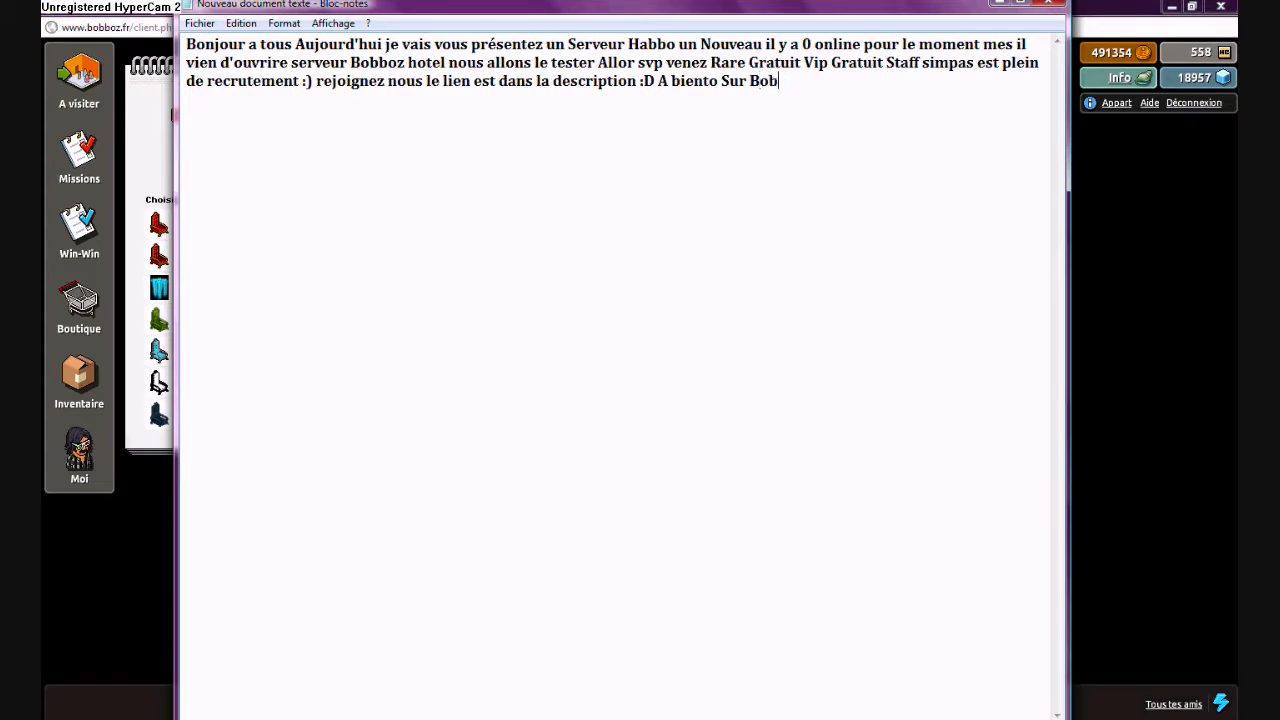
text(boz)
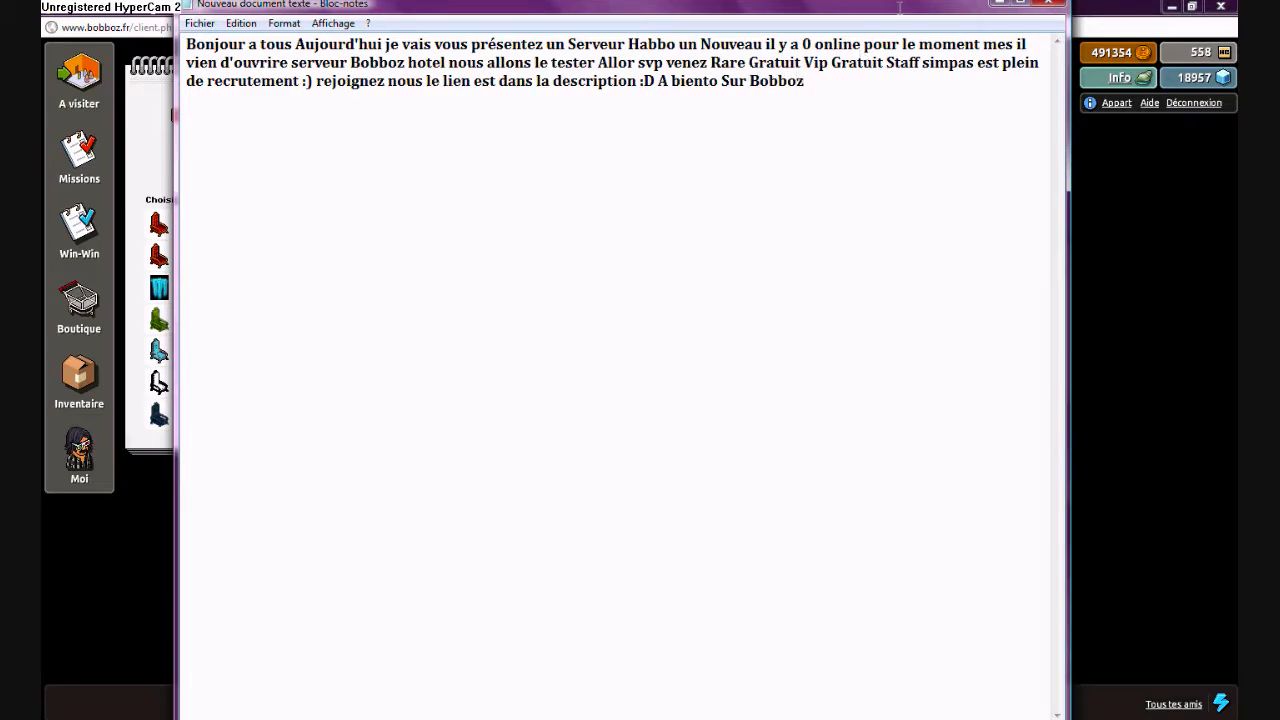
text(.)
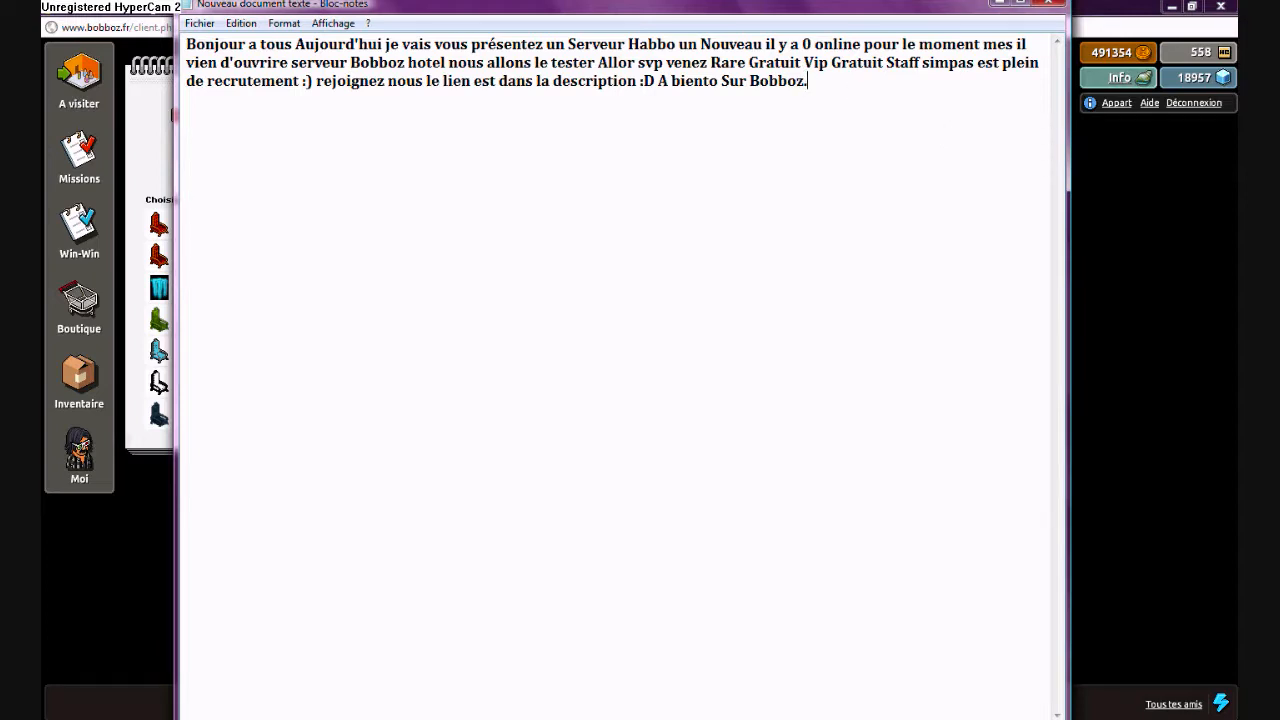